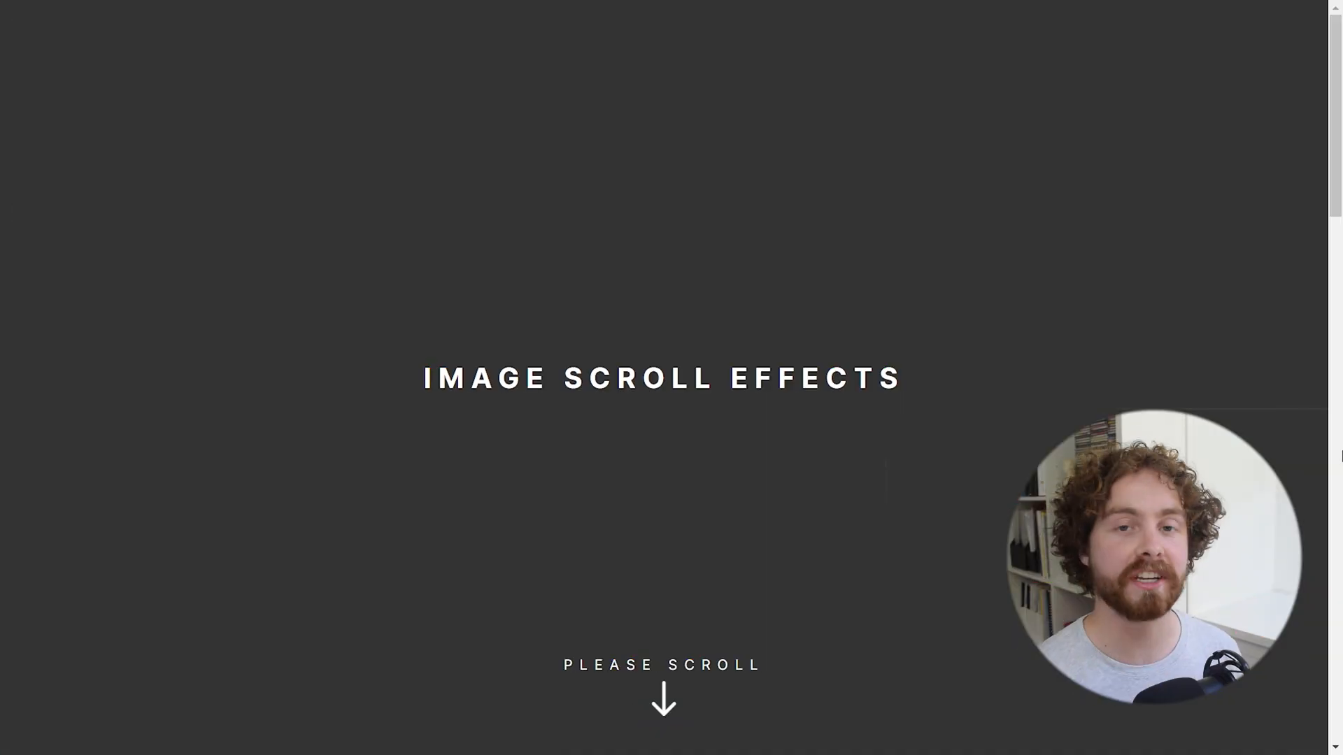
# Select the .customImage layer nested inside .imageContainer on the Classes explained board.
pyautogui.scroll(-3)
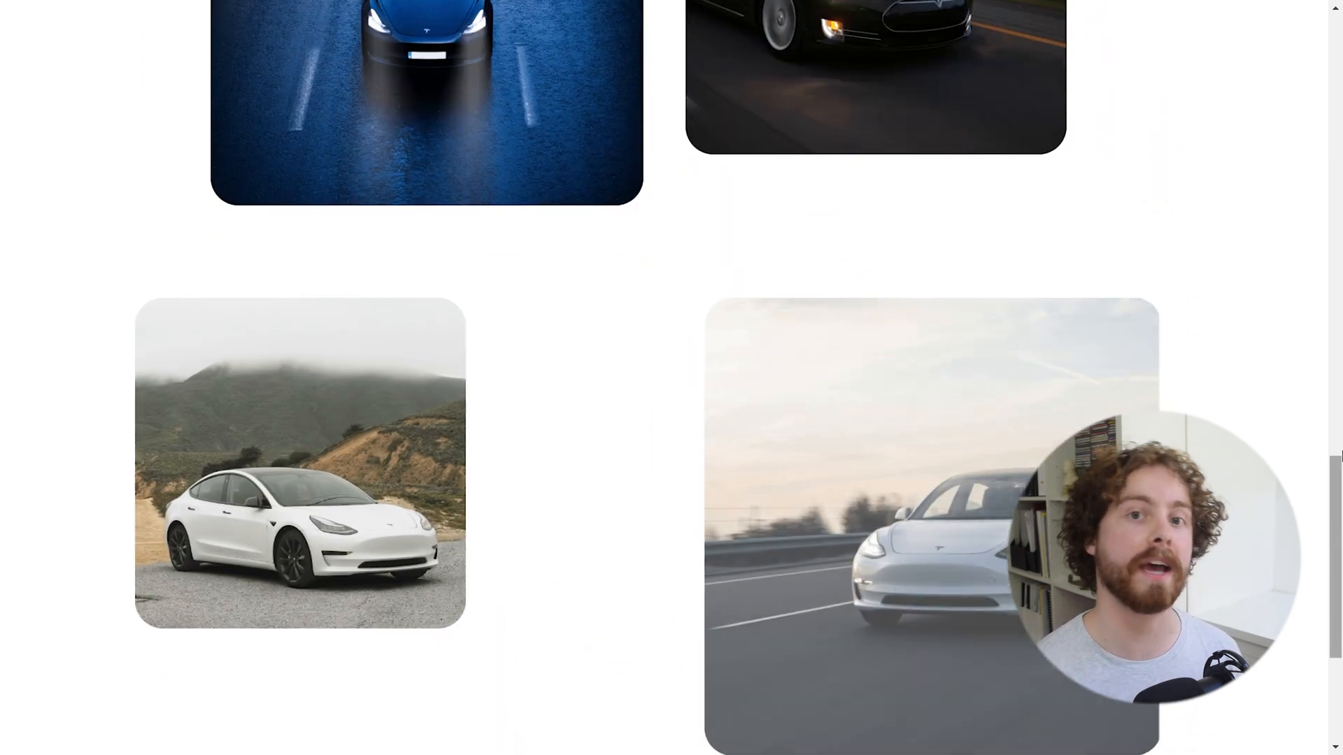
pyautogui.scroll(-3)
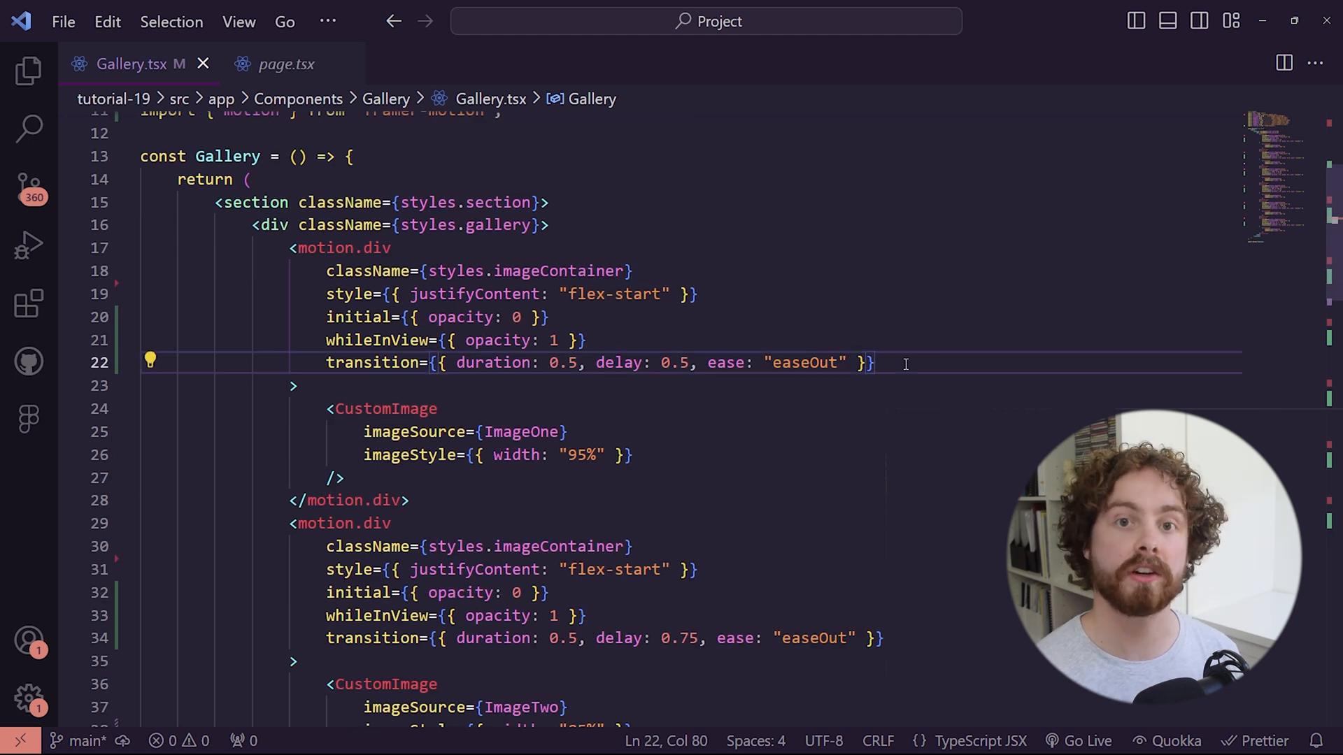
pyautogui.write('viewport')
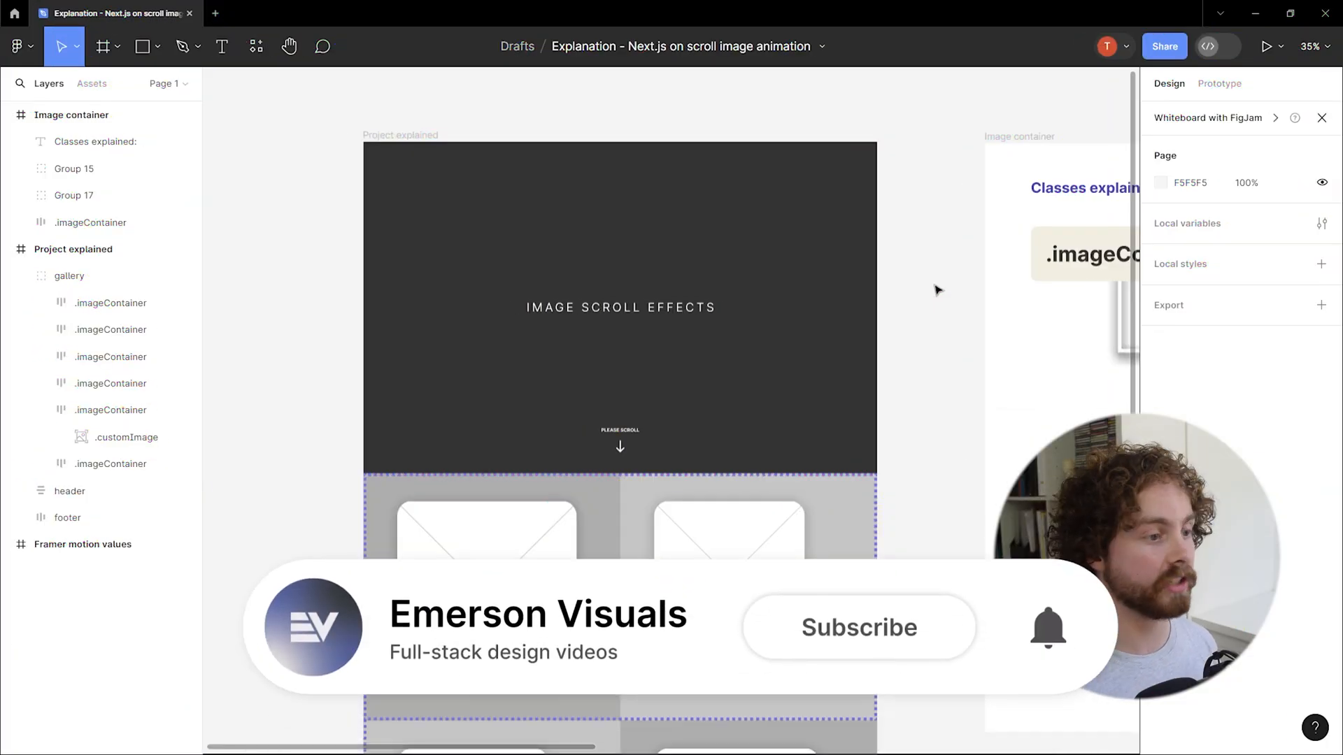
pyautogui.click(858, 627)
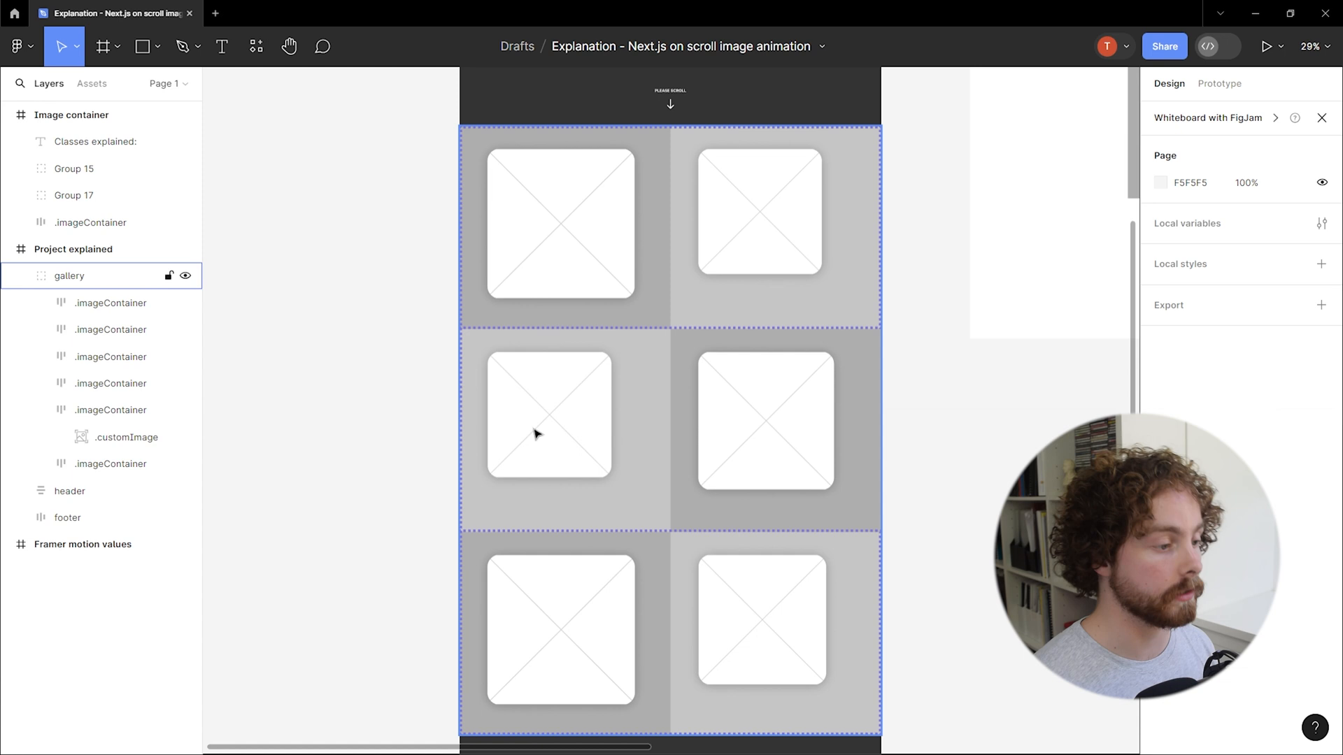
pyautogui.moveTo(555, 289)
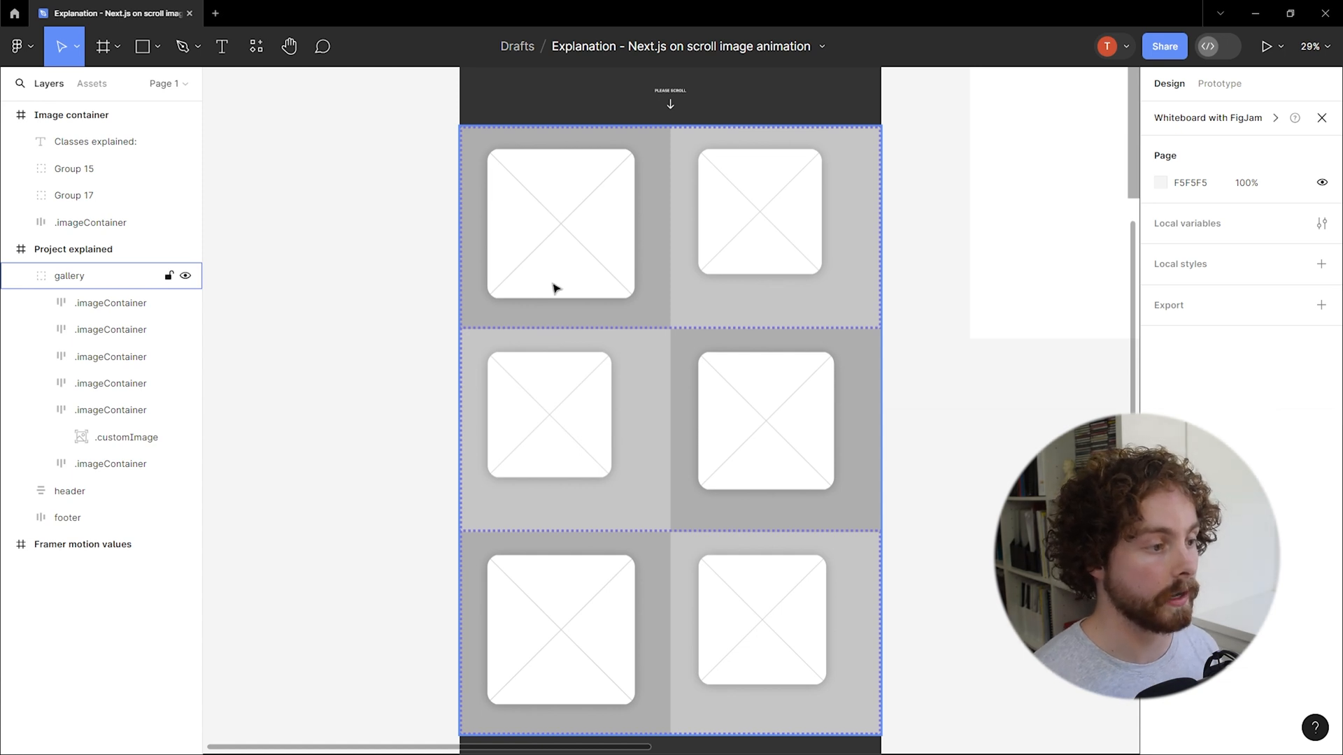
pyautogui.moveTo(645, 221)
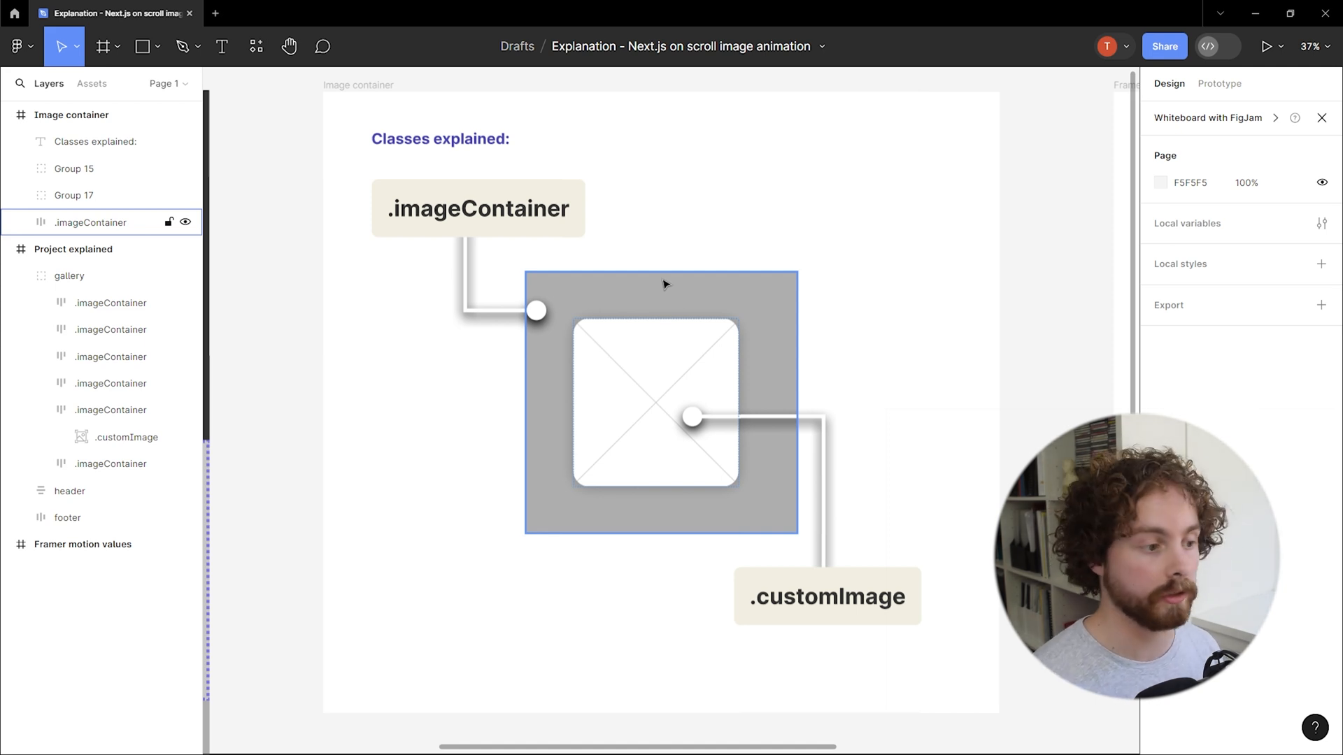
pyautogui.moveTo(694, 298)
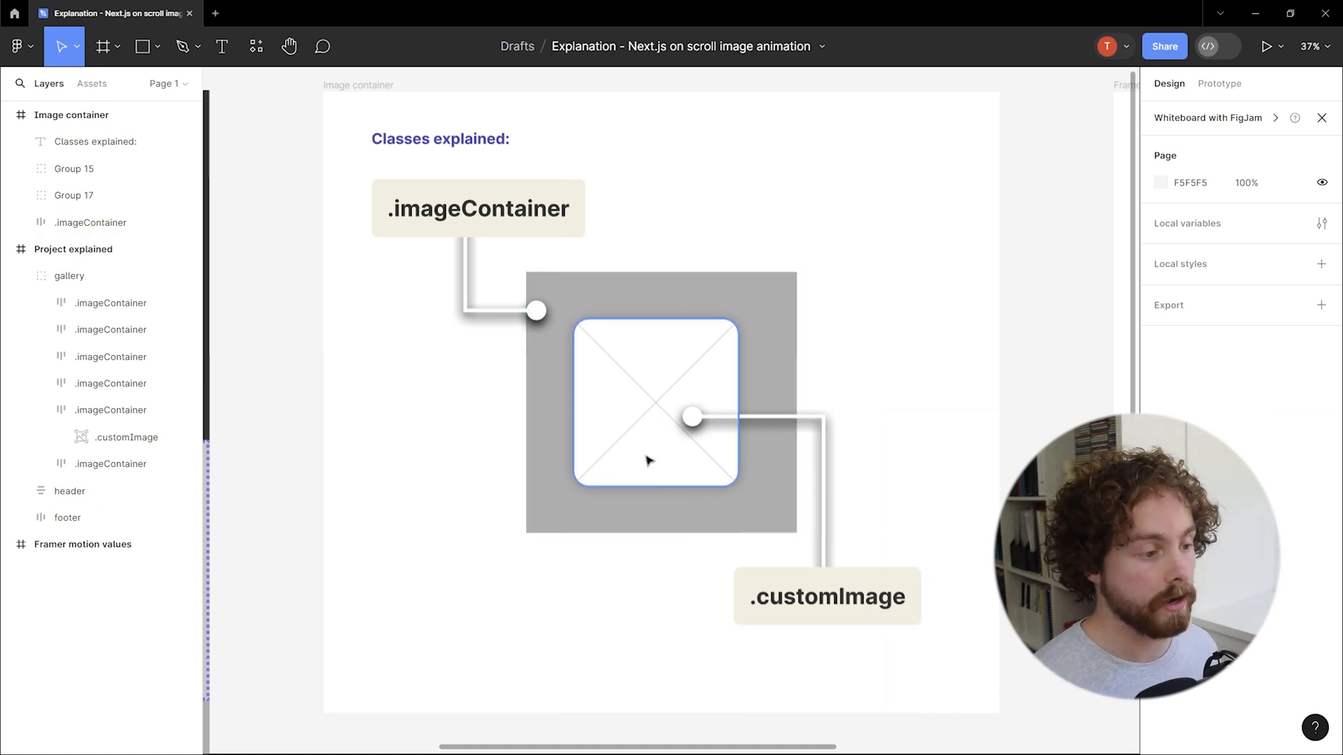
pyautogui.click(655, 403)
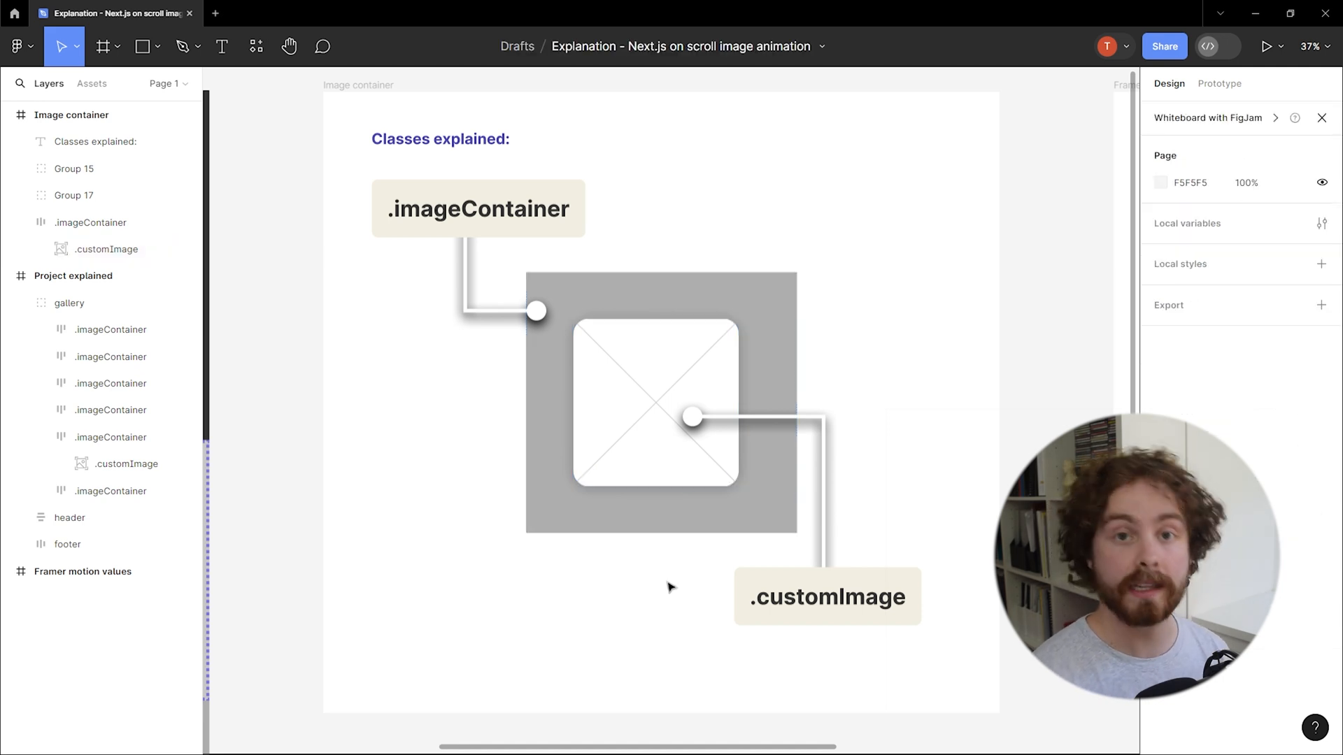
pyautogui.moveTo(581, 627)
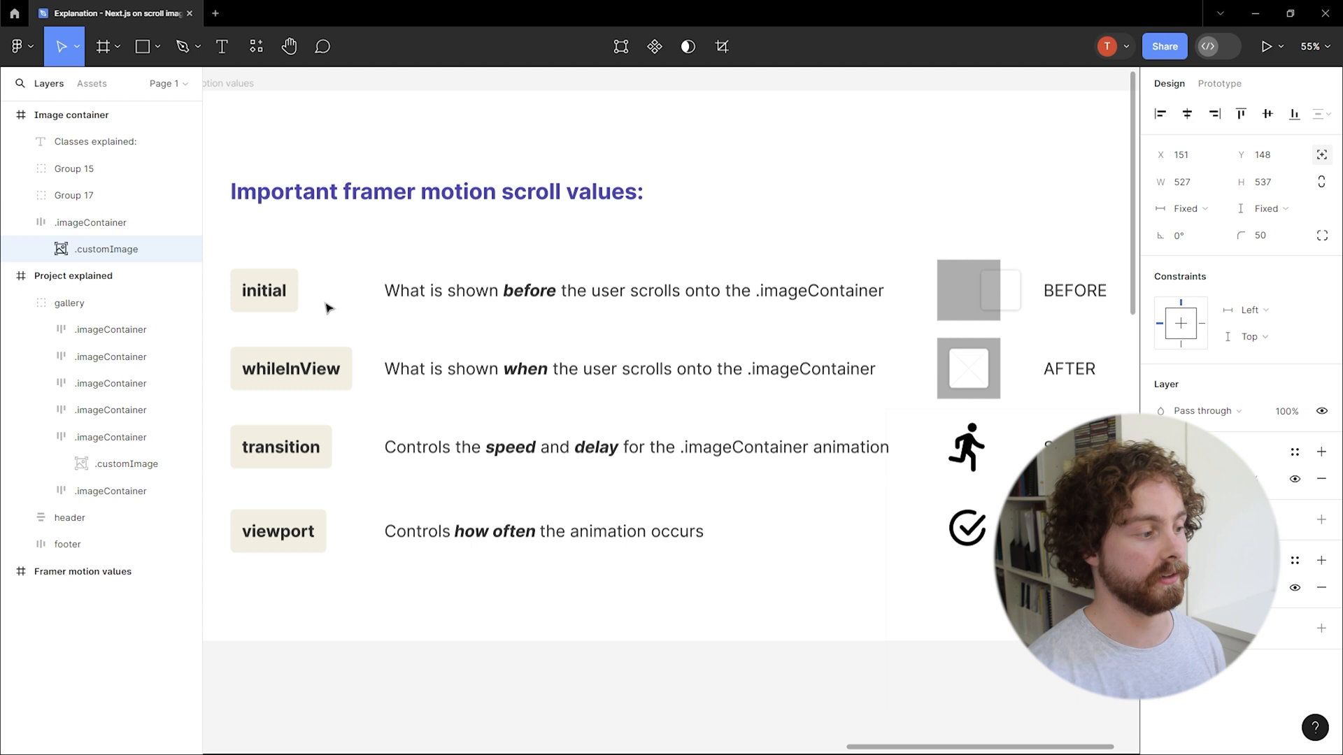
# Review the Framer motion values frame covering initial, whileInView, transition and viewport.
pyautogui.click(291, 369)
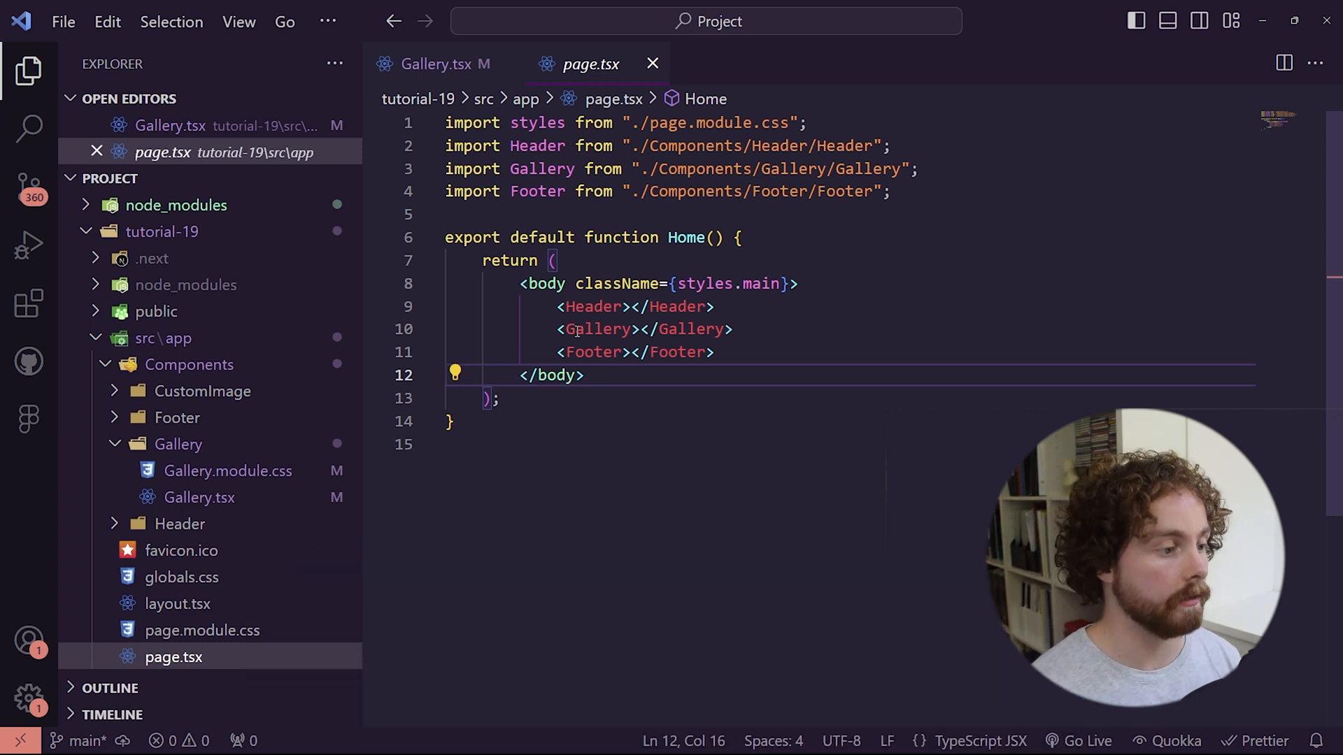
pyautogui.moveTo(593, 352)
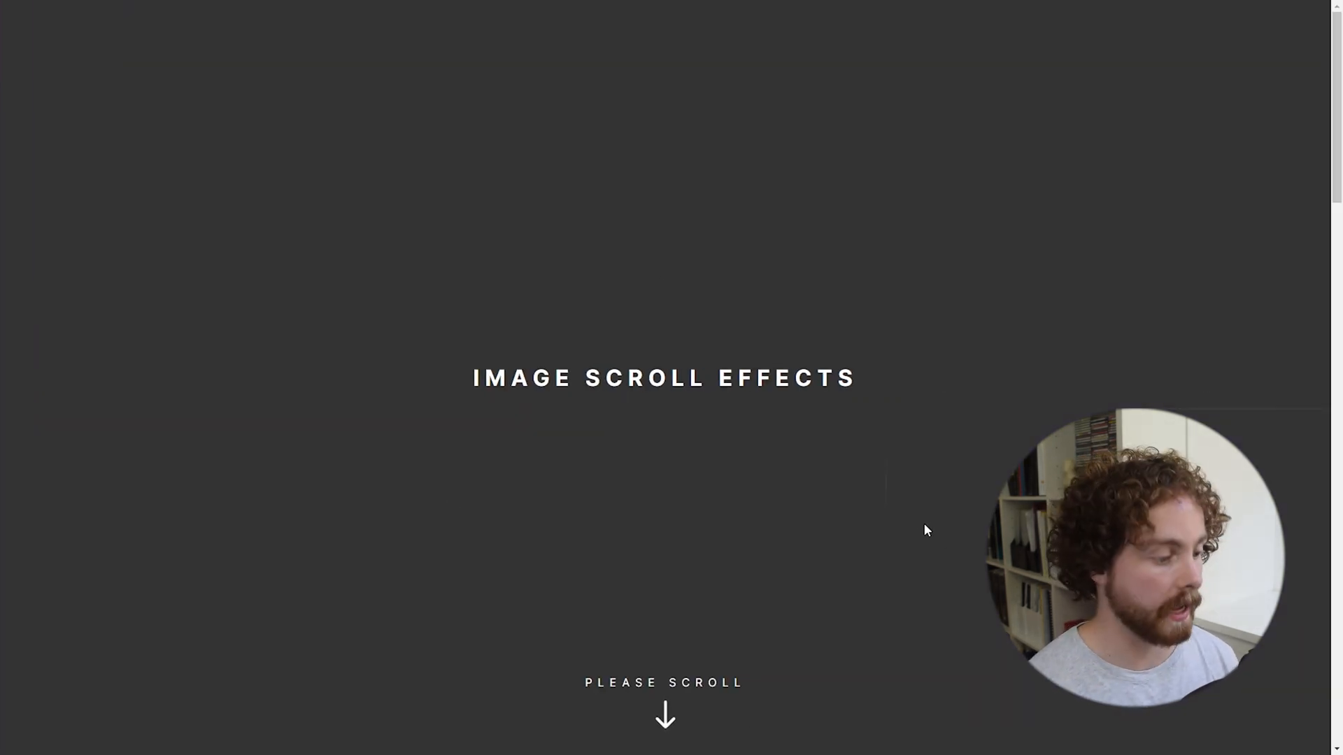
pyautogui.scroll(-3)
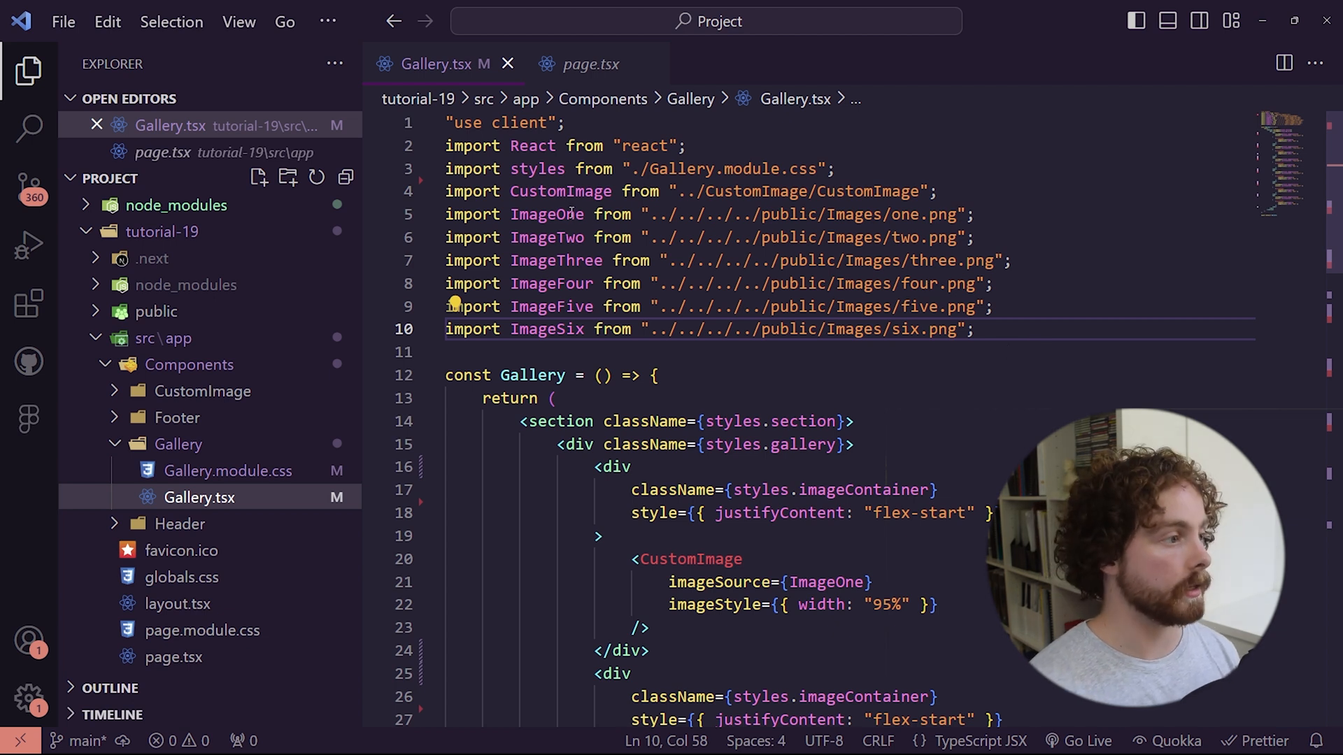
# Open a new terminal at the project root and run npm i framer-motion.
pyautogui.click(328, 22)
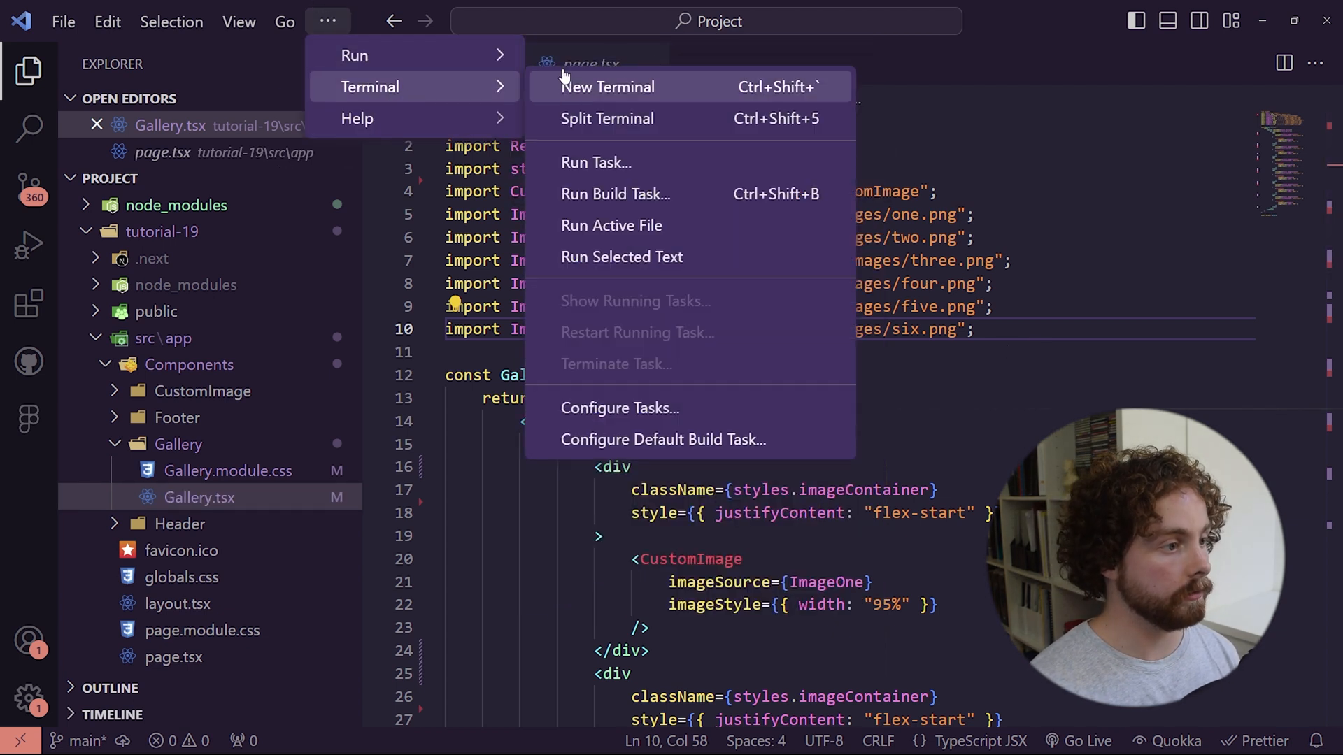
pyautogui.click(608, 87)
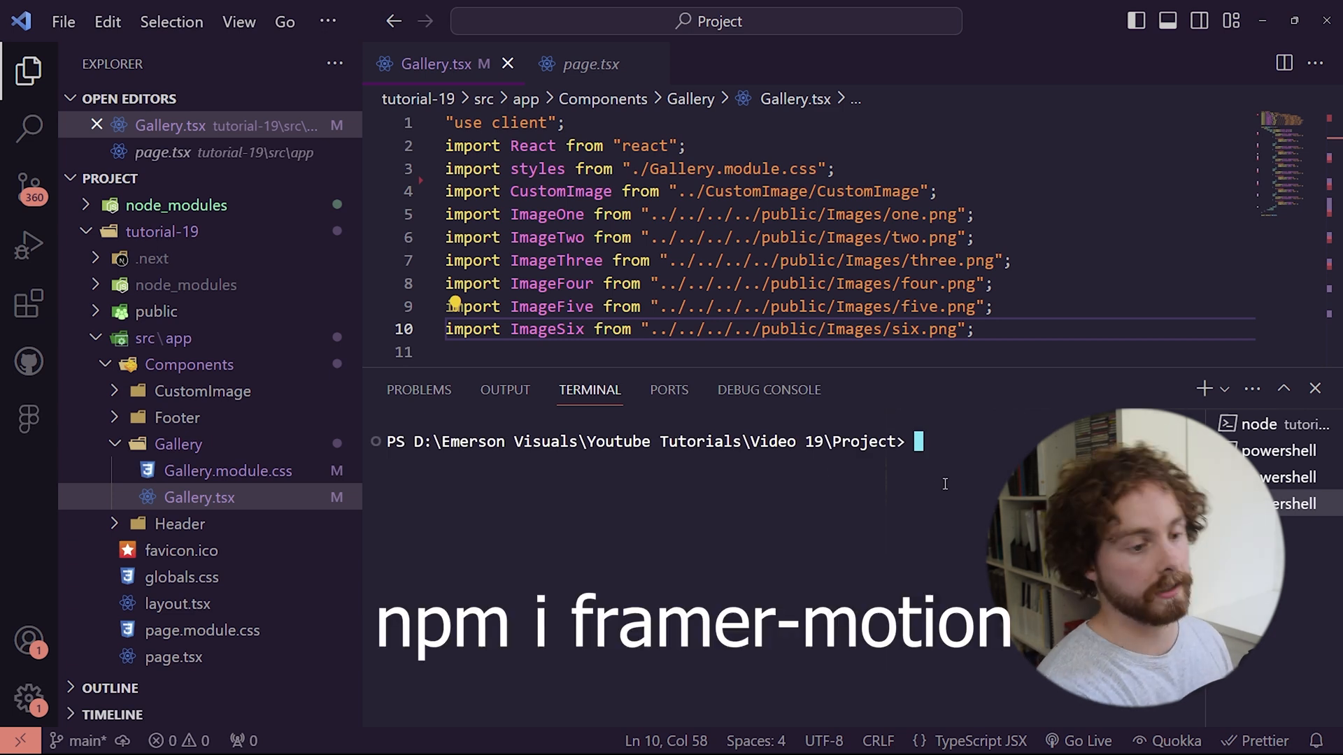
pyautogui.write('npm i frame')
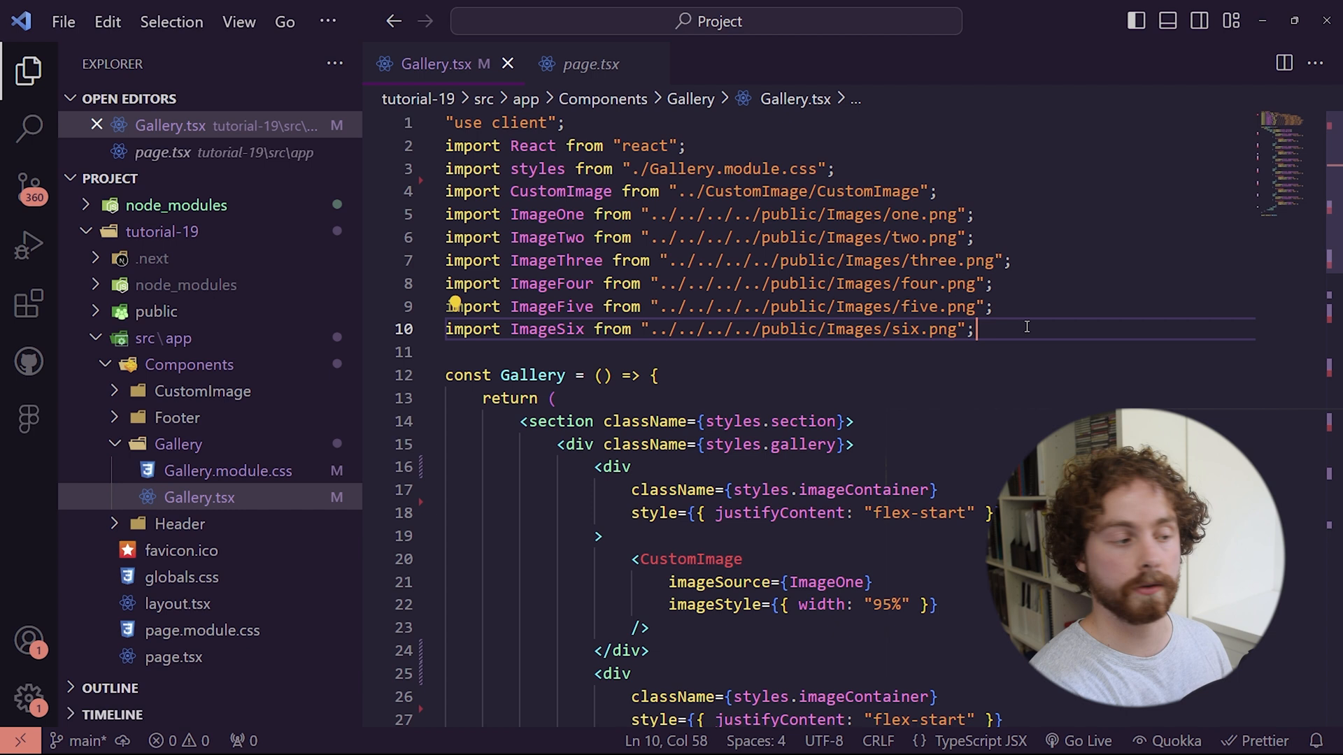
# Type import { motion } from 'framer-motion' on line 11 and save.
pyautogui.write('import {')
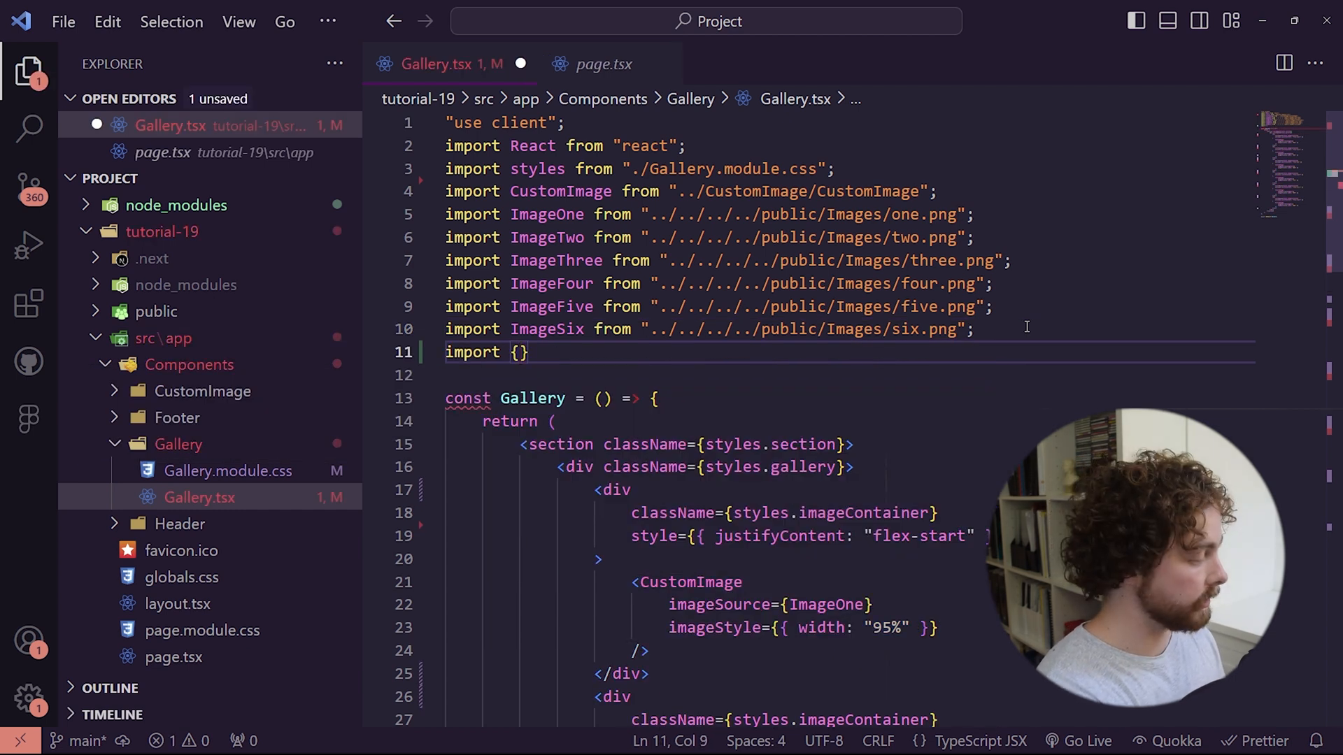
pyautogui.write('motion} from ;')
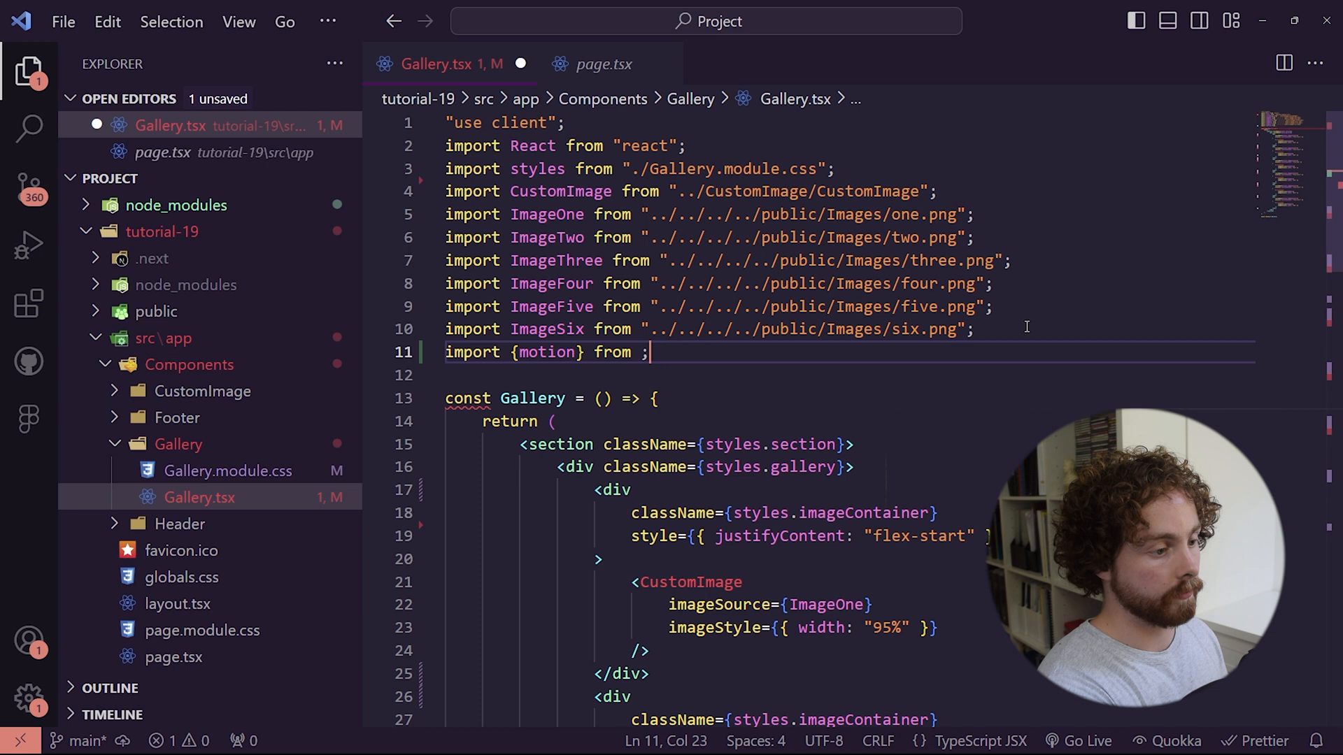
pyautogui.write('\'framer-motion"')
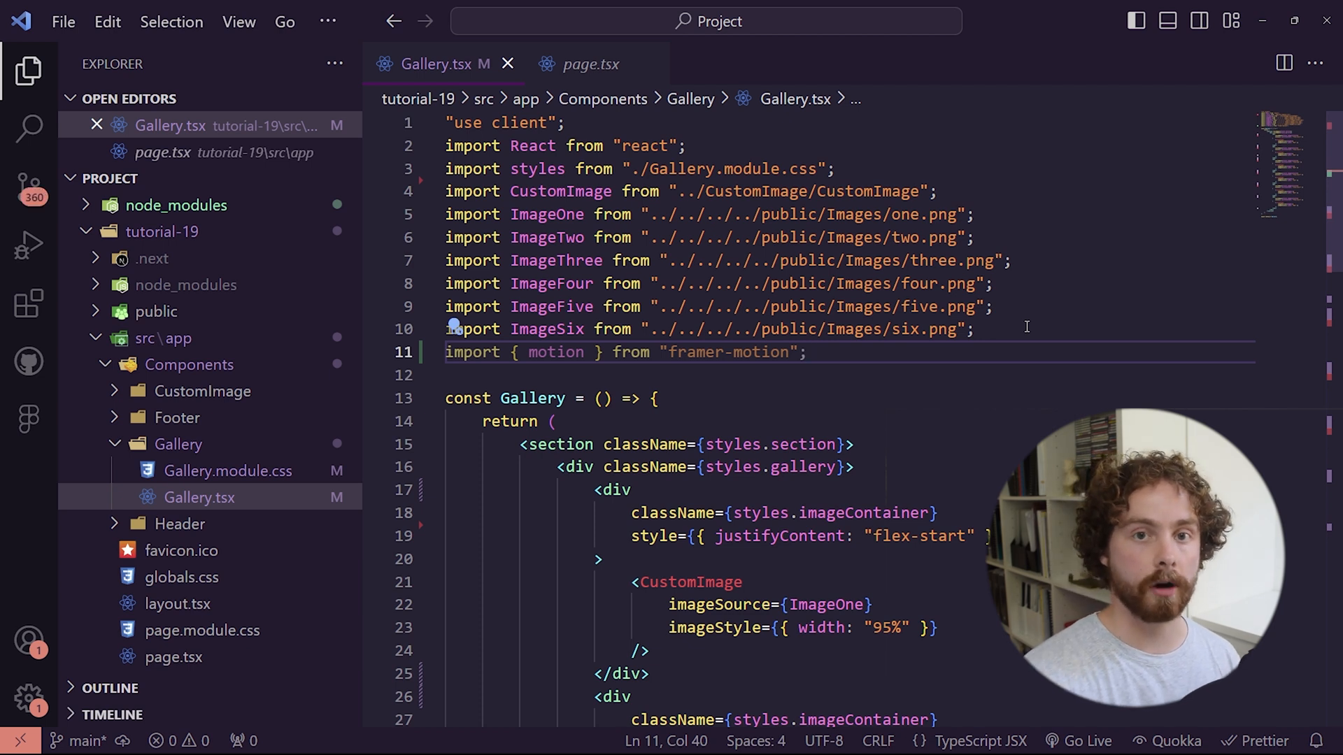
# Change the image container <div> opening and closing tags to motion.div.
pyautogui.scroll(-3)
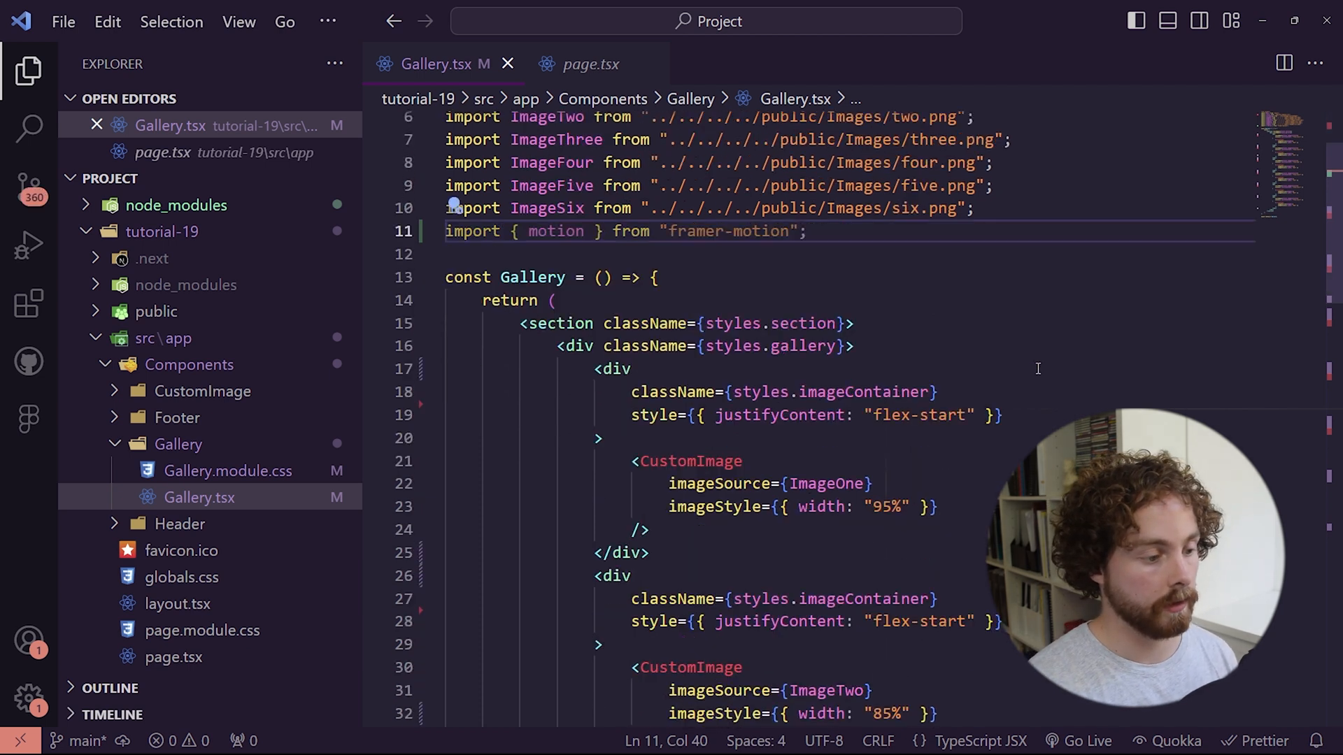
pyautogui.scroll(-3)
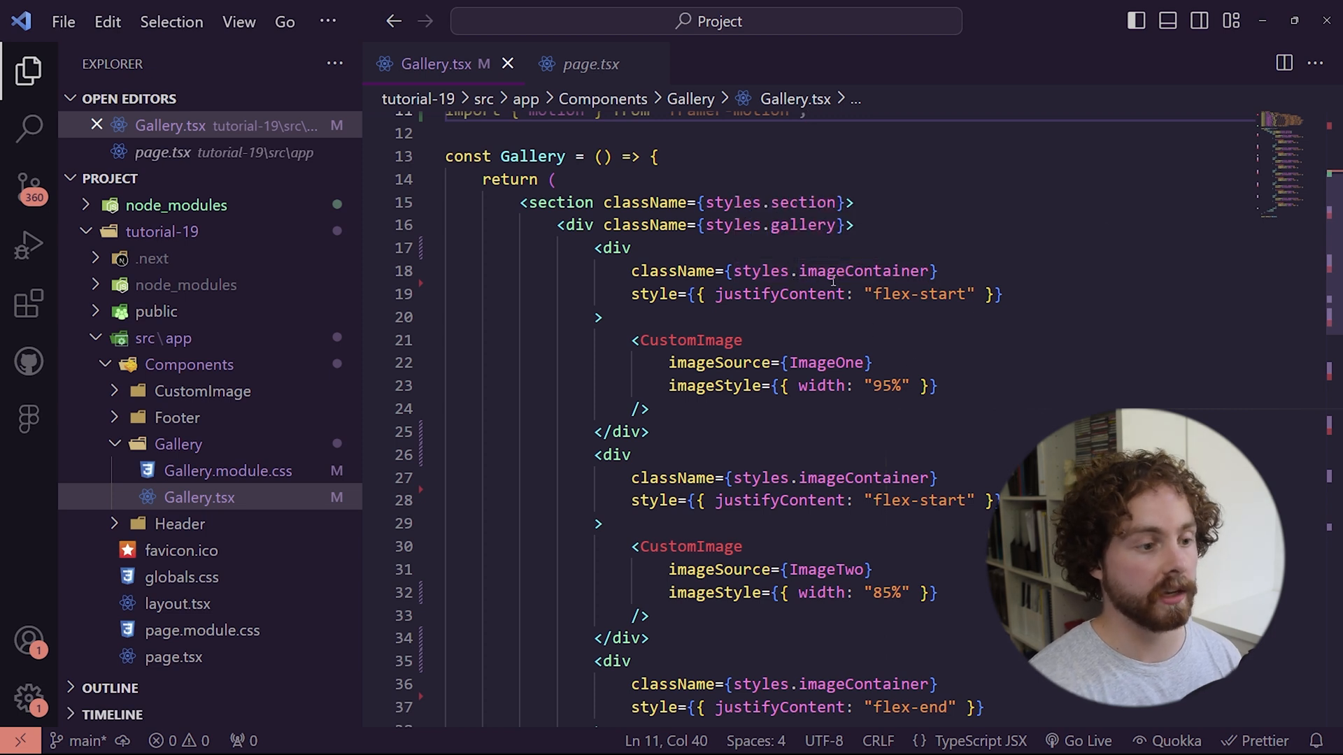
pyautogui.moveTo(878, 350)
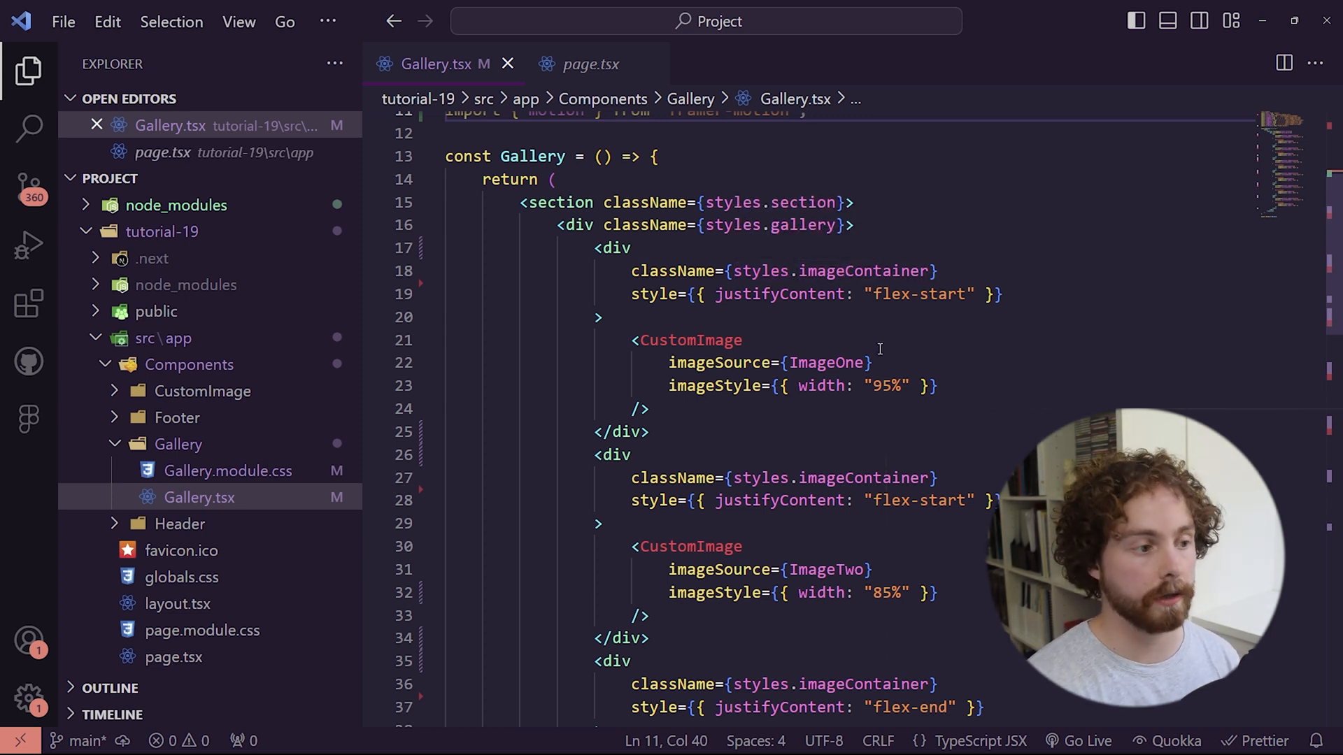
pyautogui.click(638, 248)
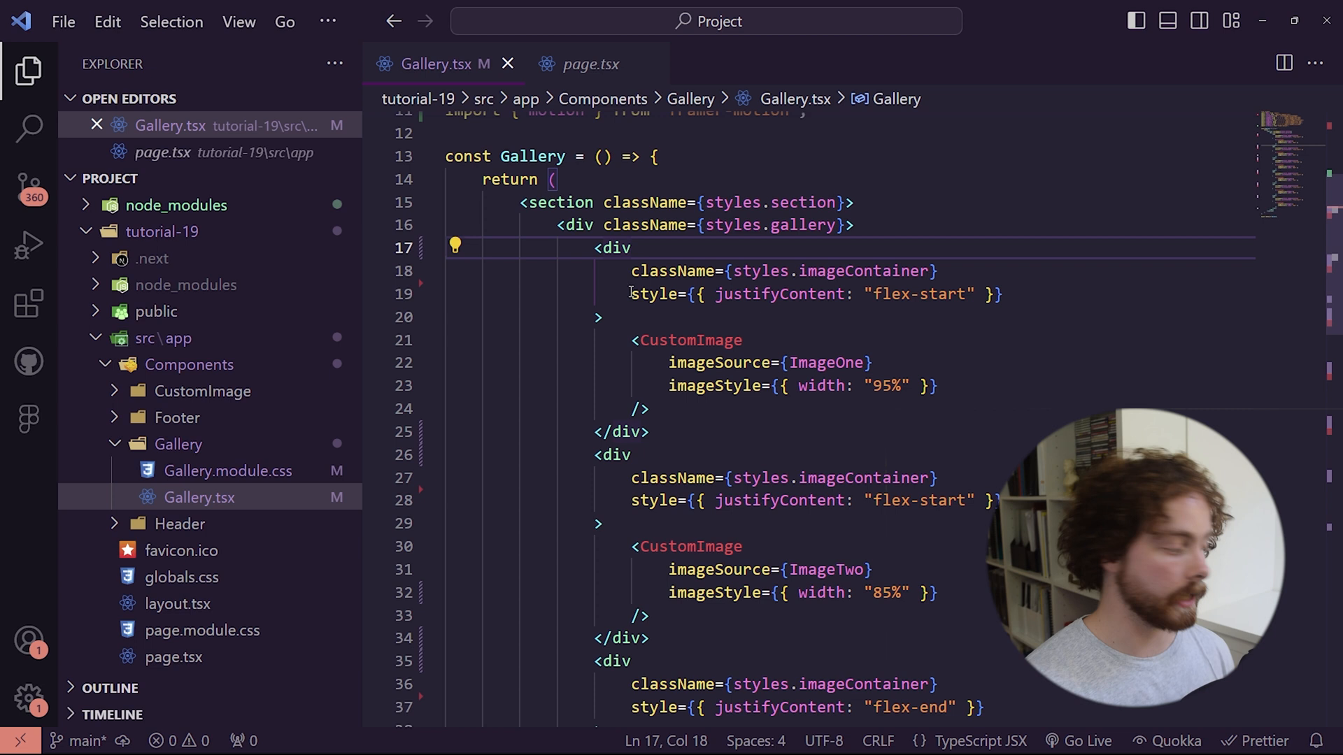
pyautogui.write('motion.')
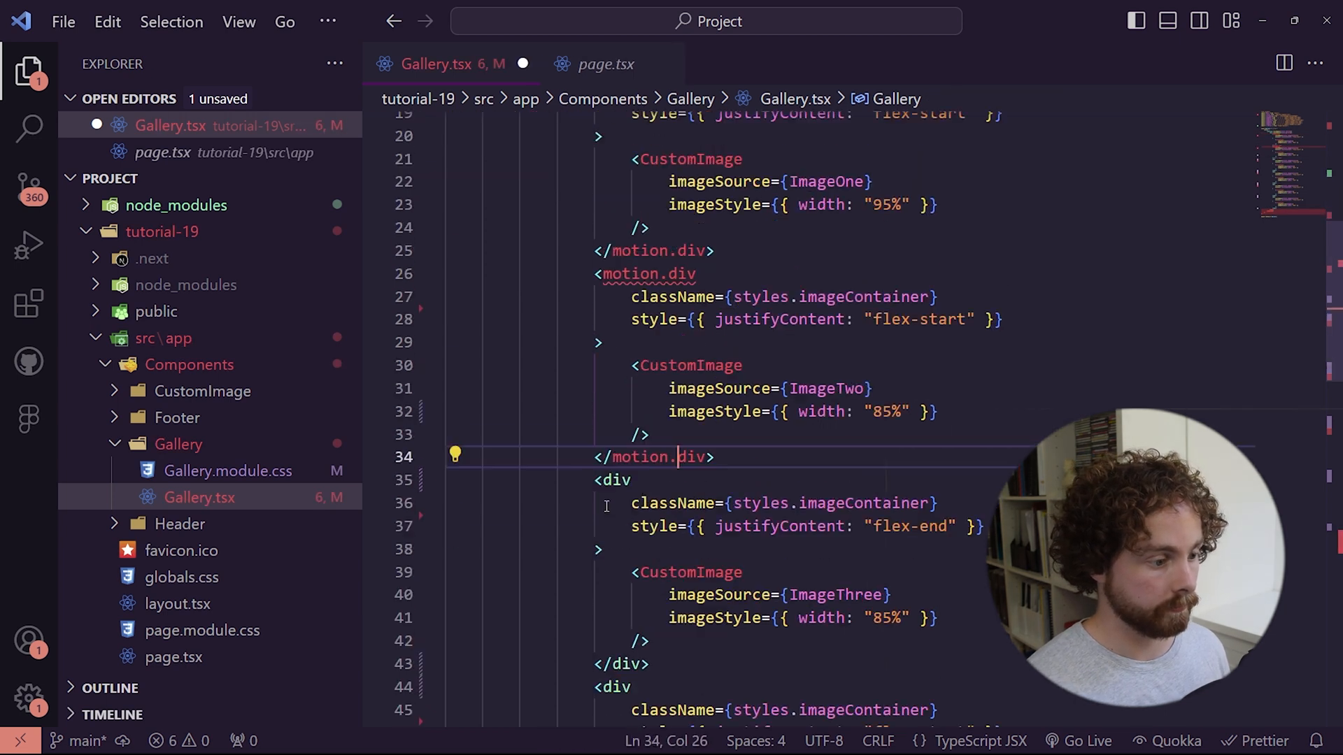
pyautogui.scroll(-3)
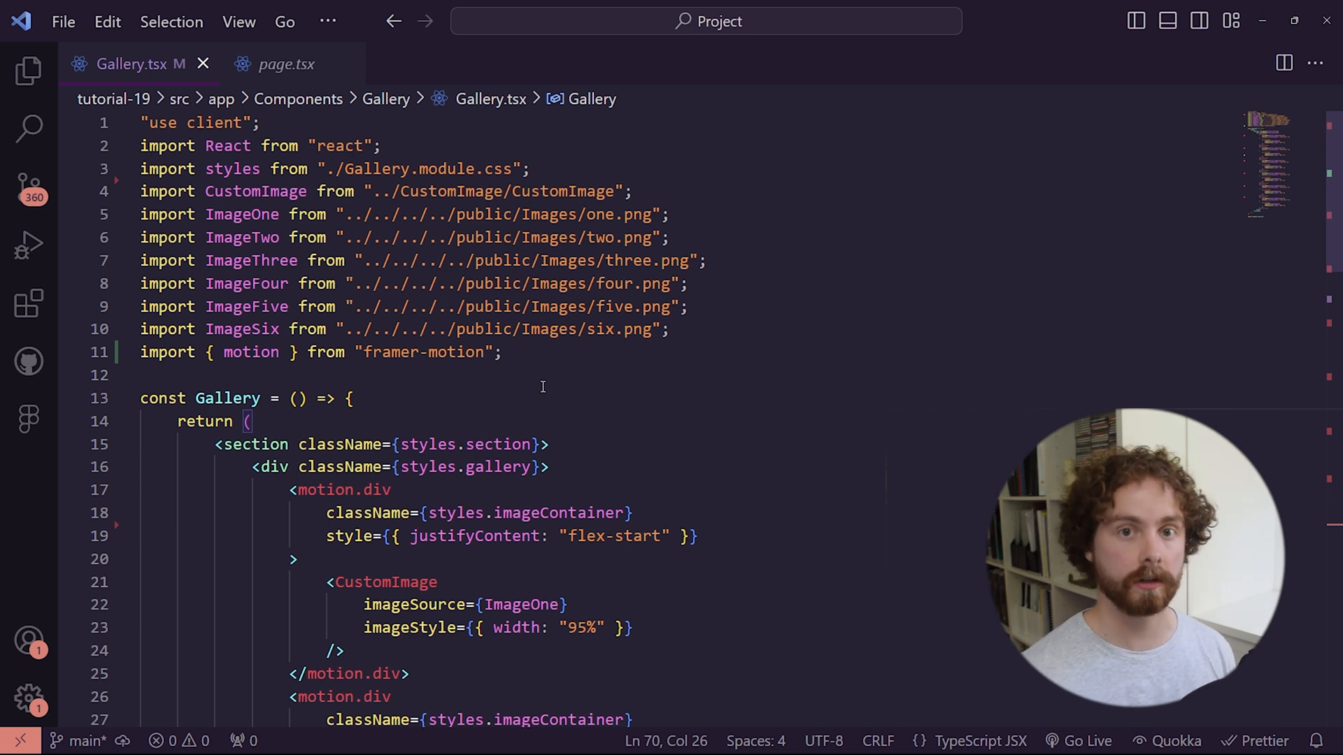
# Give the first motion.div initial opacity 0 and whileInView opacity 1.
pyautogui.scroll(-3)
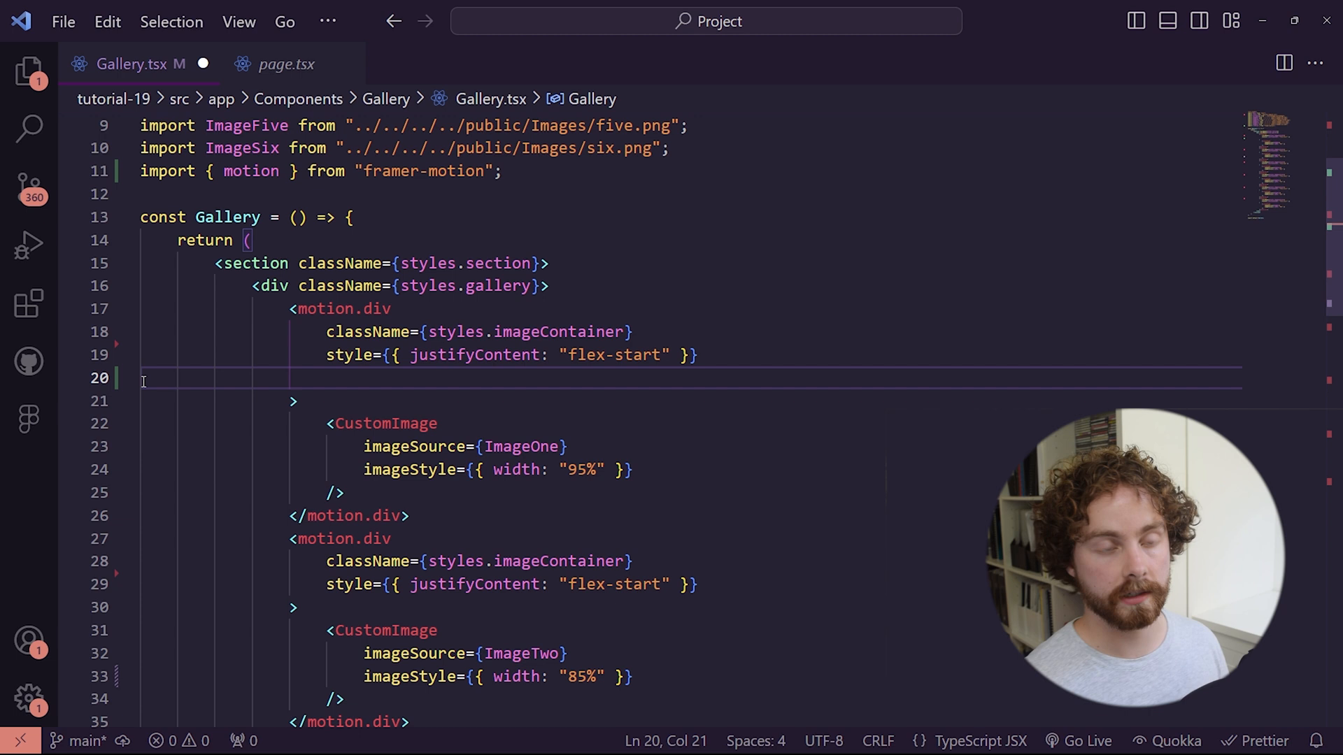
pyautogui.write('initial={')
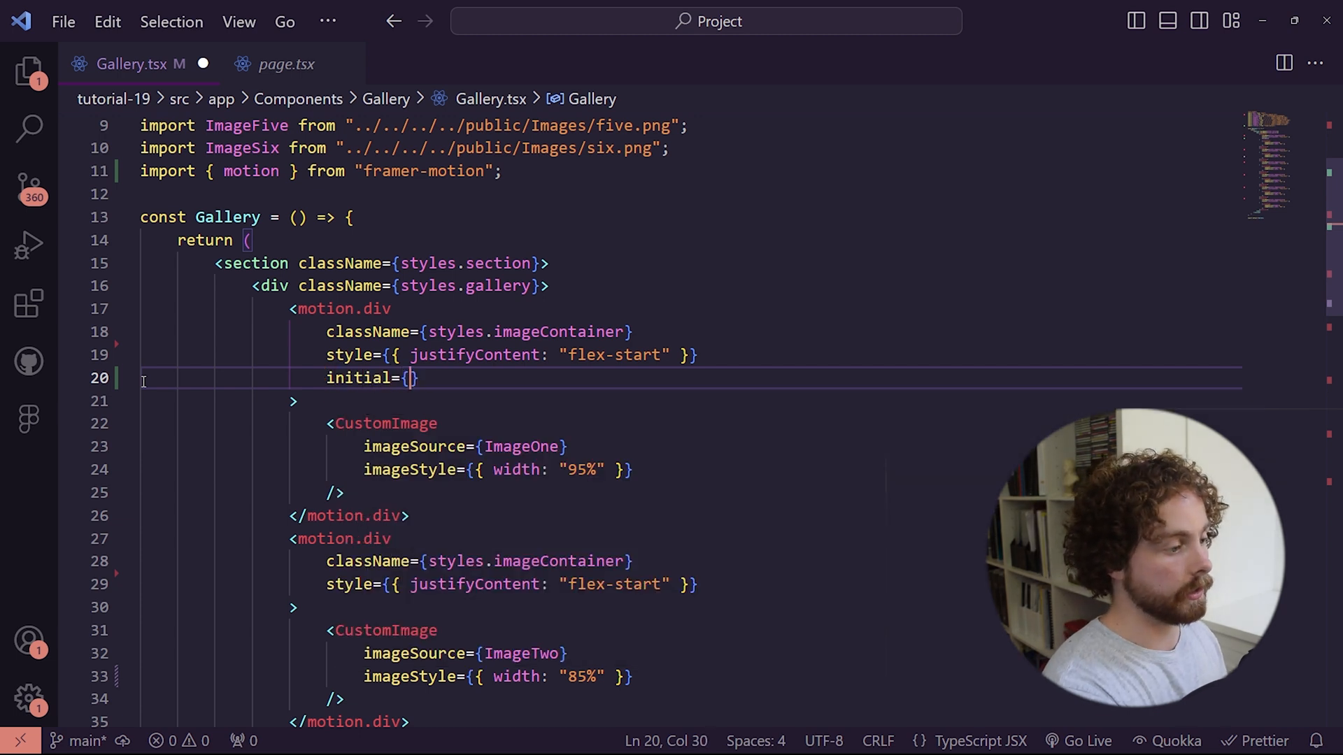
pyautogui.write('opacity: 0')
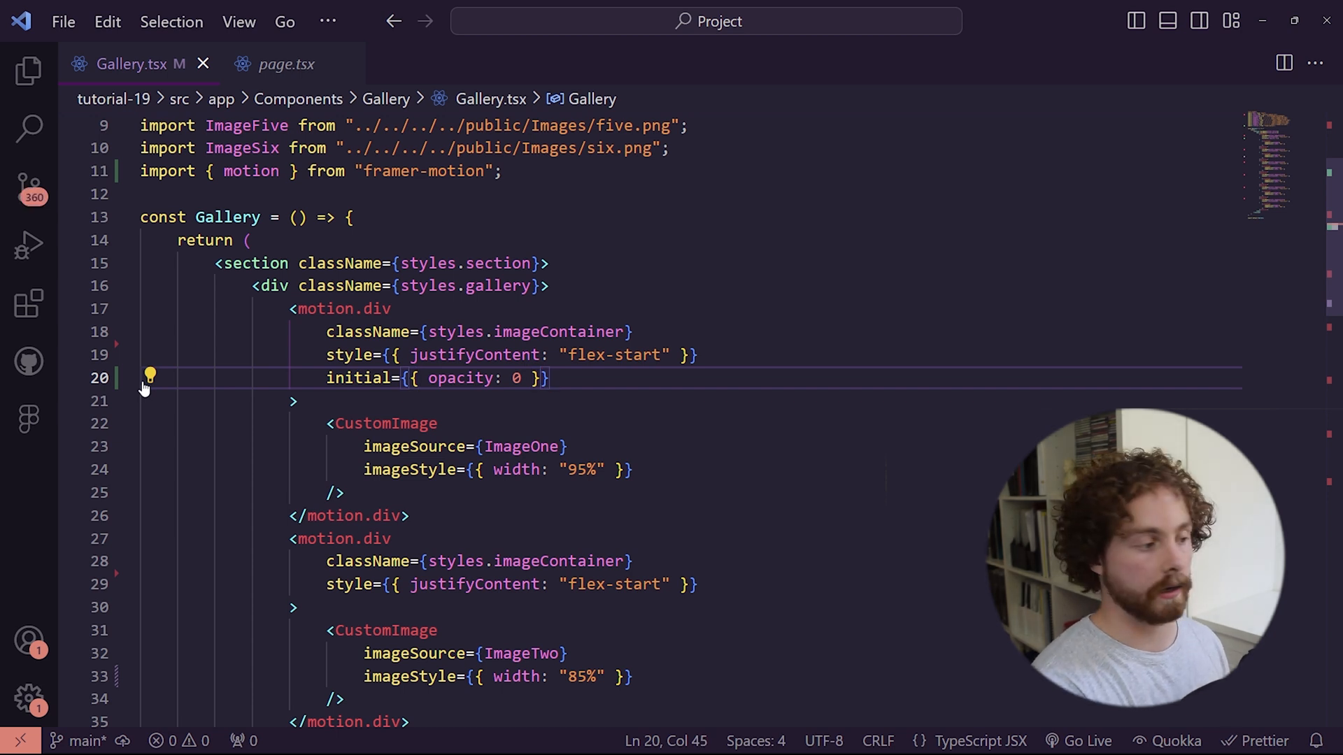
pyautogui.write('while')
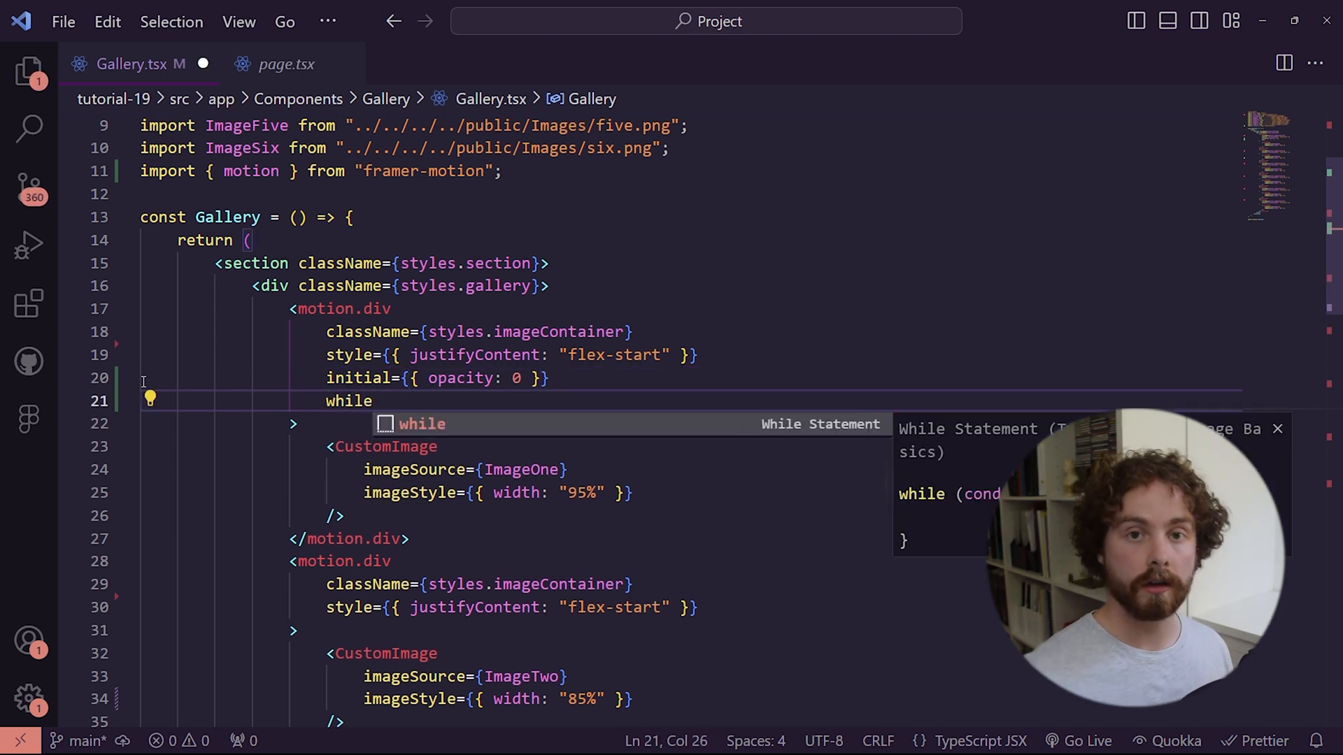
pyautogui.write('Inv')
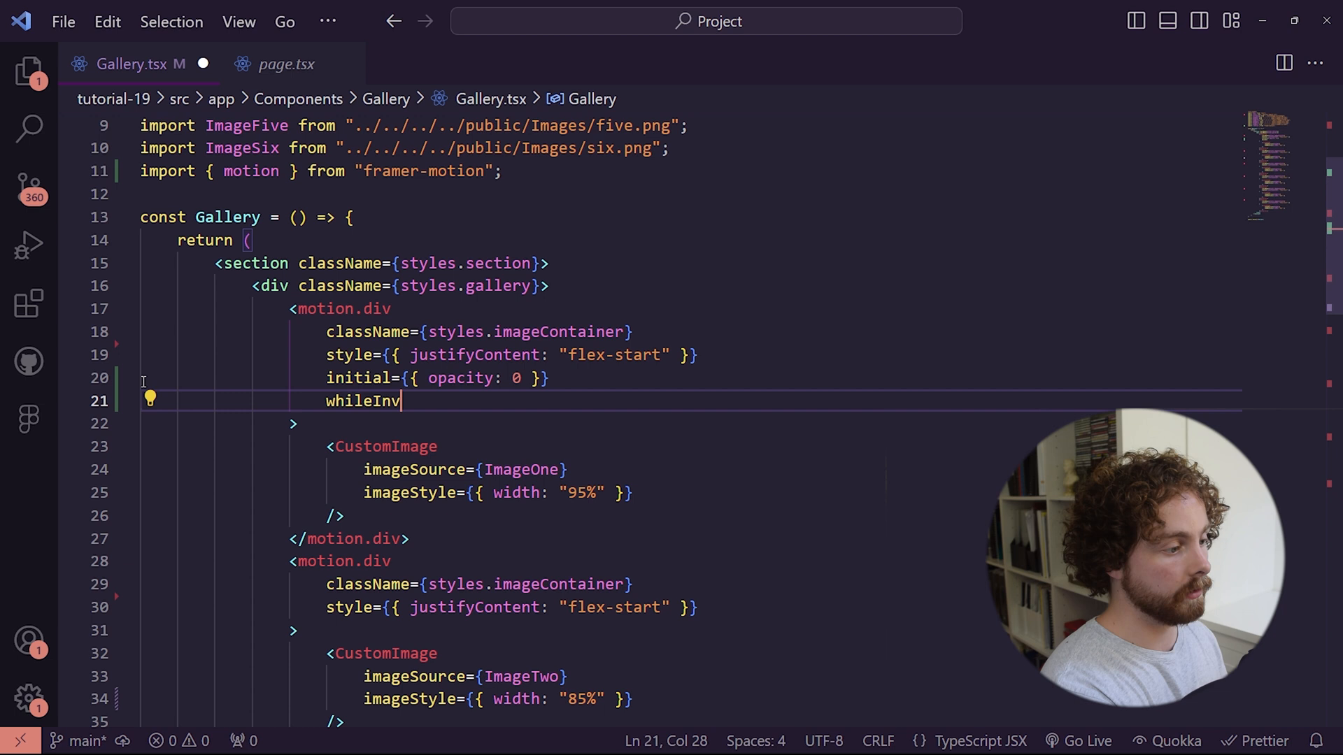
pyautogui.write('View=')
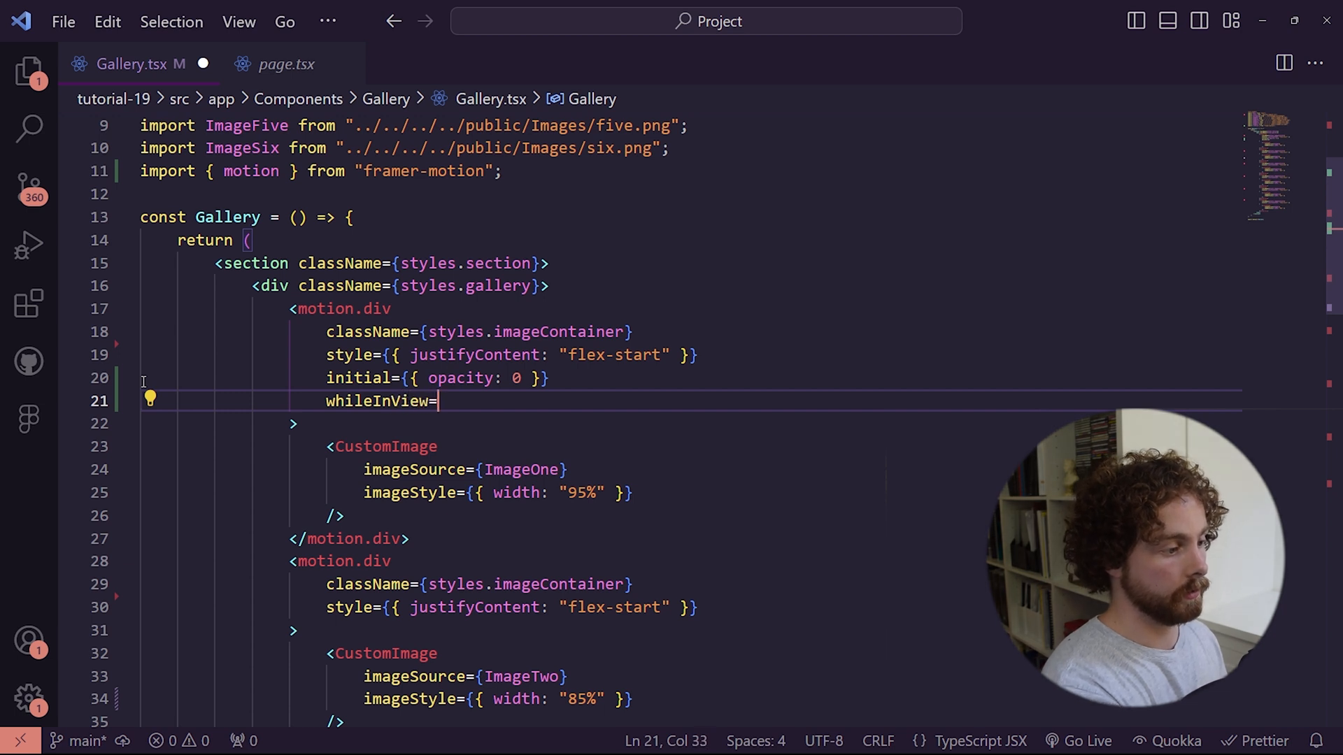
pyautogui.write('{{opacity}}')
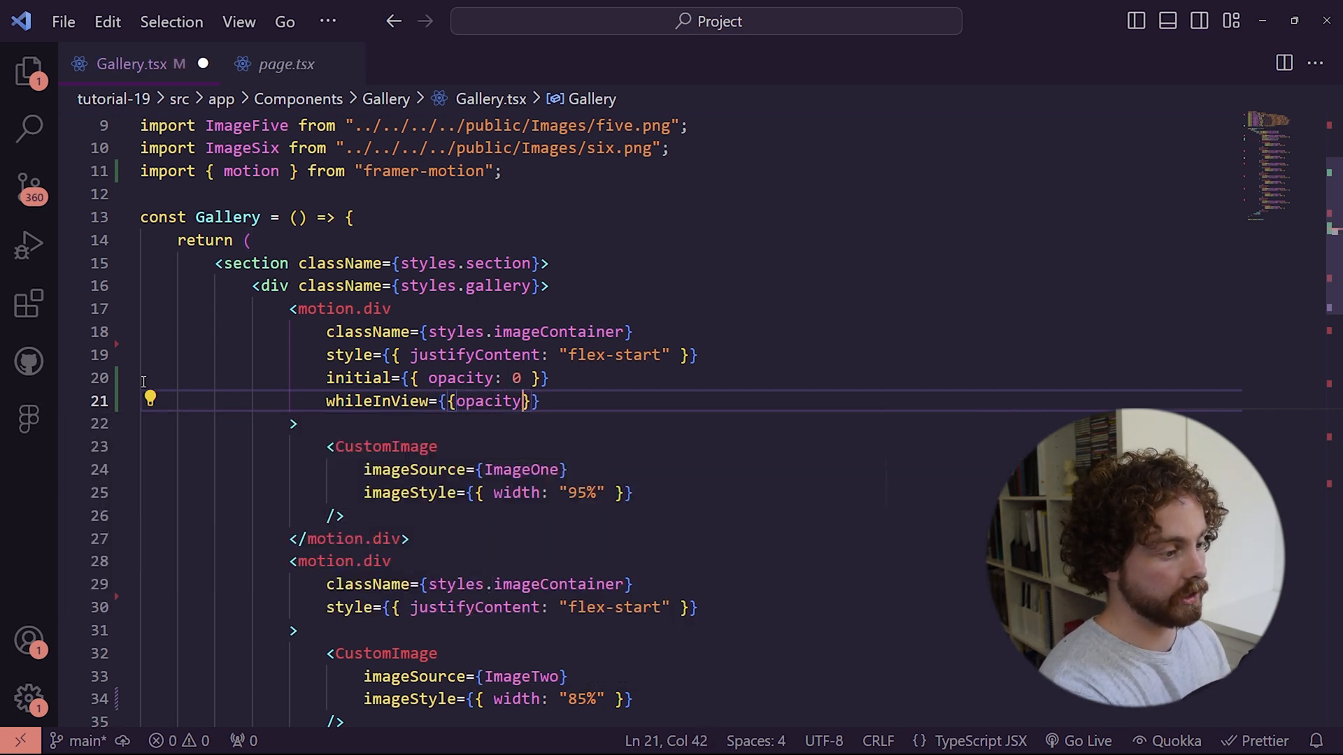
pyautogui.write(': 1')
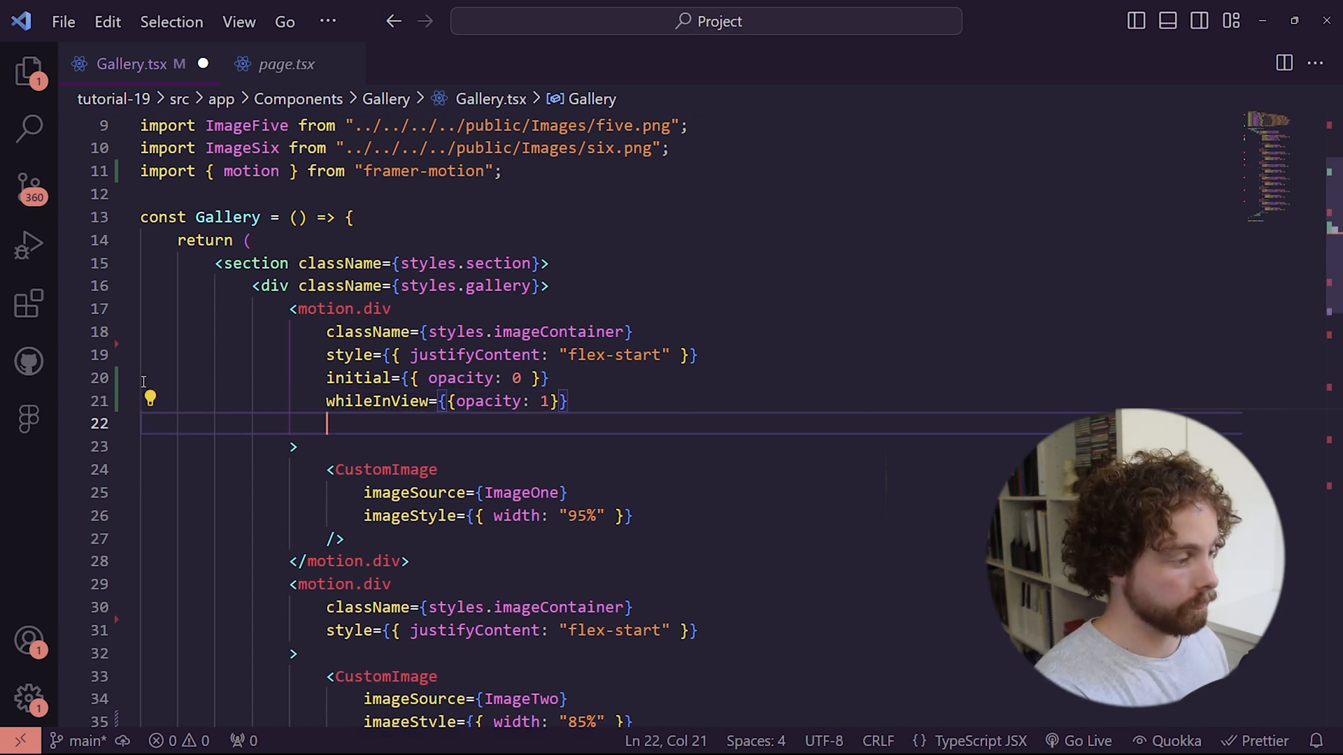
# Add a transition with duration 0.5, delay 0 and easeOut easing.
pyautogui.write('tran')
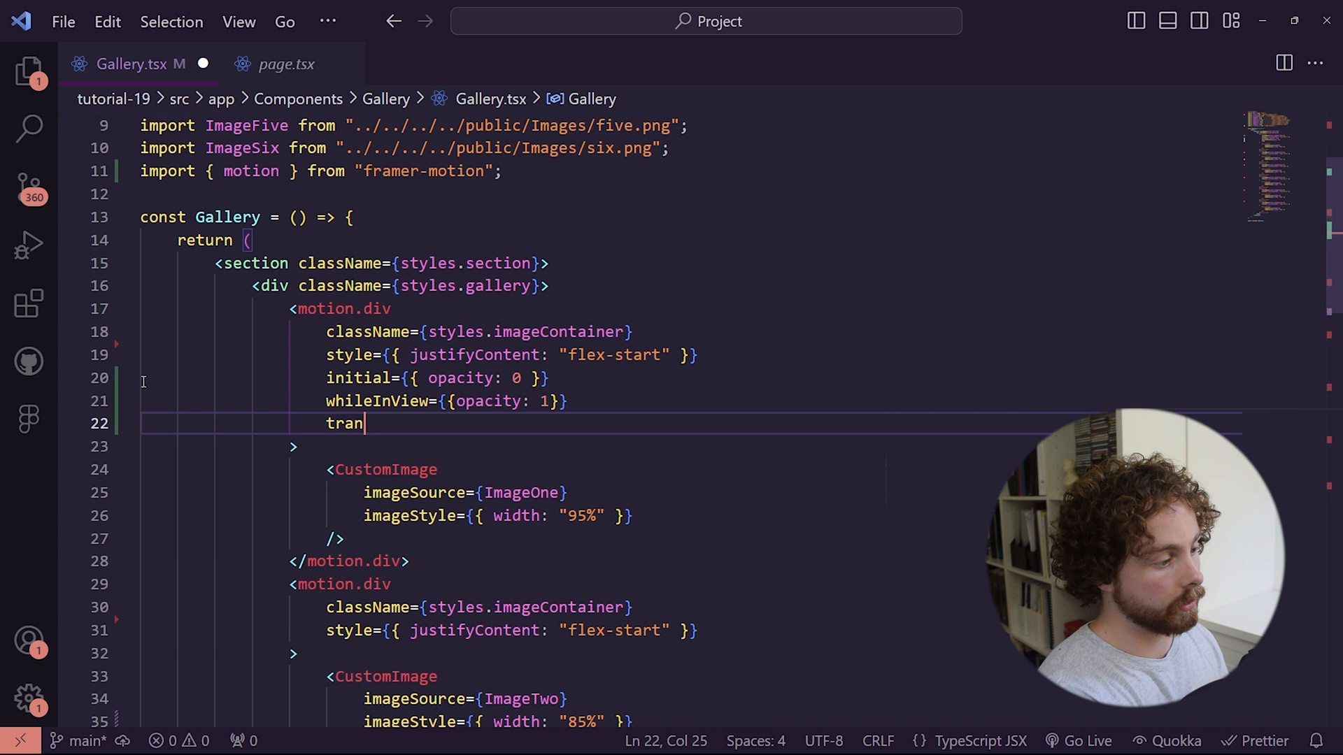
pyautogui.write('sition')
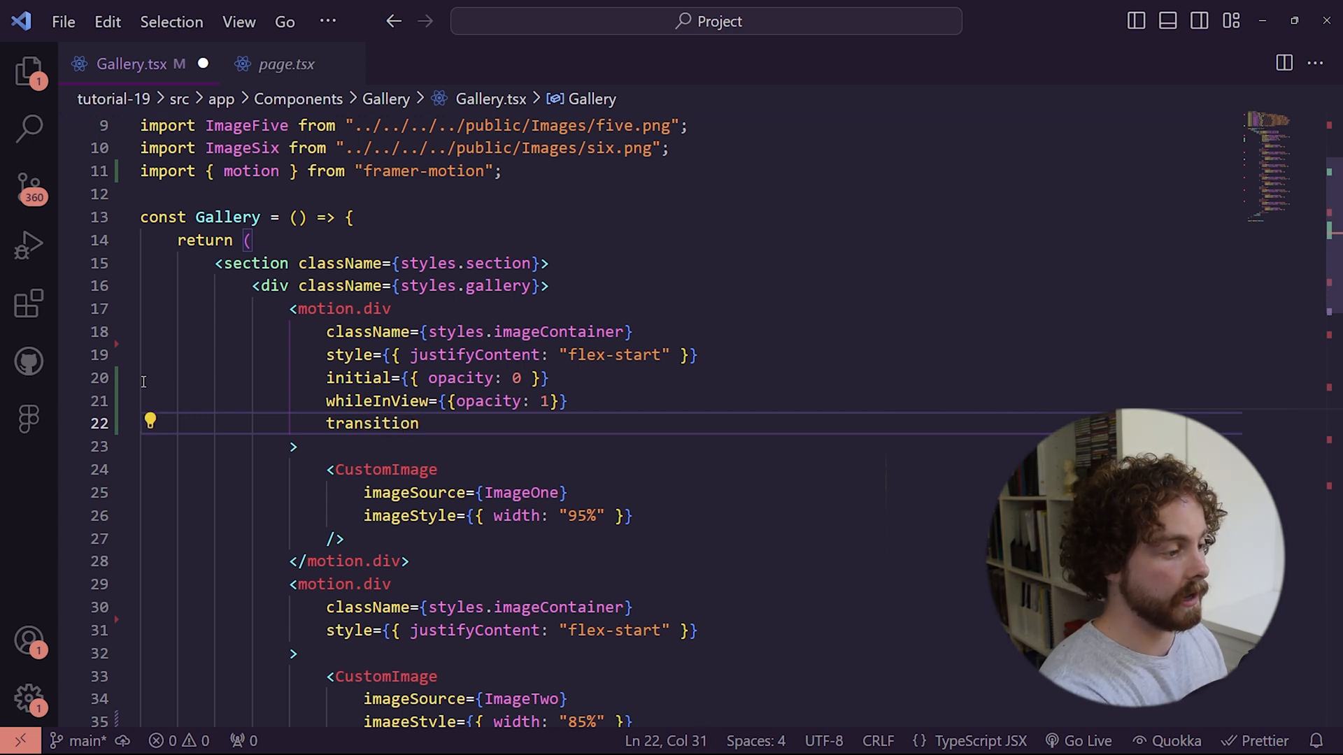
pyautogui.write('={{duration: 0.5, delay: 0')
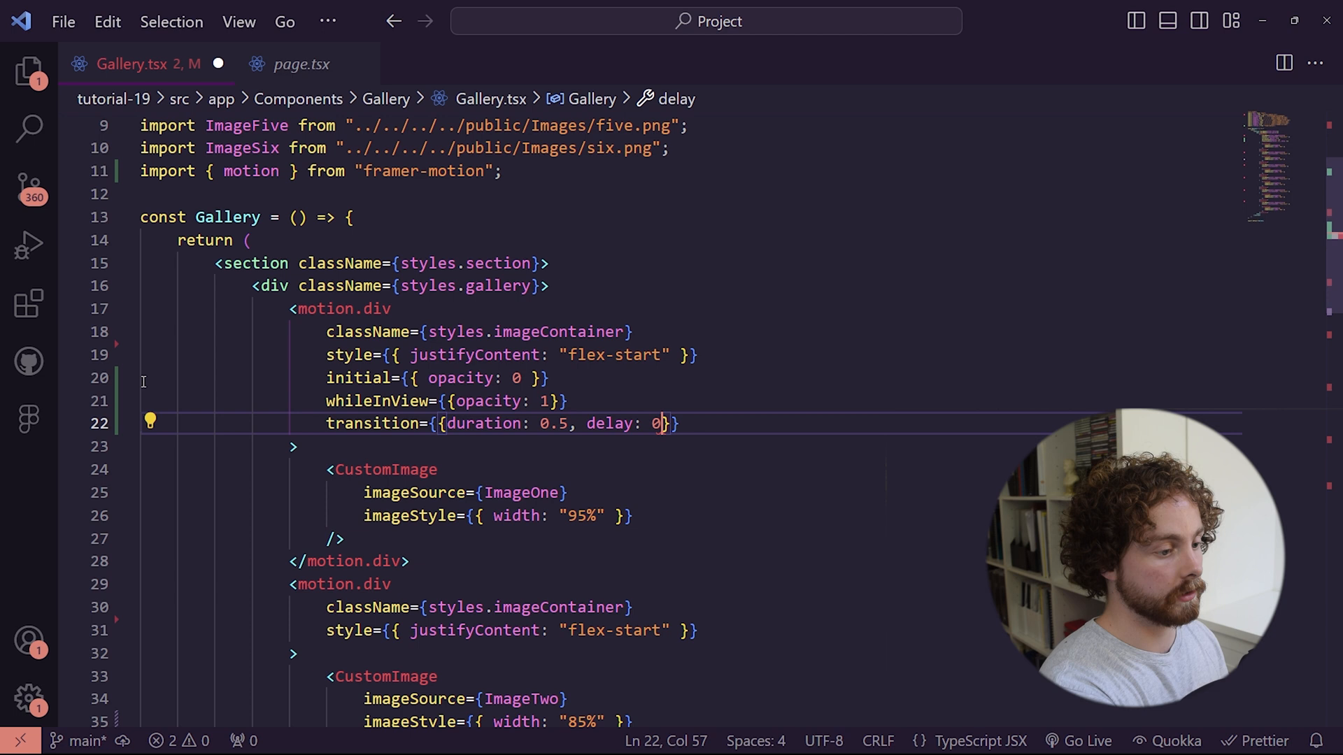
pyautogui.write(", ease: 'eas'")
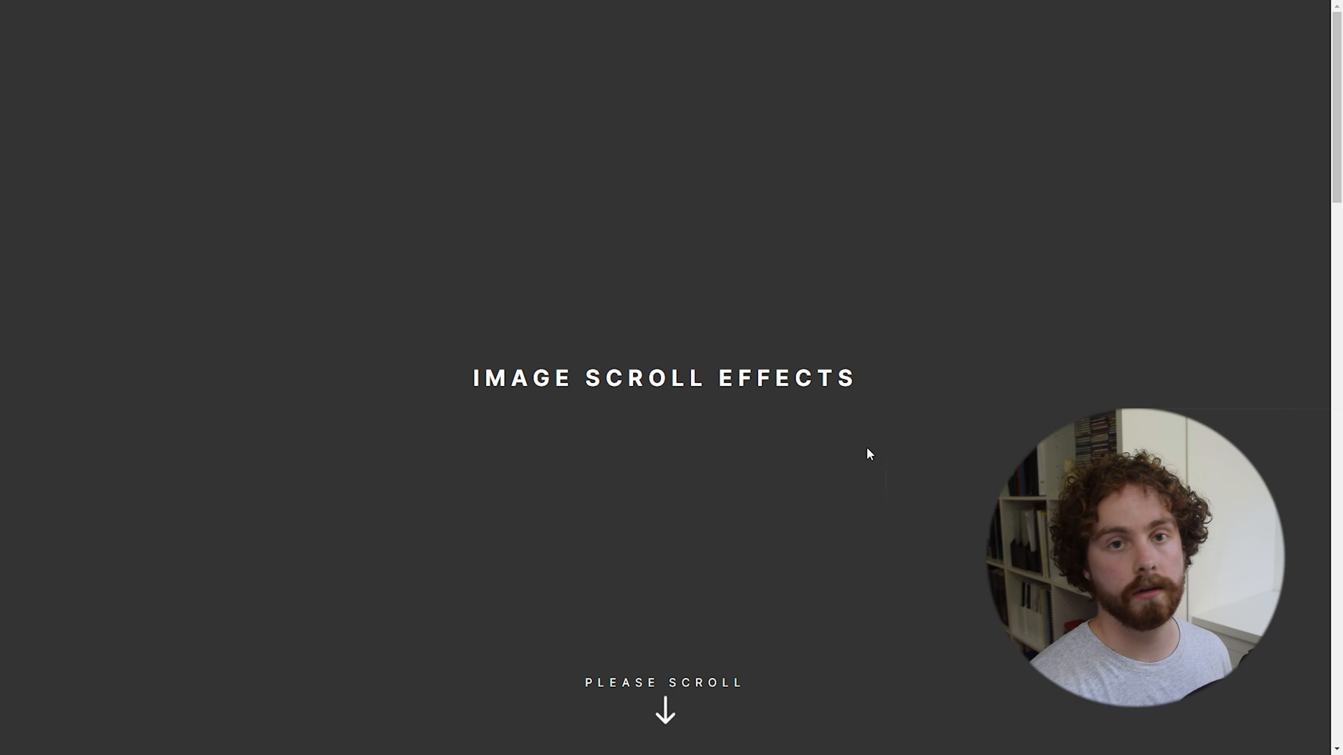
# Reload the localhost preview and scroll down to watch the first image fade in.
pyautogui.scroll(-3)
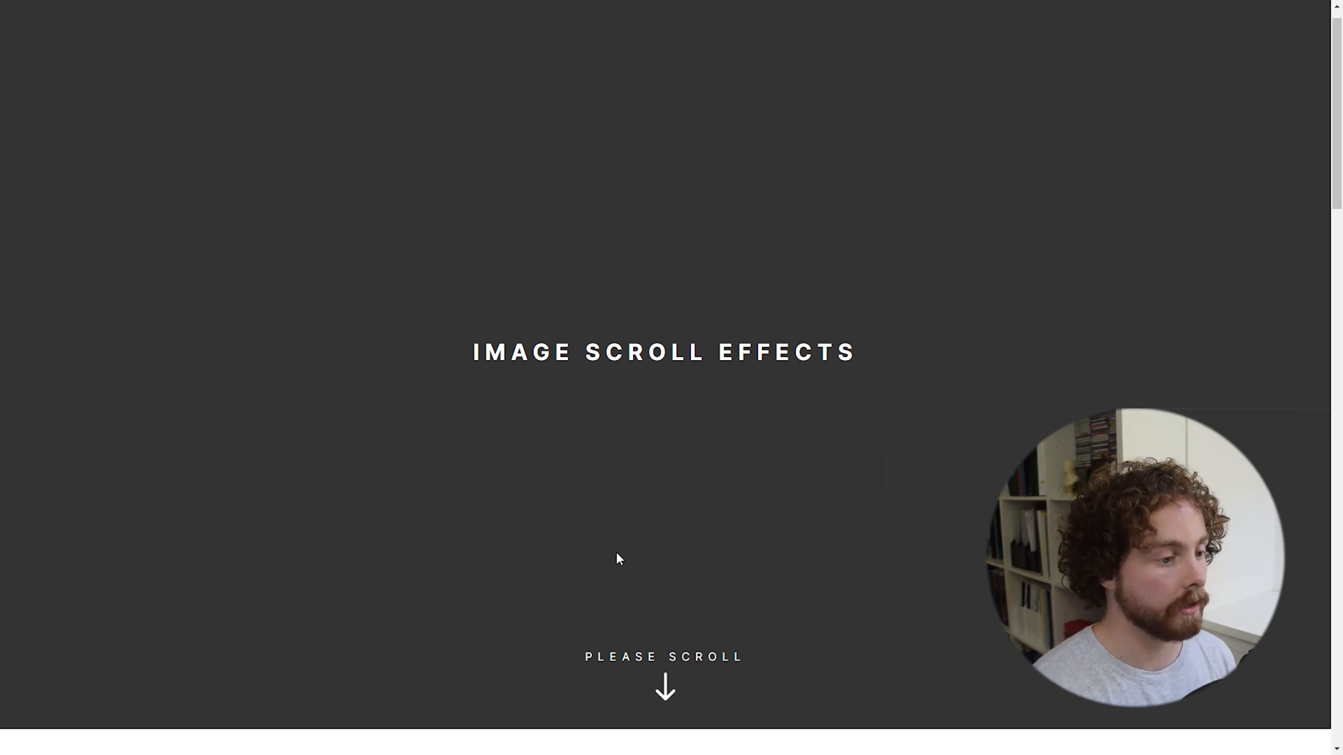
pyautogui.scroll(-3)
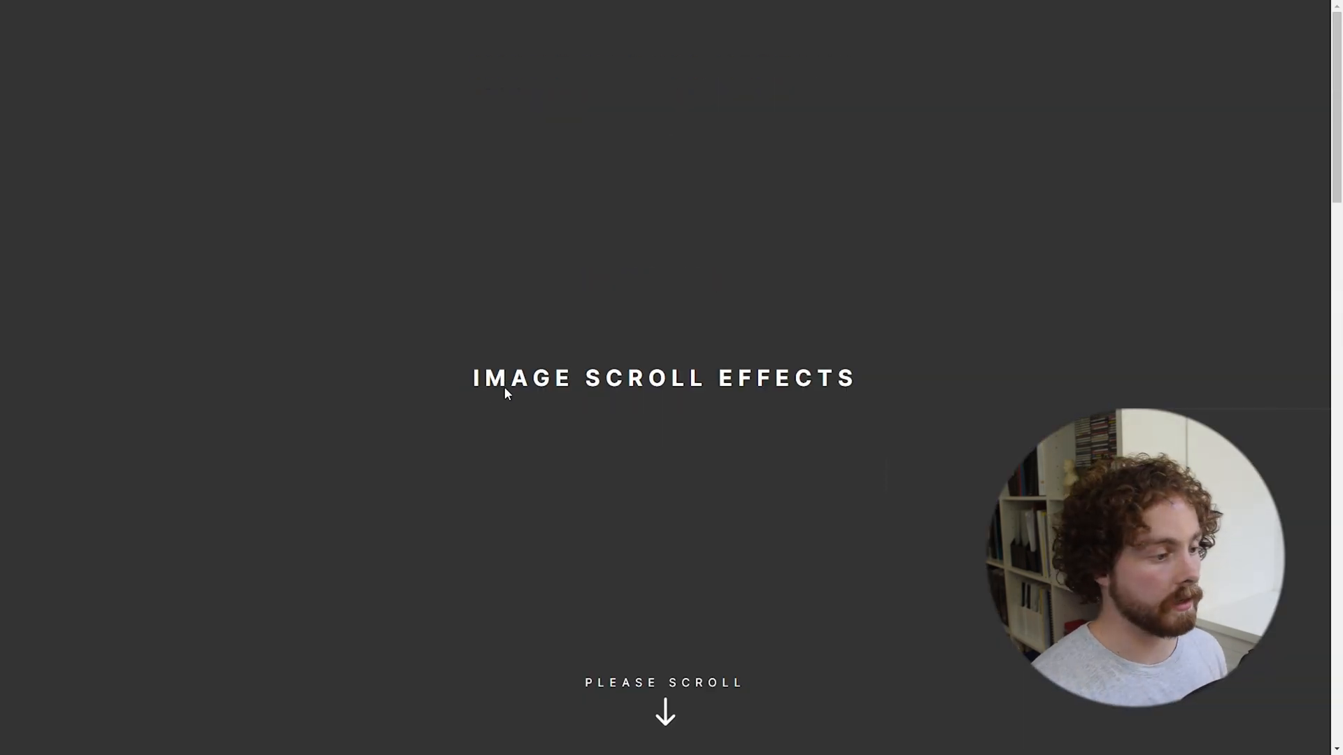
pyautogui.scroll(-3)
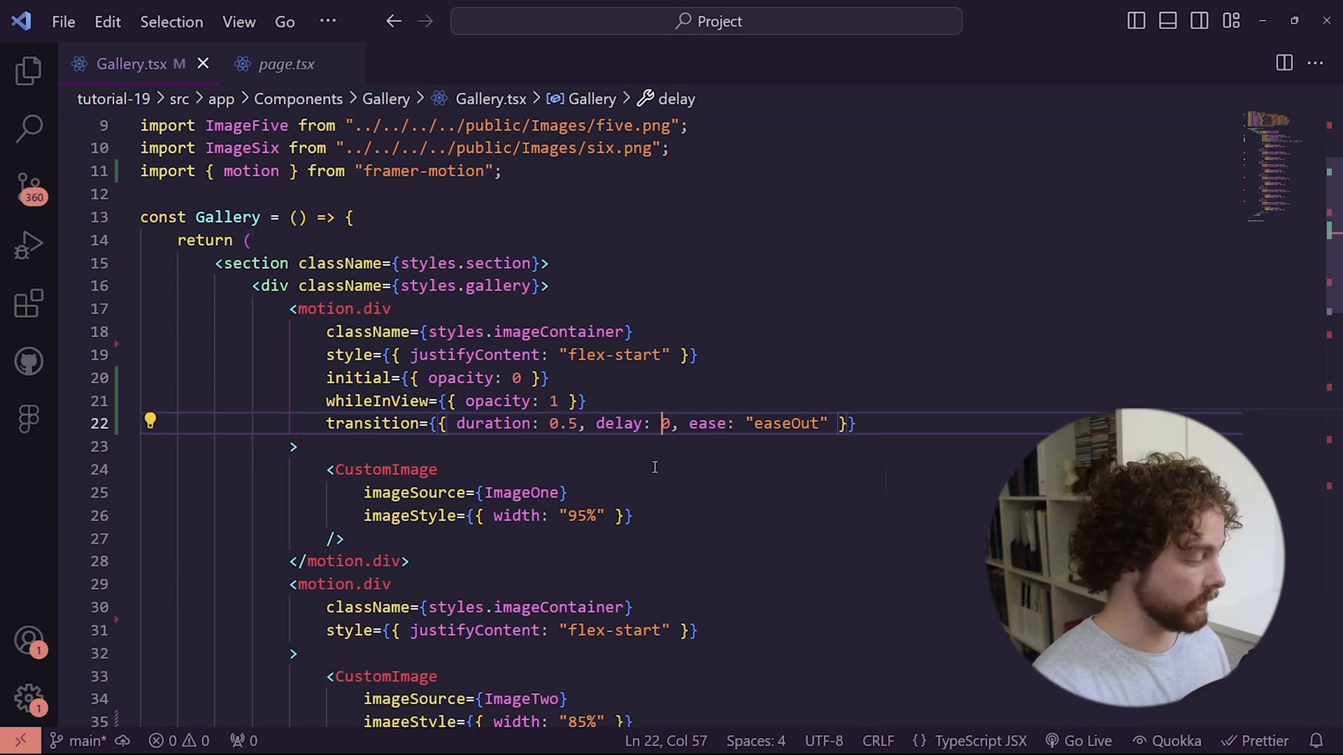
# Try a 0.75 delay, then set it to 3 and scroll the page again.
pyautogui.write('.7')
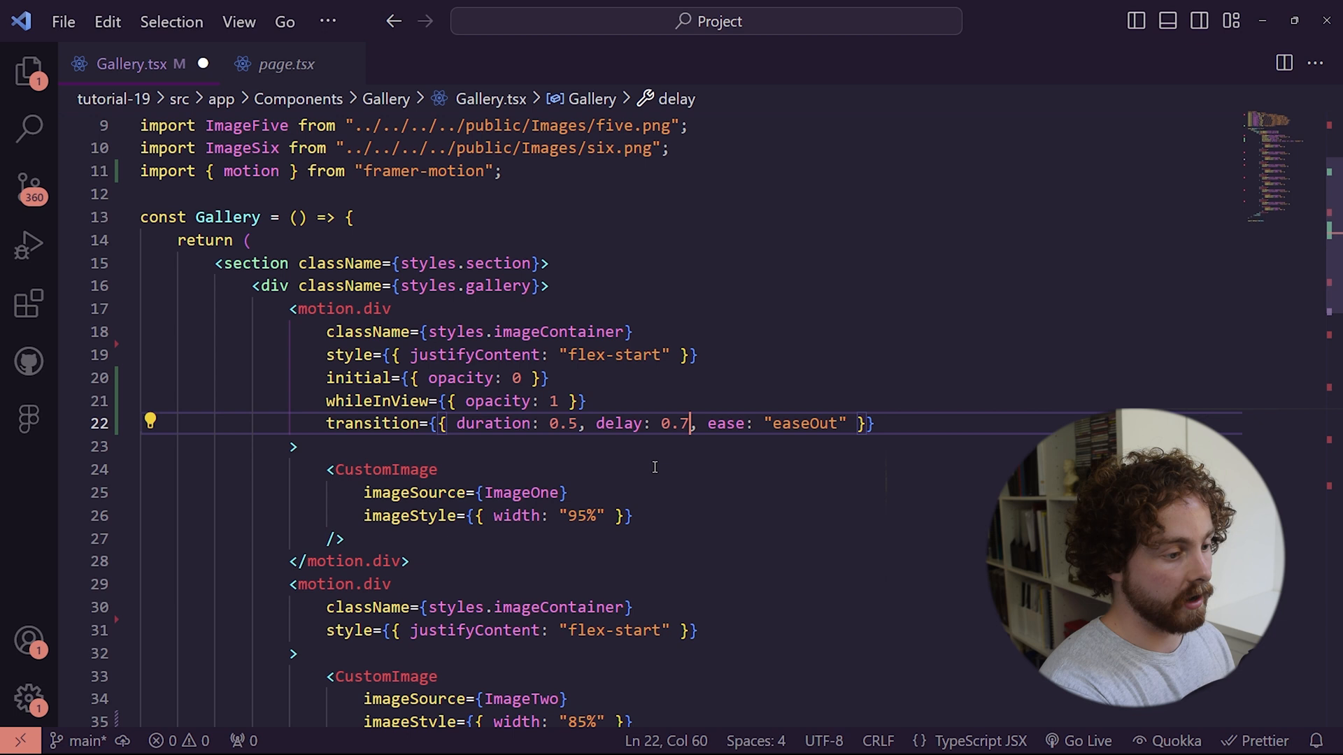
pyautogui.write('5')
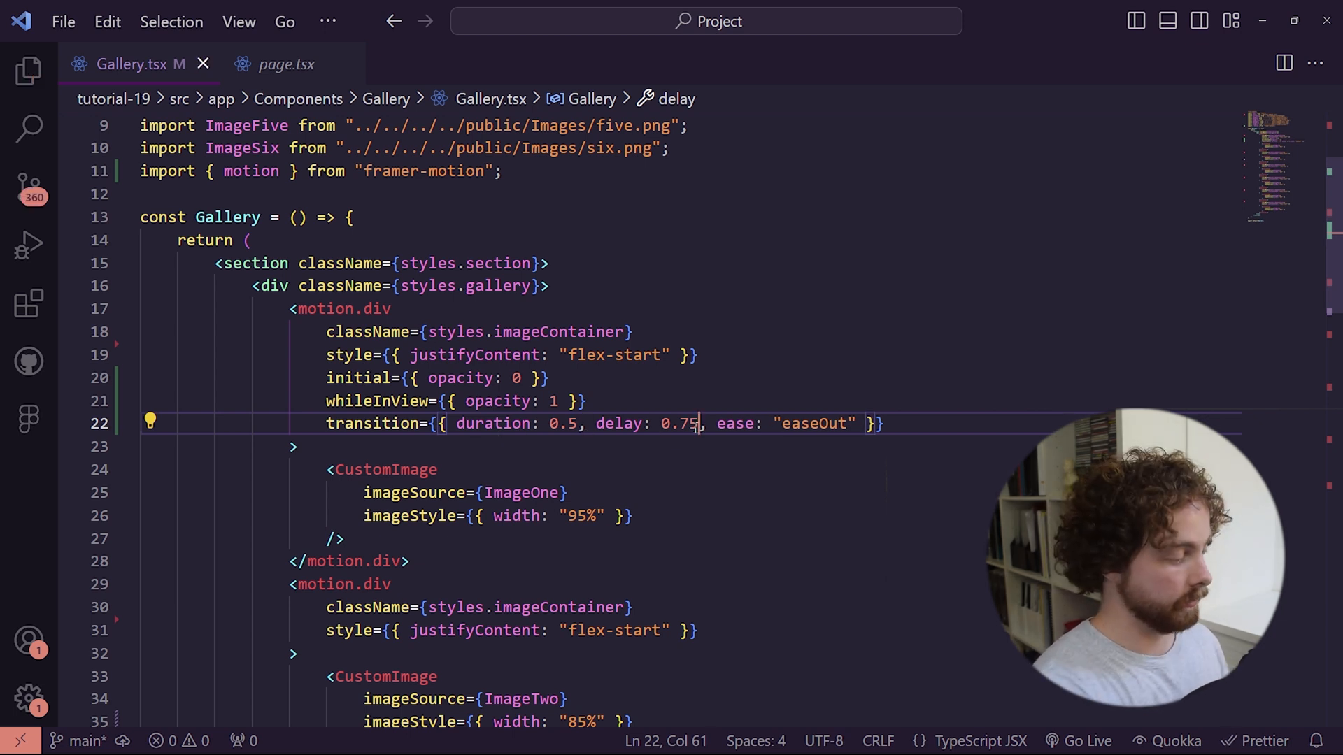
pyautogui.write('3')
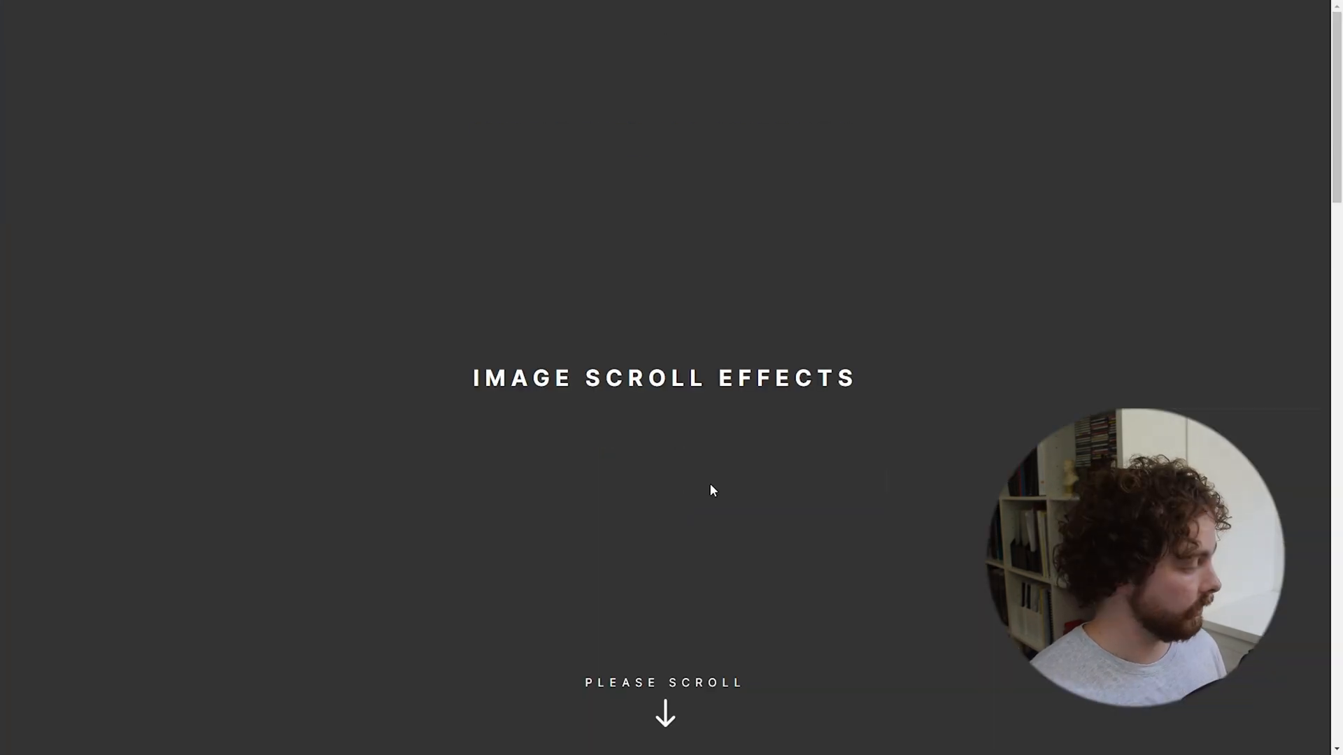
pyautogui.scroll(-3)
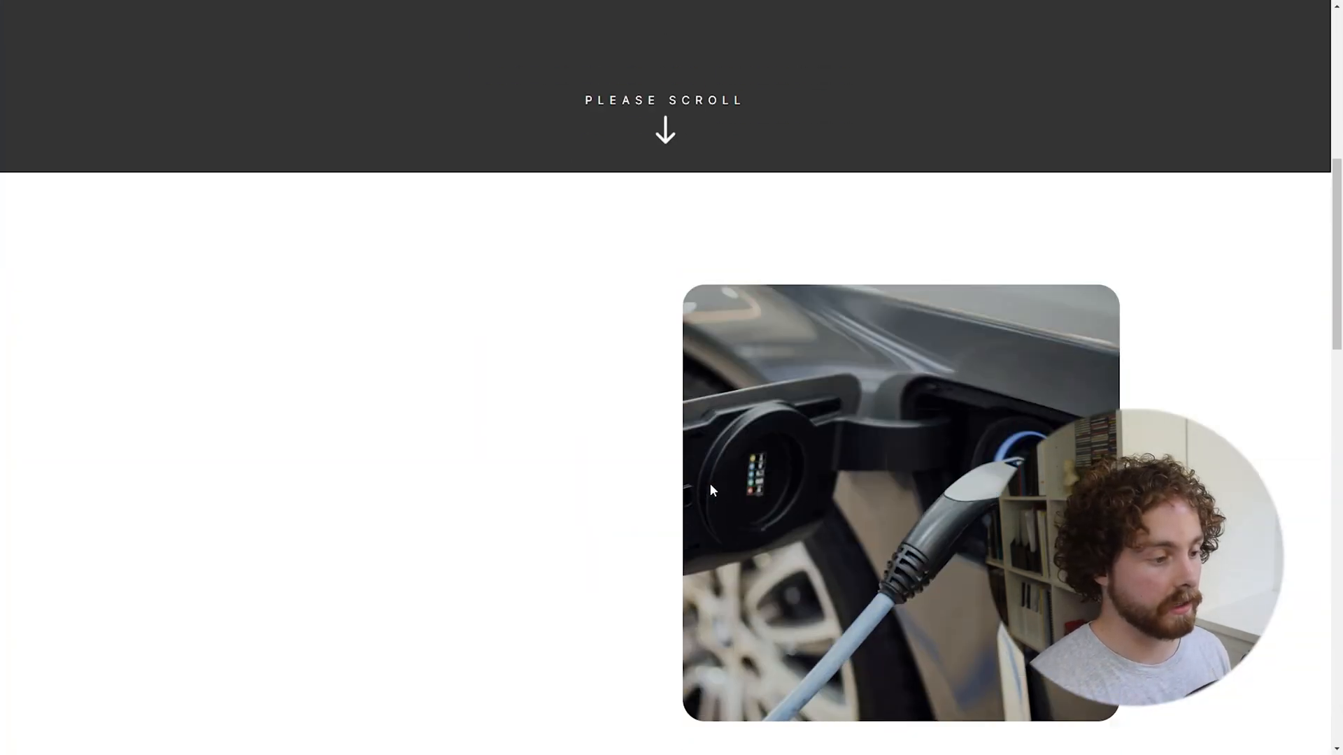
pyautogui.scroll(-3)
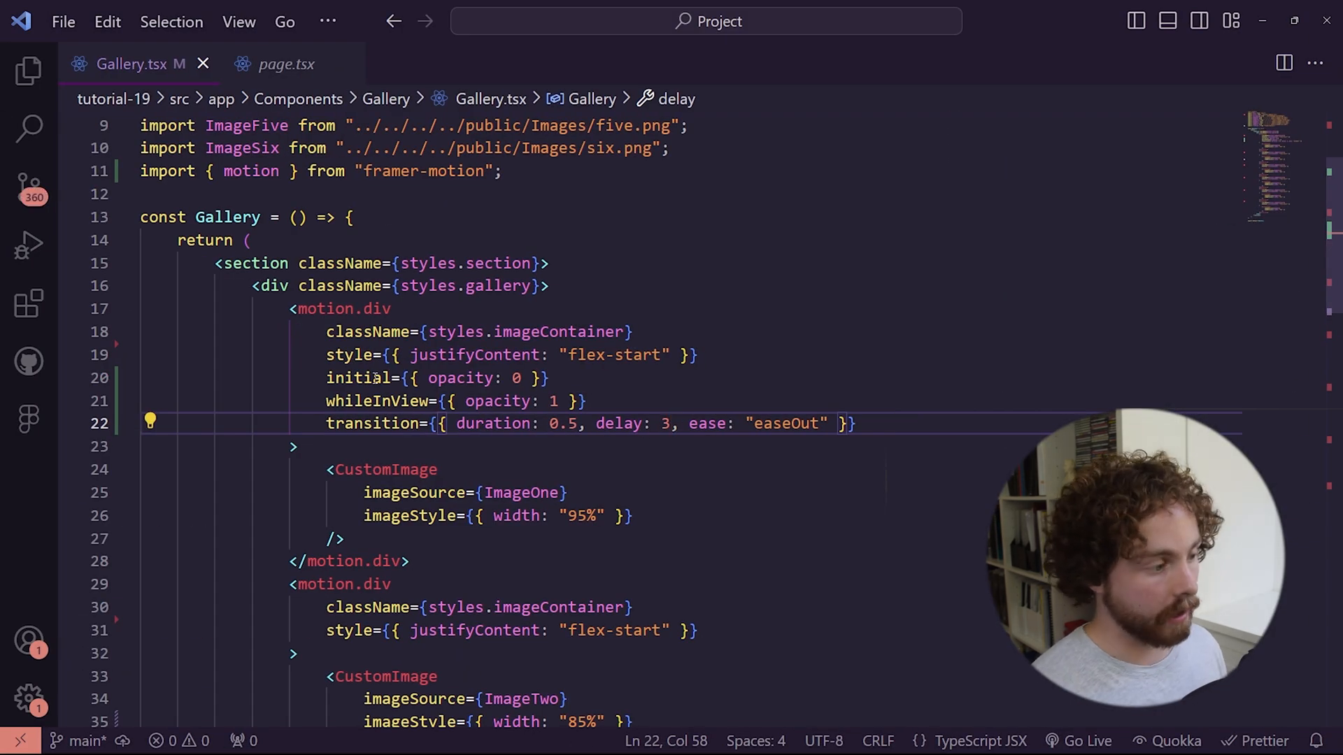
# Reset the delay to 0.75, copy the fade-in props to the second motion.div, and save.
pyautogui.write('0.75')
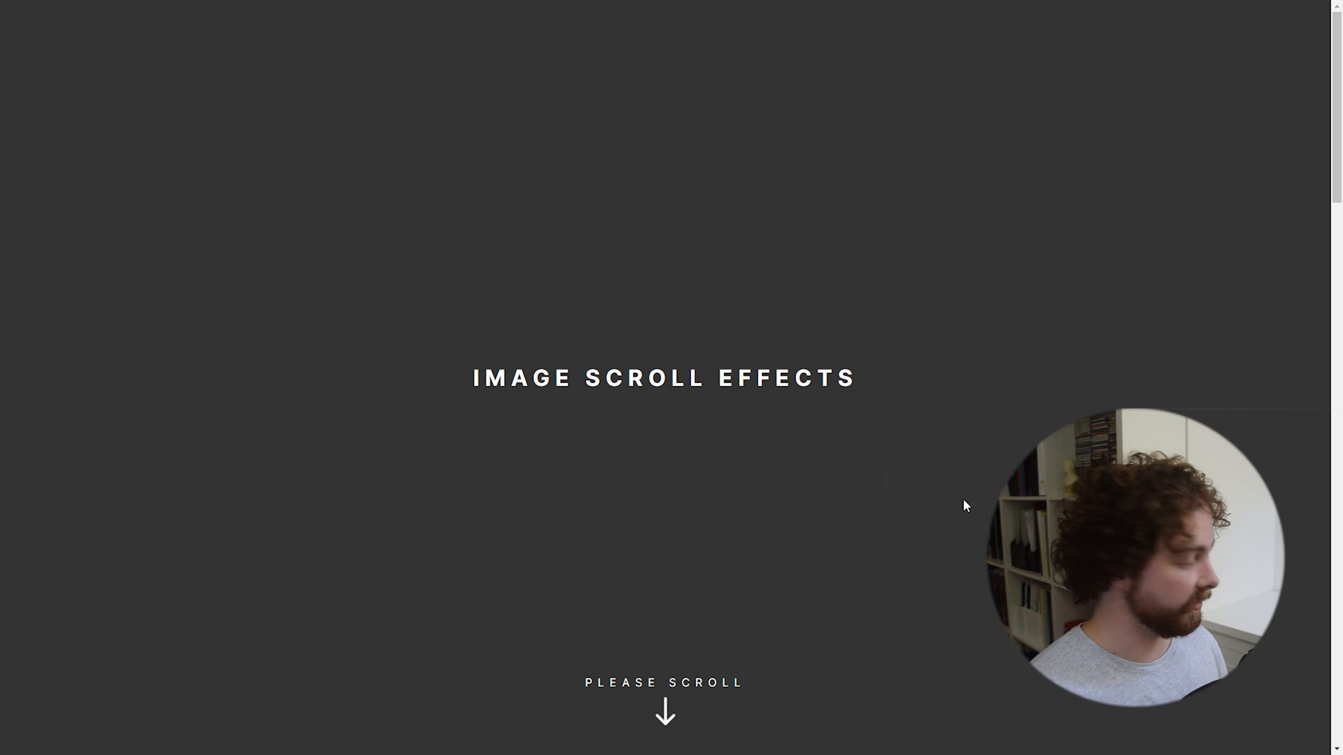
pyautogui.scroll(-3)
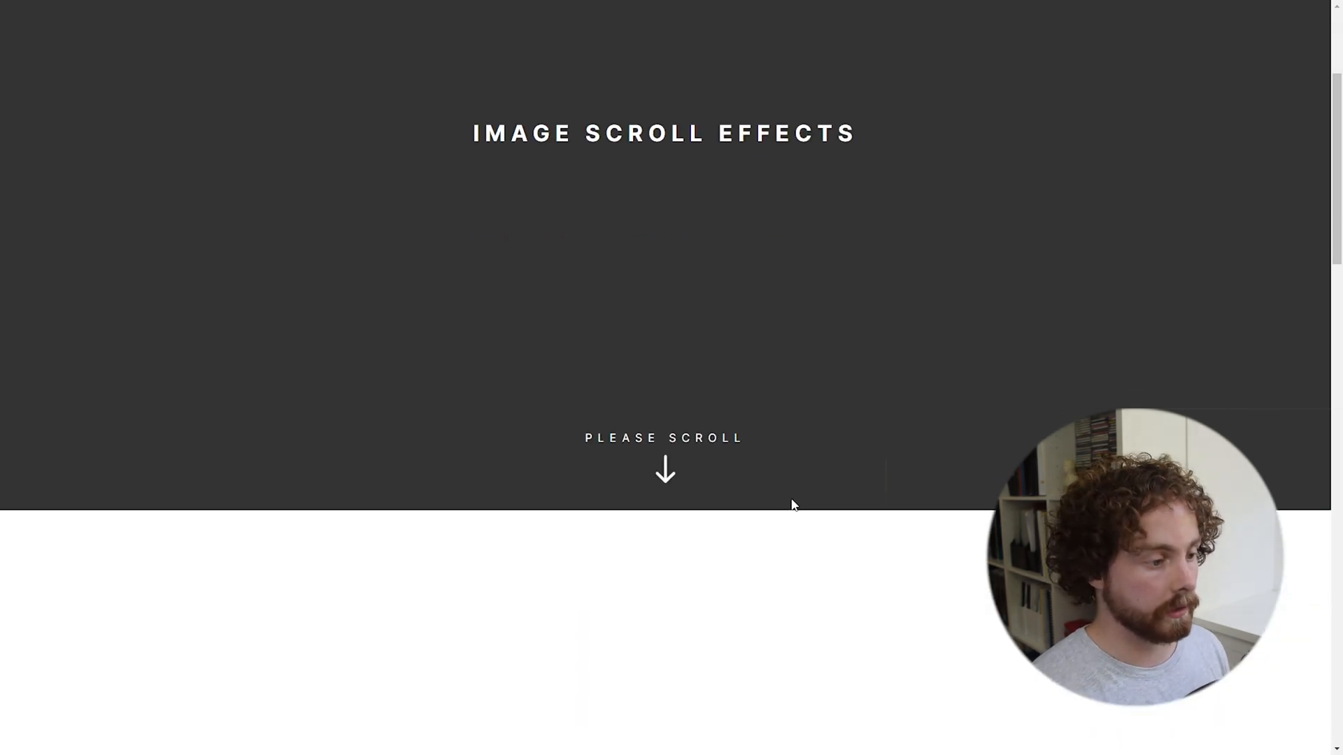
pyautogui.scroll(-3)
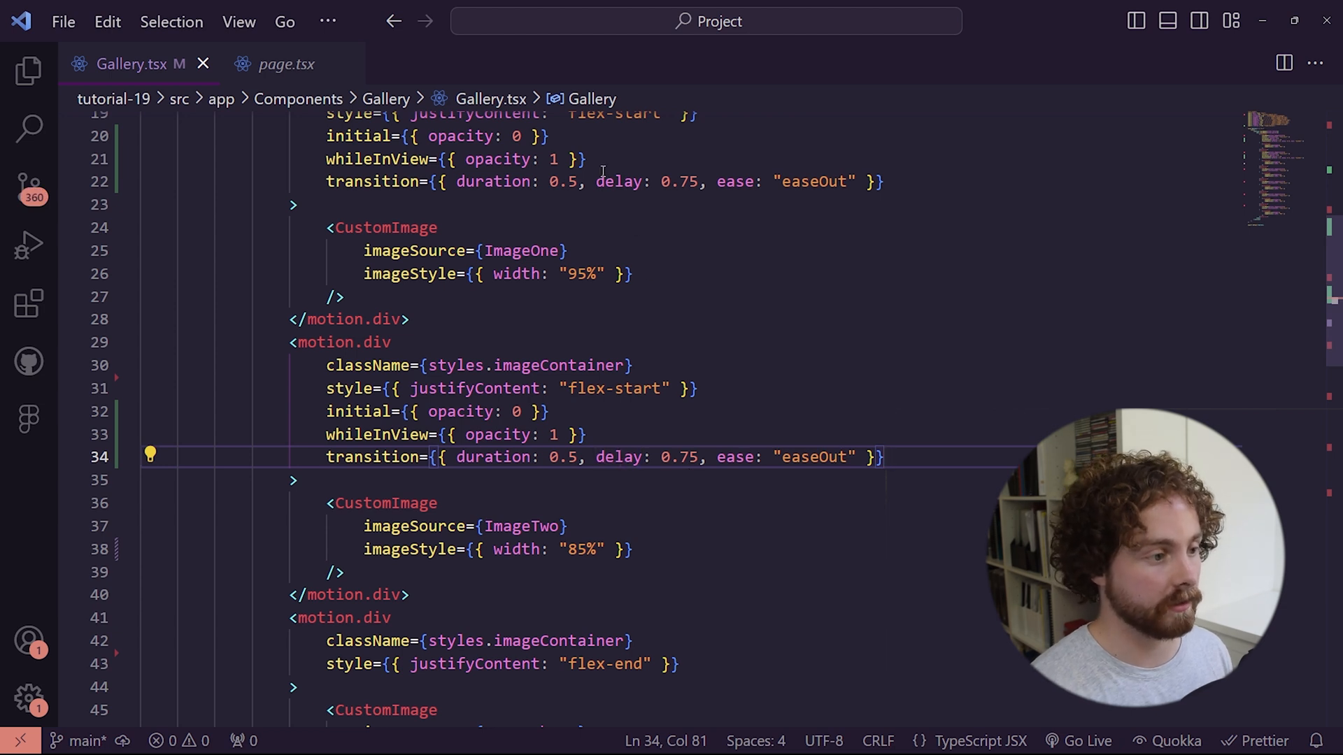
pyautogui.moveTo(667, 307)
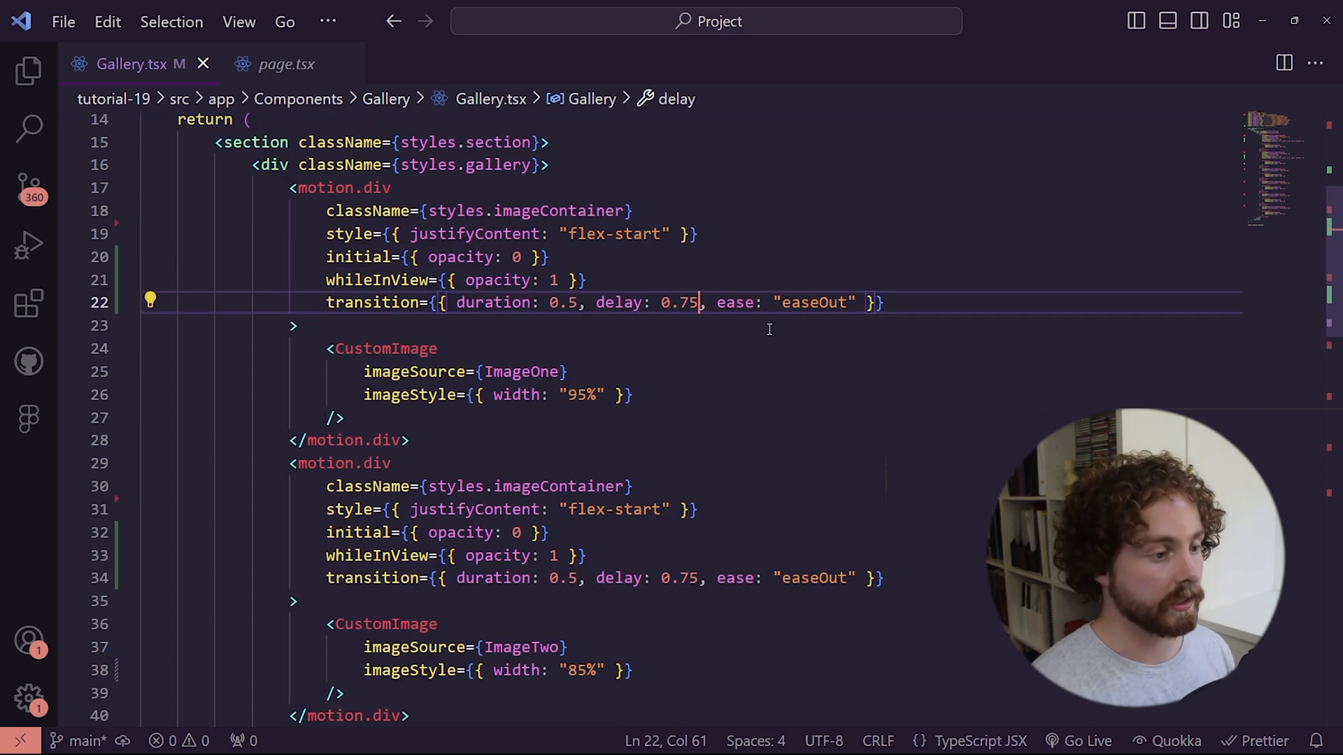
pyautogui.press('Backspace')
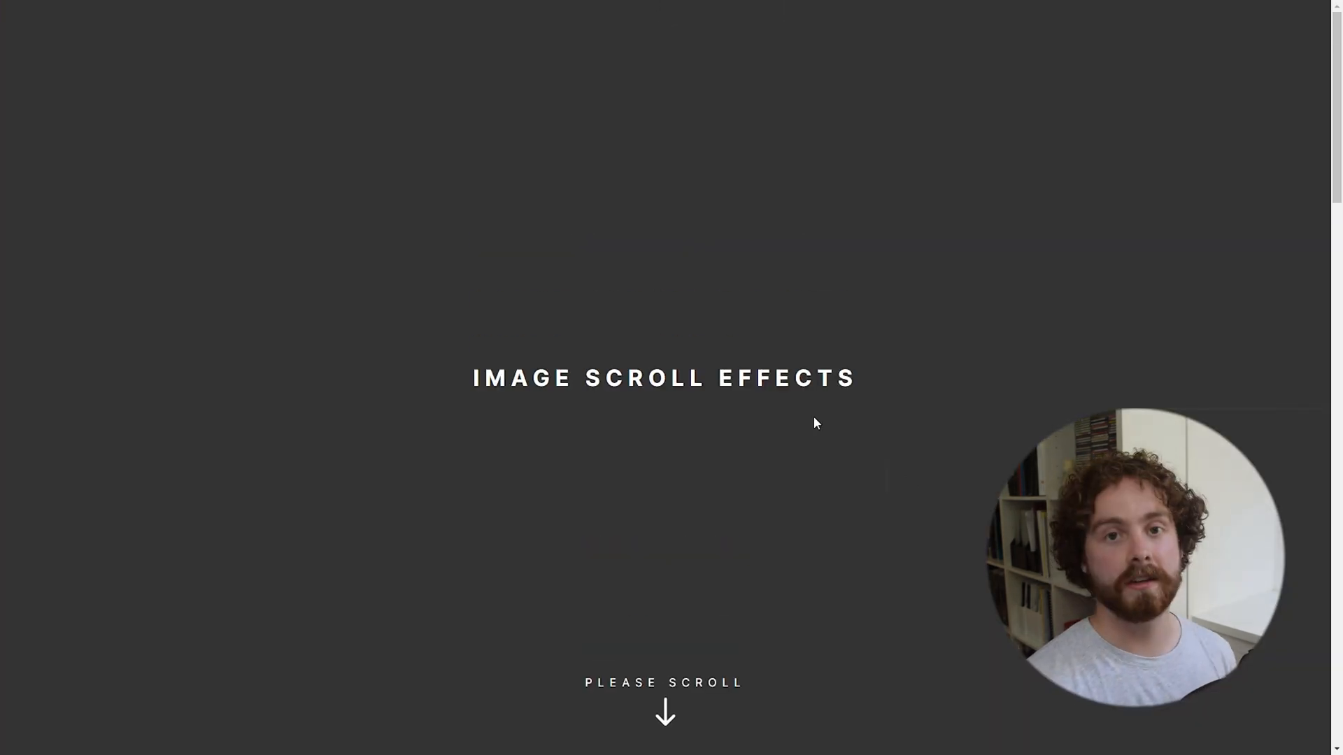
# Scroll the reloaded preview to watch the steering-wheel and charging-port photos fade in.
pyautogui.scroll(-3)
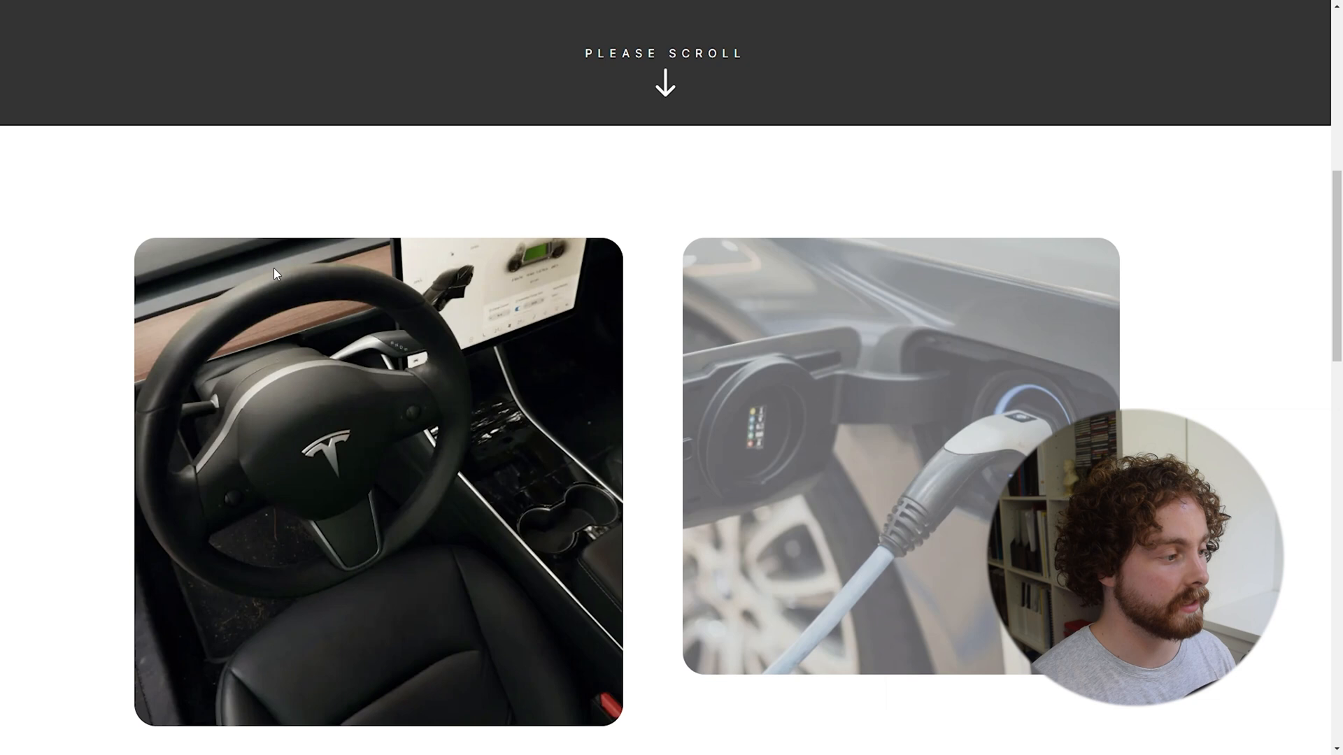
pyautogui.scroll(-3)
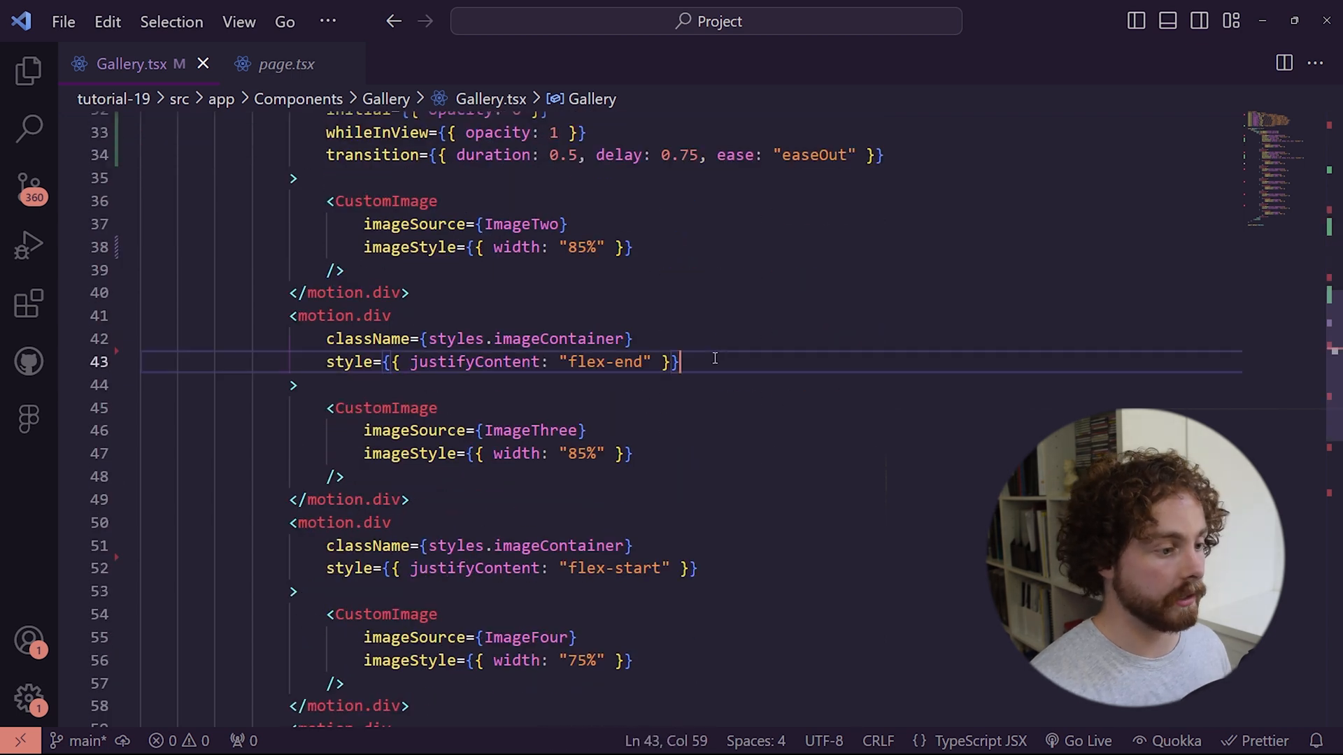
# Paste the props into the third motion.div, replacing opacity with initial x: 100 and whileInView x: 0.
pyautogui.write('initial={{ opacity: 0 }}')
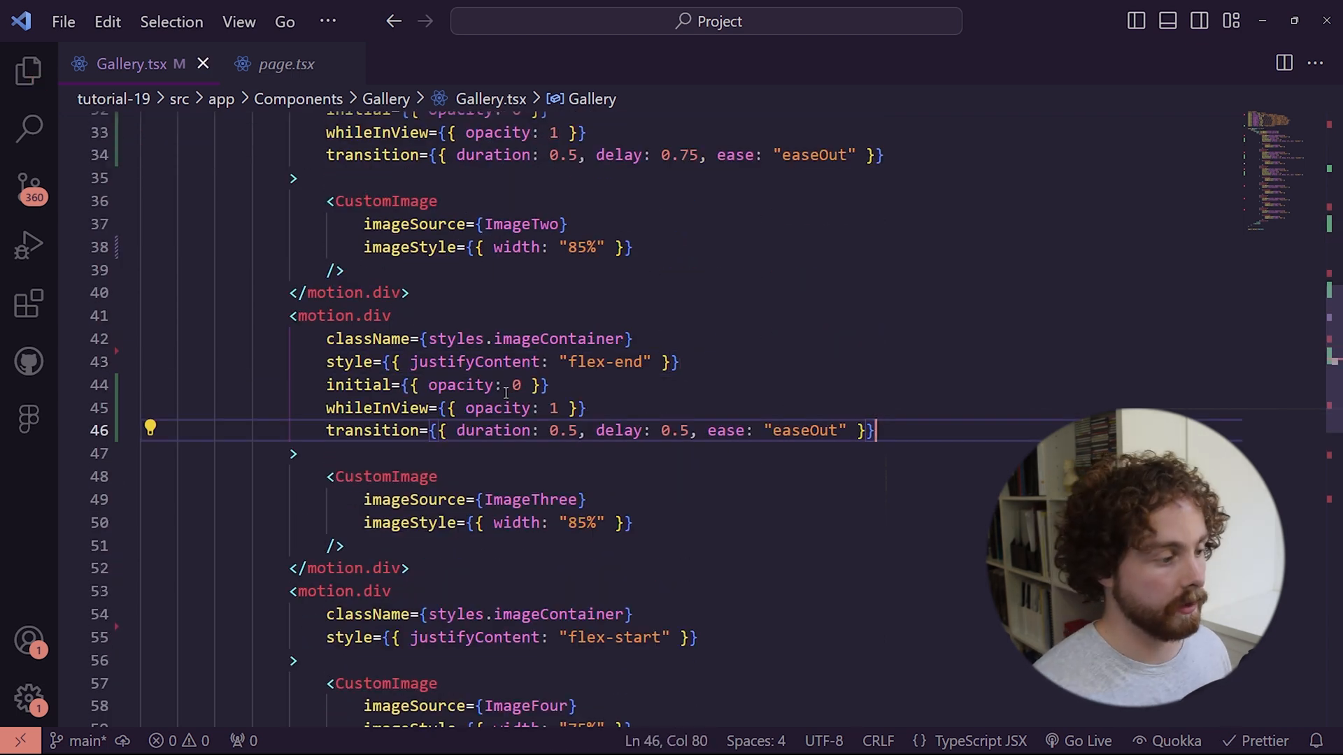
pyautogui.doubleClick(466, 384)
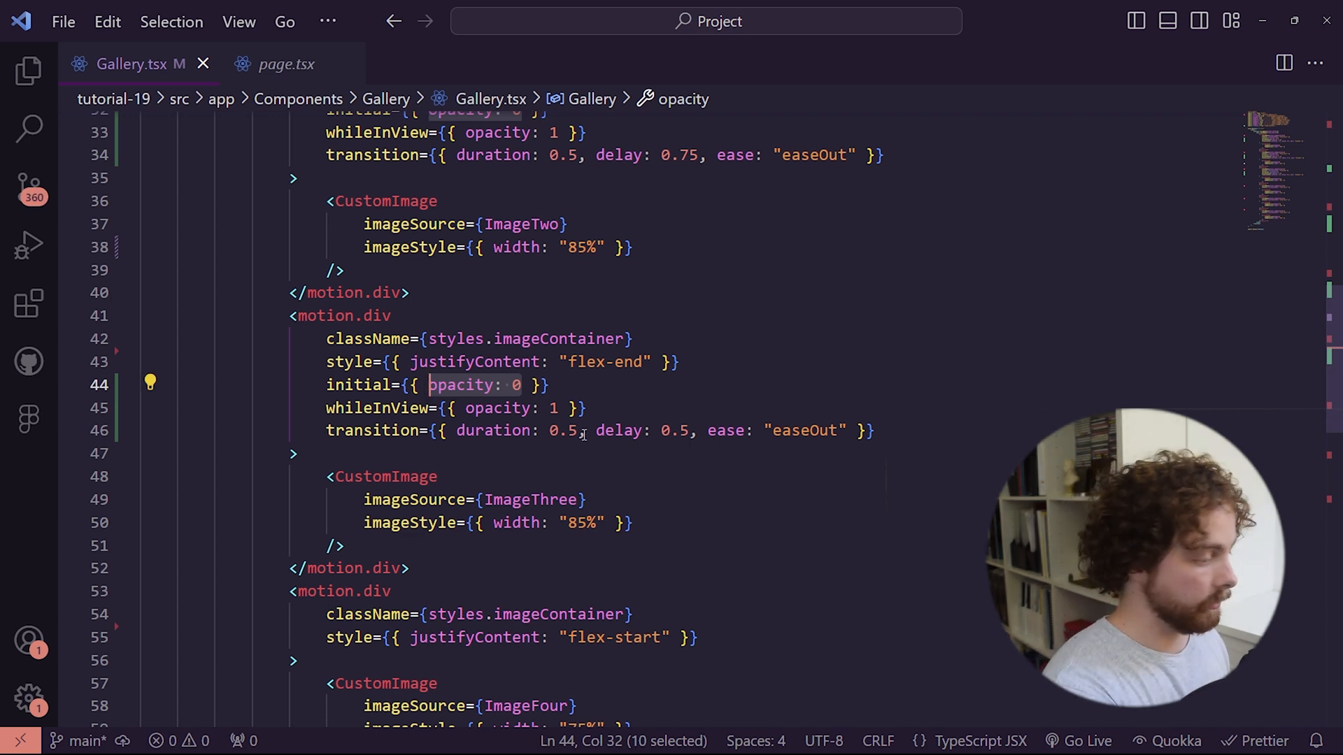
pyautogui.write('x:10')
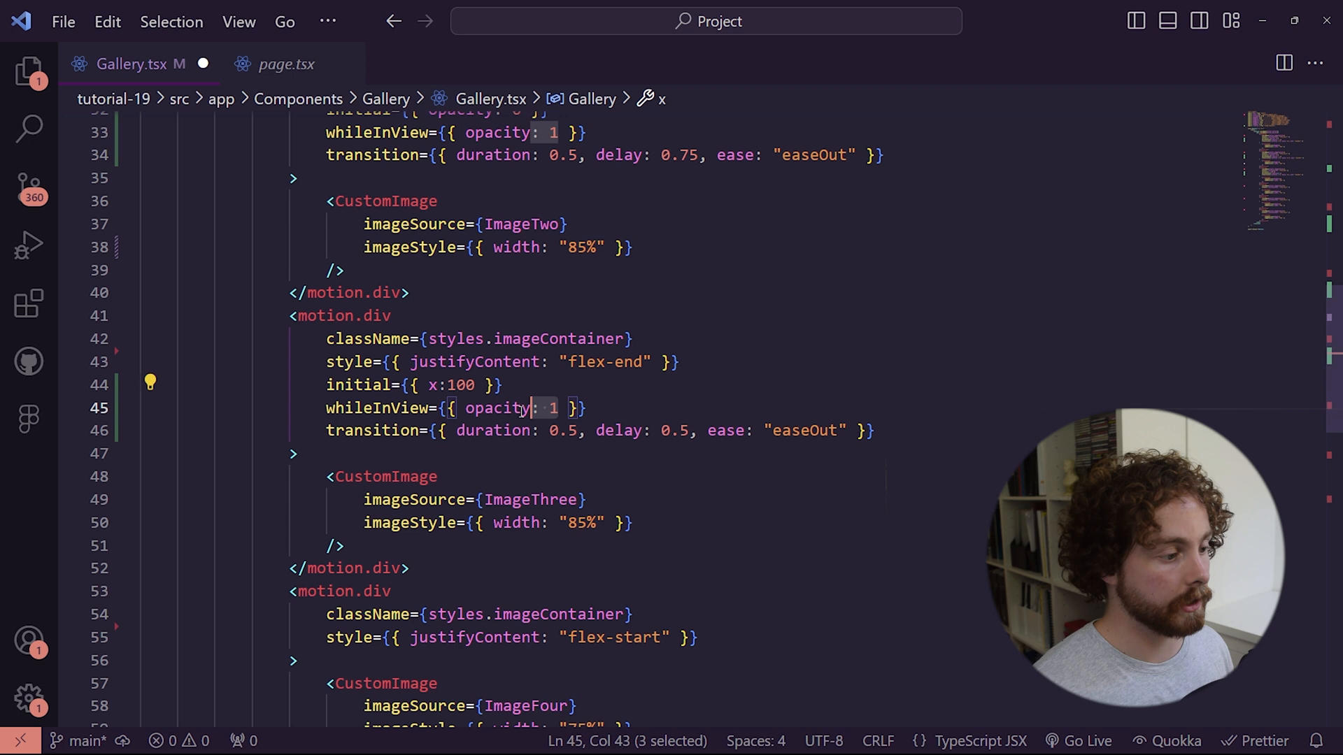
pyautogui.write('x:0')
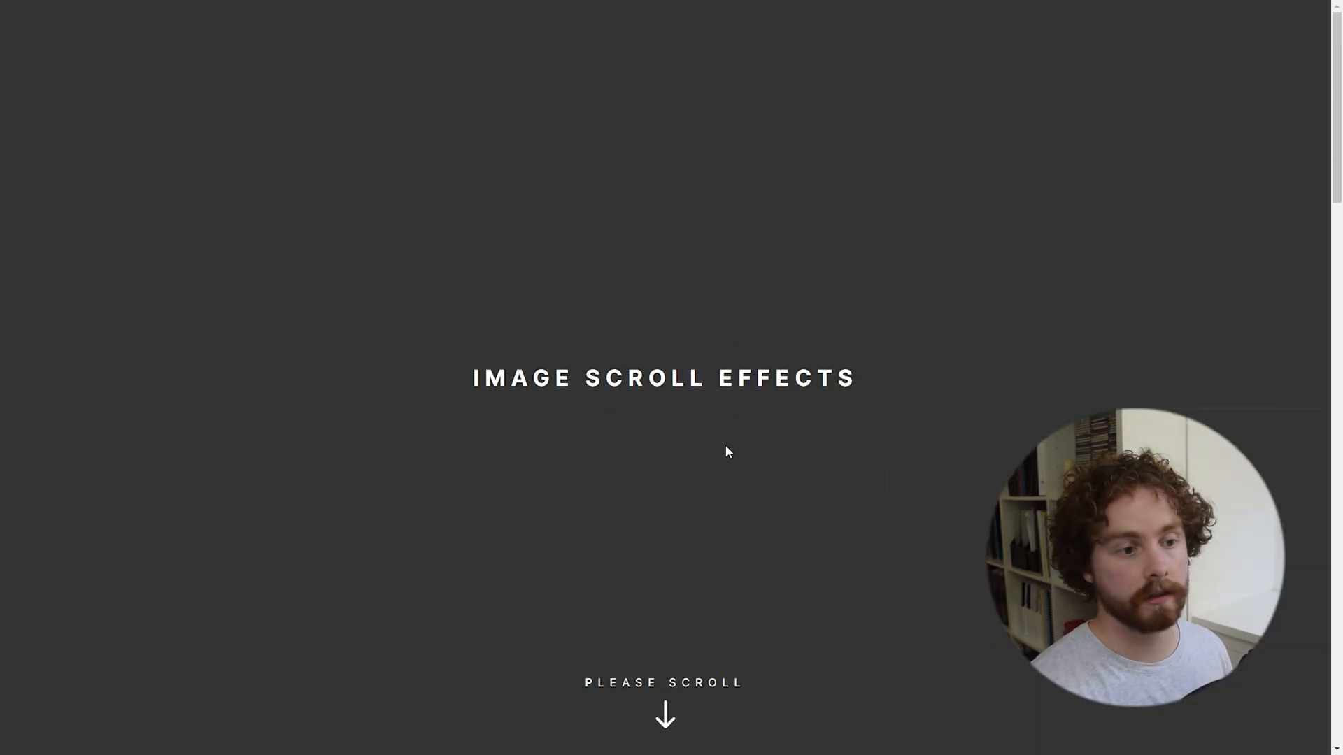
# Slide the third image in from x: -100 and the fourth from x: 100, with delays 0.25 and 0.5.
pyautogui.scroll(-3)
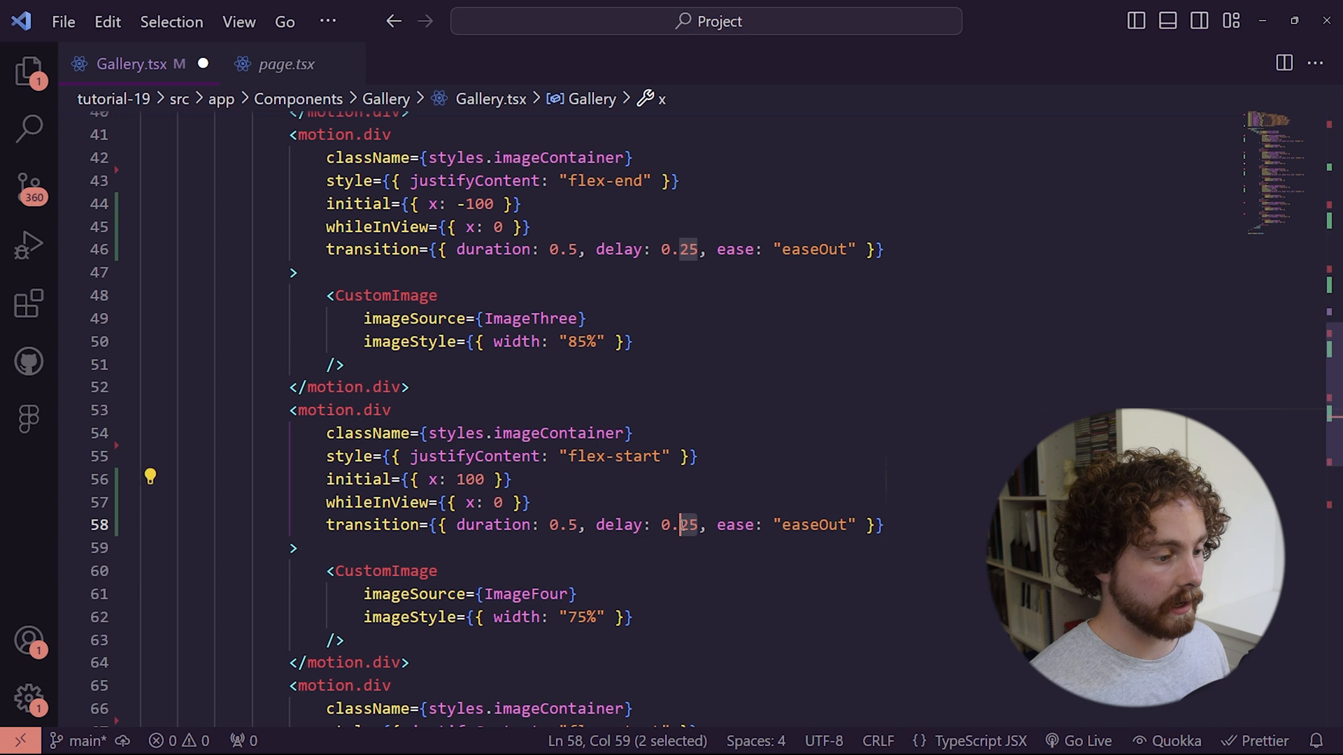
pyautogui.write('0.5')
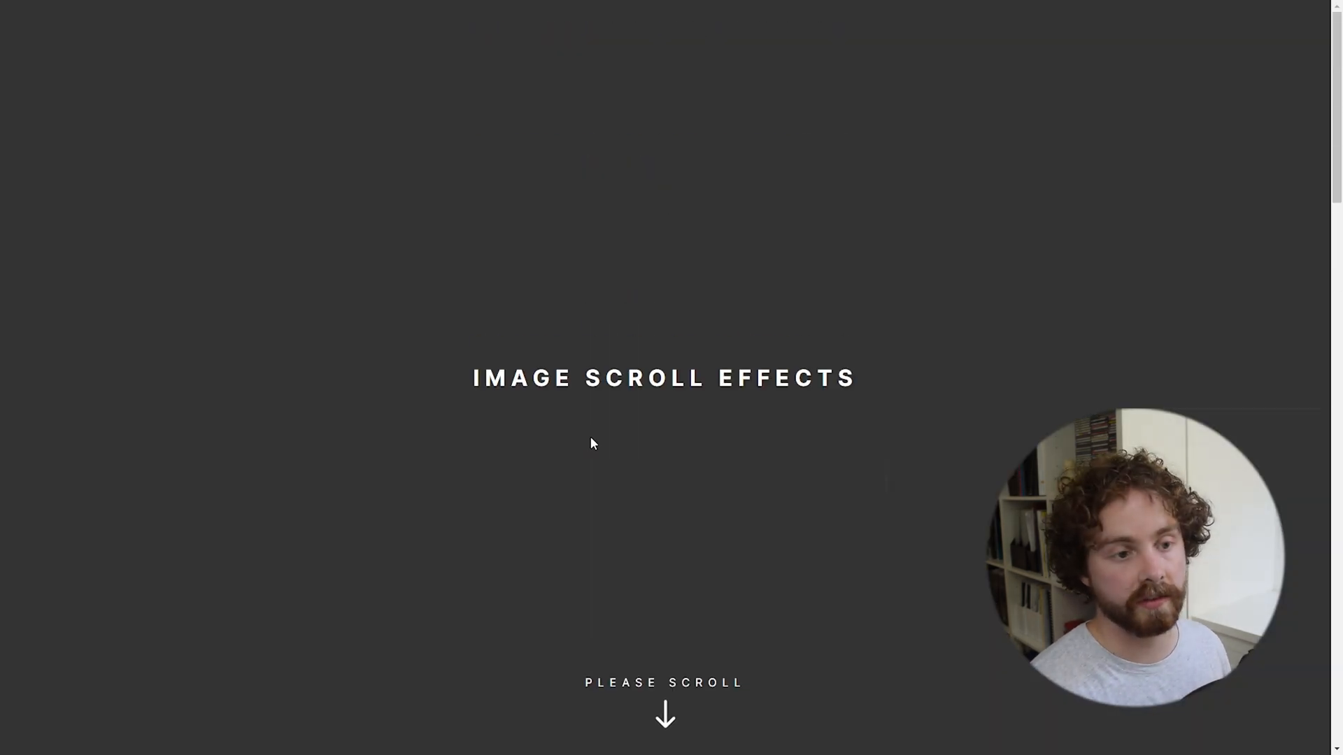
pyautogui.scroll(-3)
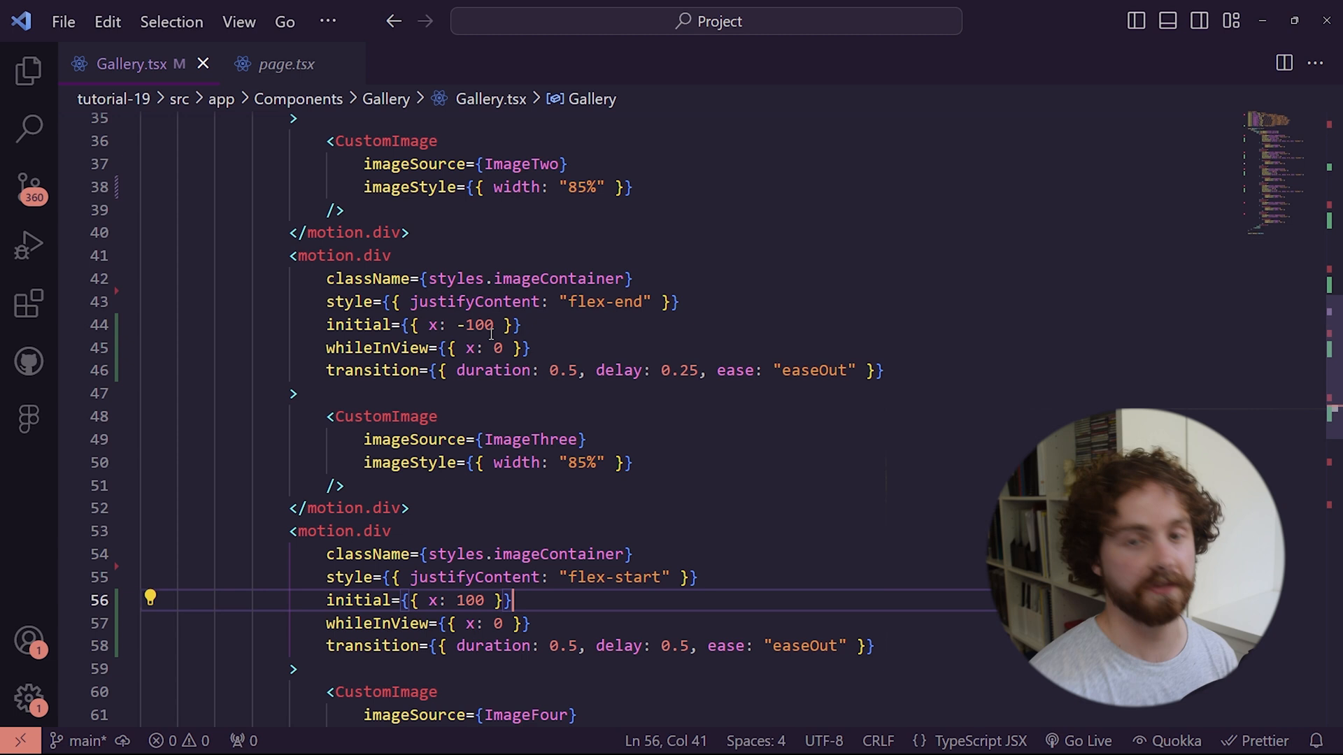
# Add y: 100 to the image containers' initial offsets and y: 0 to their whileInView targets.
pyautogui.click(469, 324)
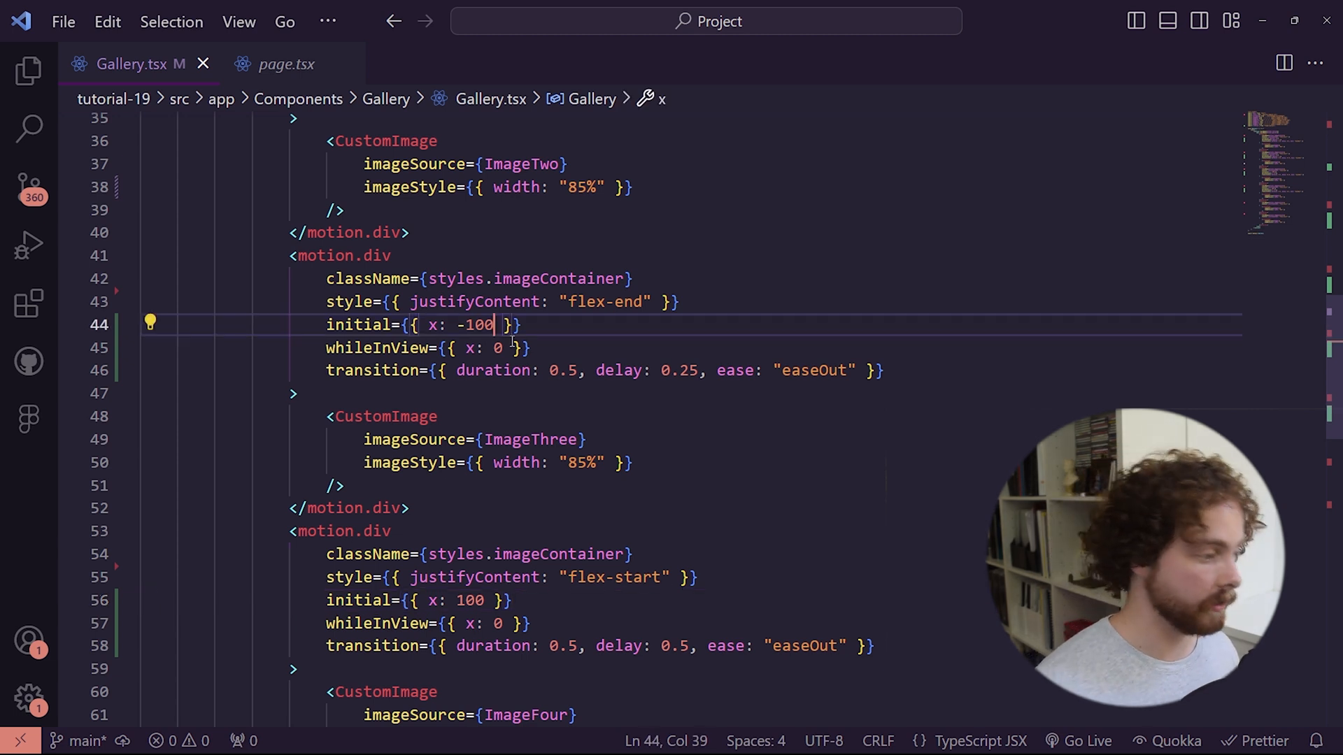
pyautogui.write(', y: 50')
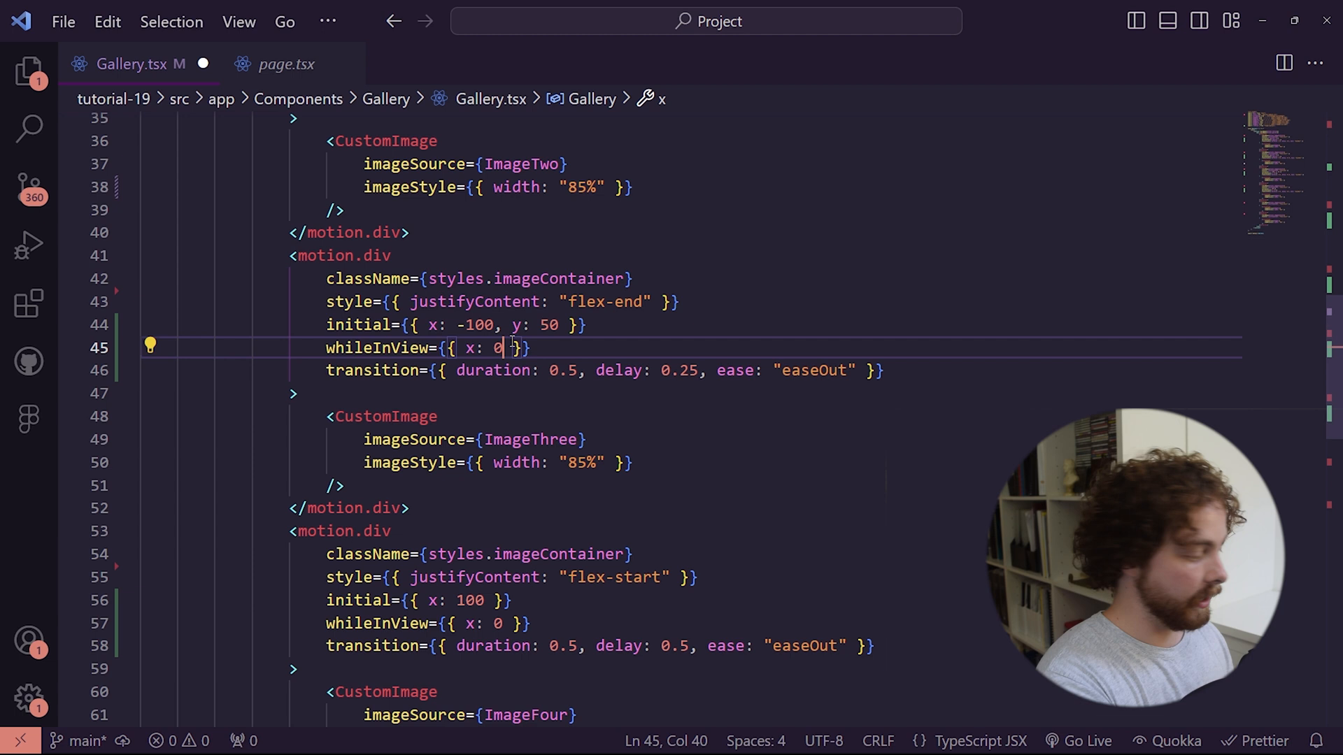
pyautogui.write(', y: 0')
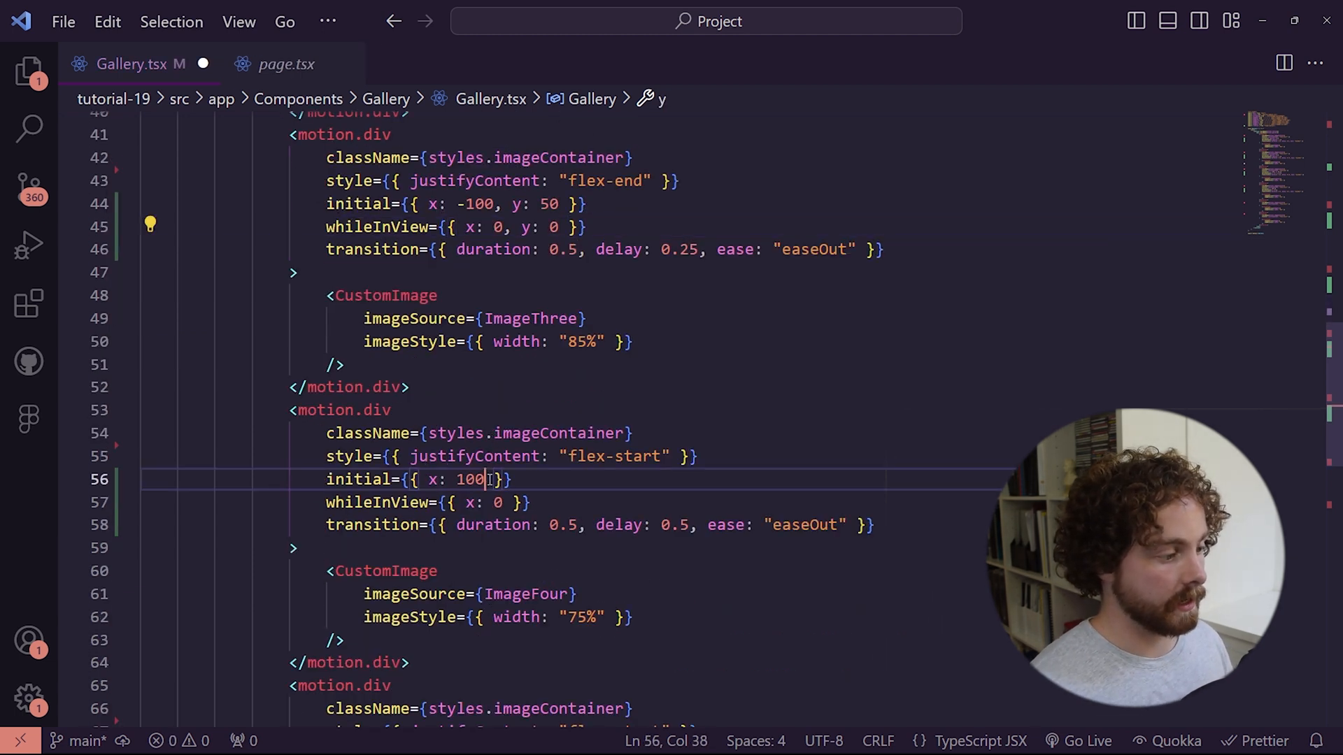
pyautogui.write(', y:')
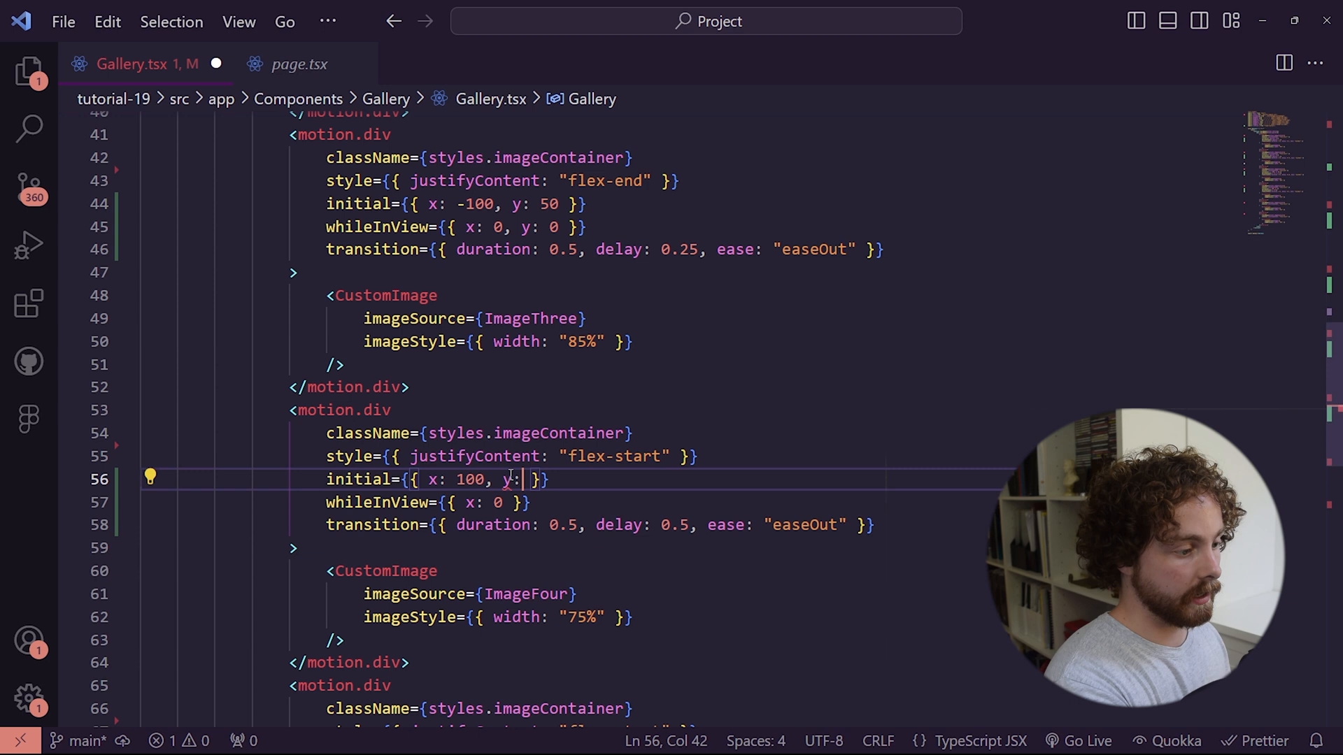
pyautogui.write('100')
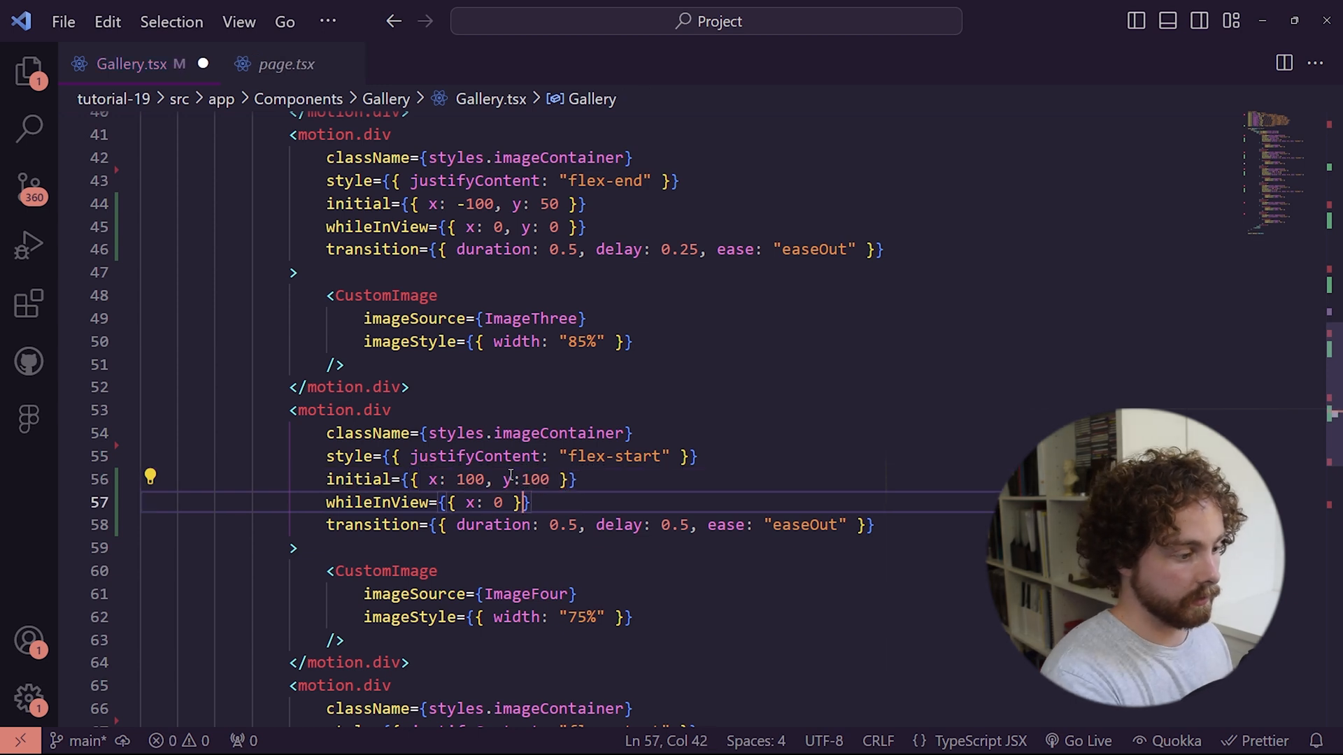
pyautogui.write('y')
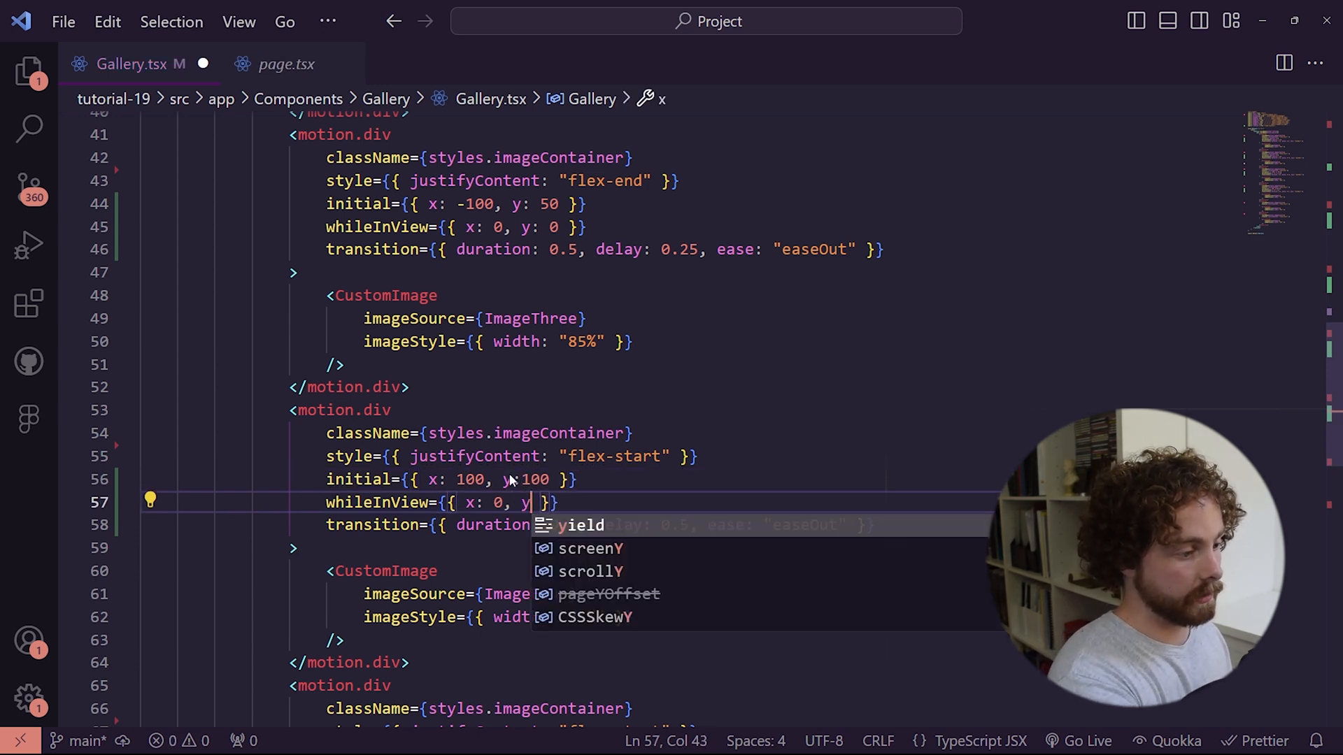
pyautogui.write('0')
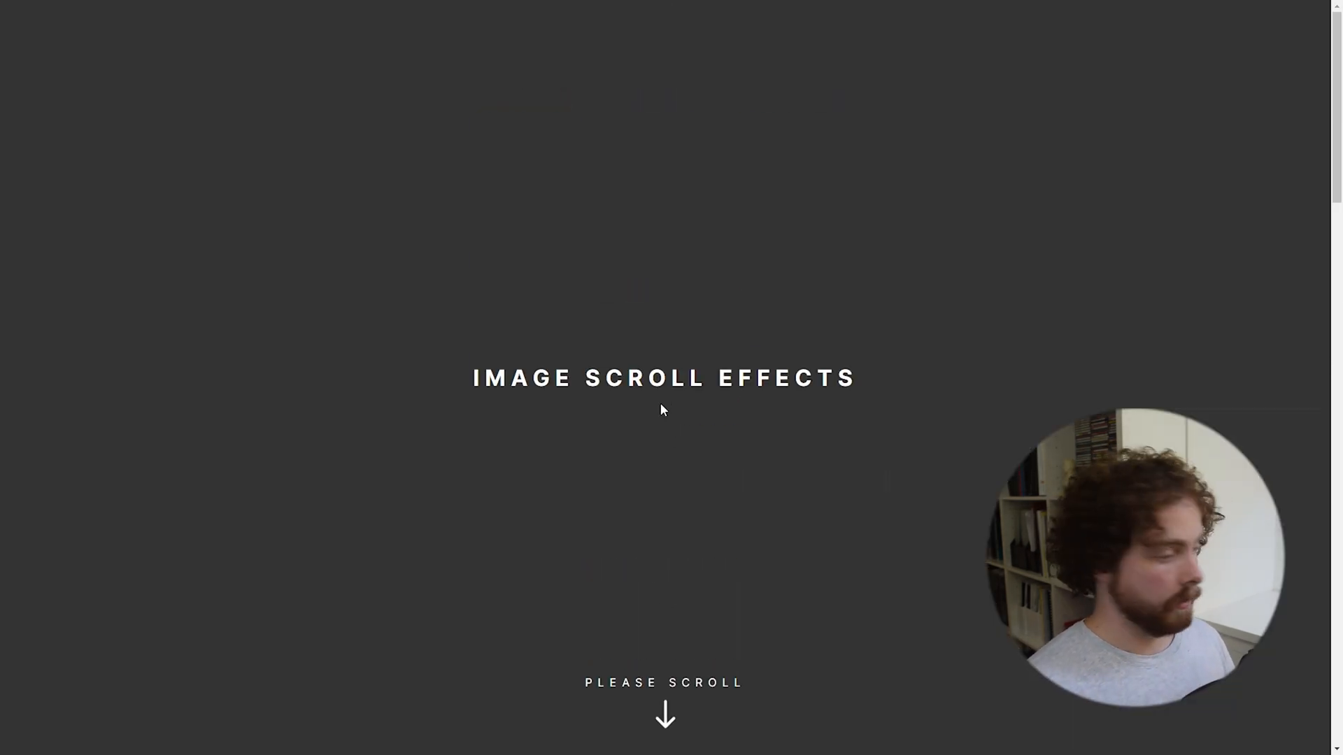
pyautogui.scroll(-3)
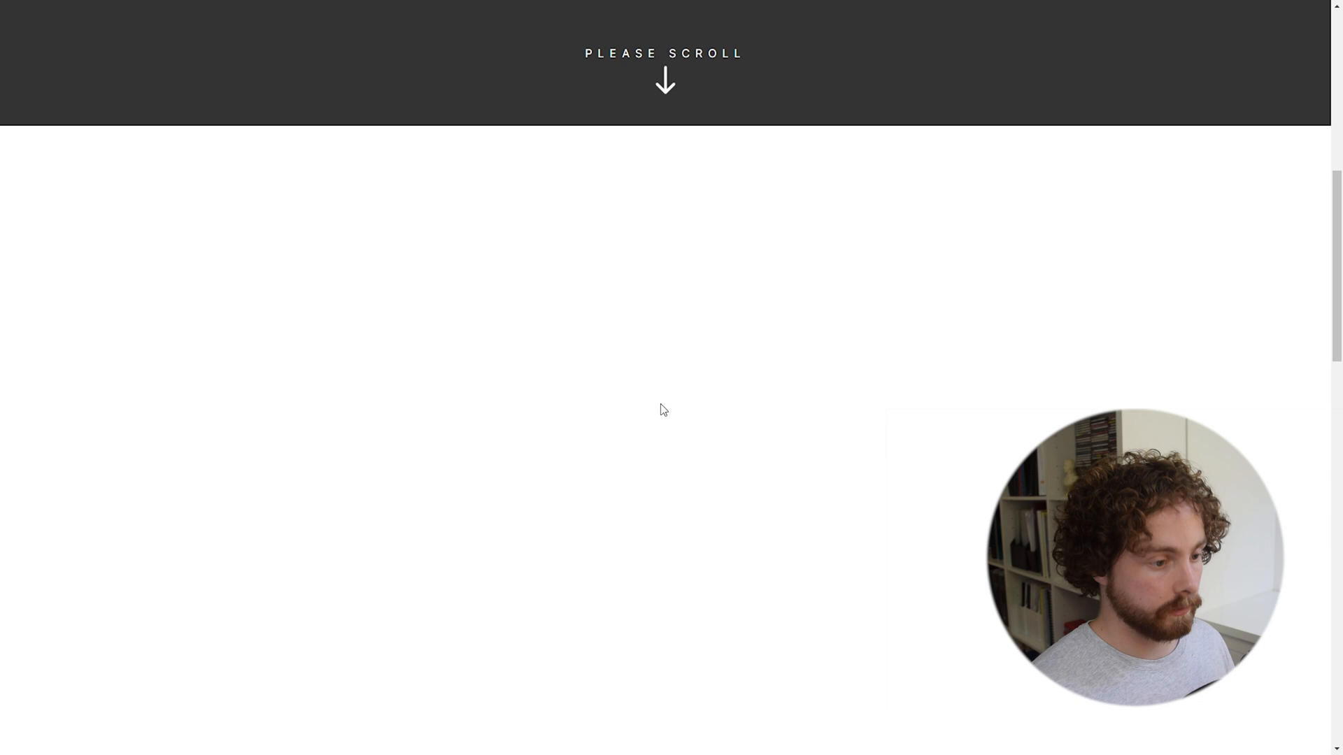
pyautogui.scroll(-3)
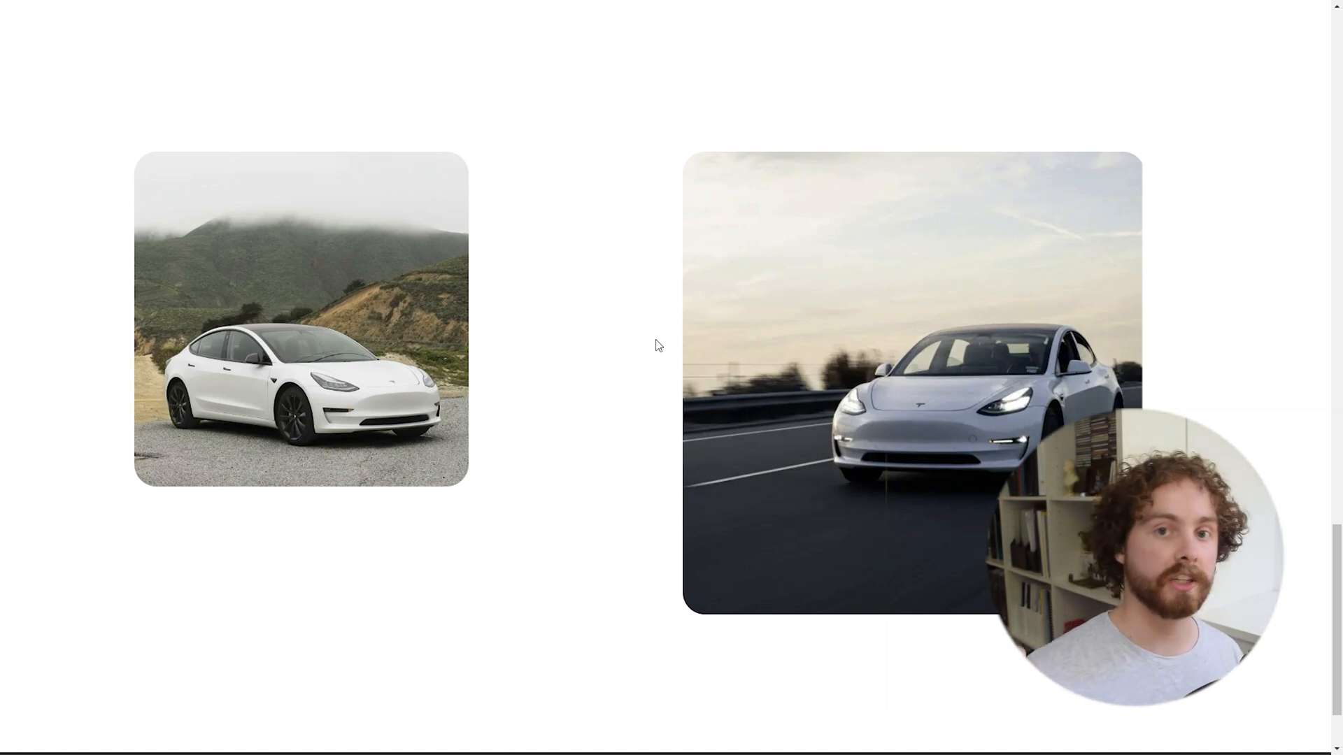
pyautogui.moveTo(625, 337)
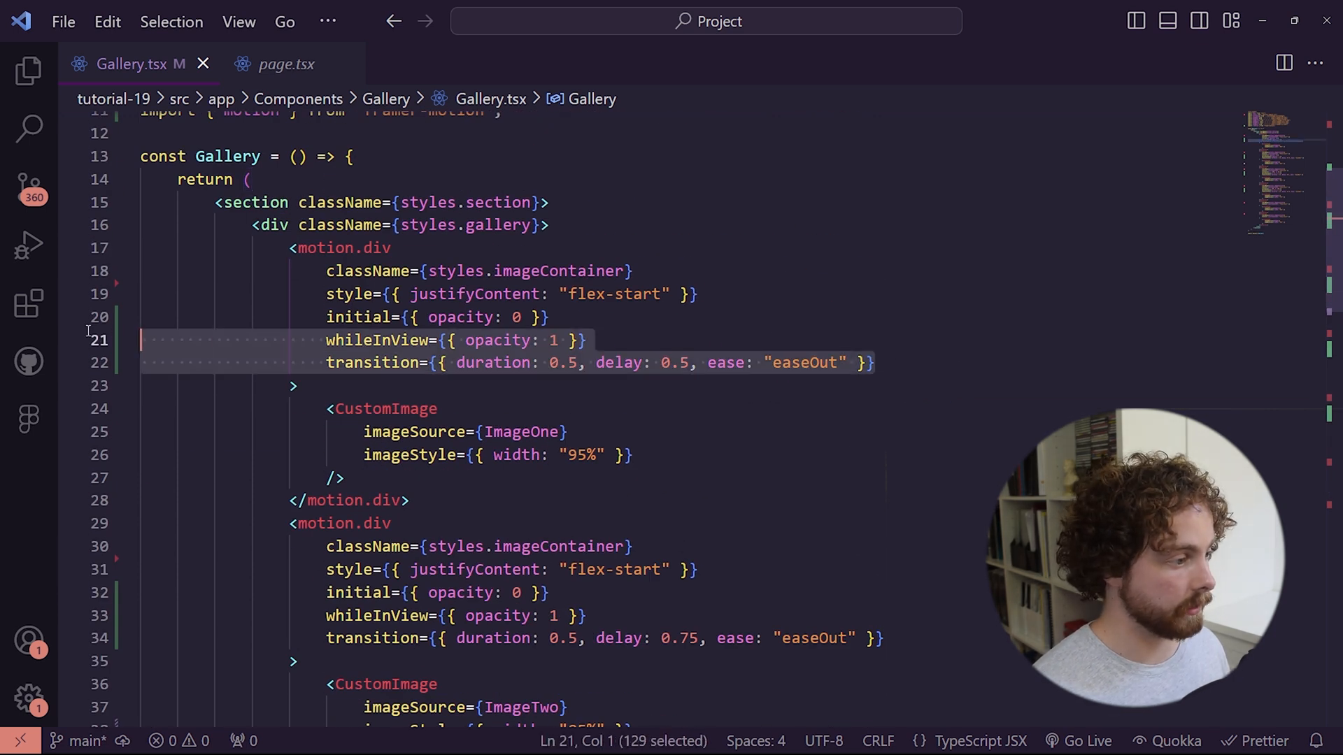
# Give ImageFive and ImageSix initial opacity 0, x: -100 and whileInView x: 0, with ImageSix delayed 0.75.
pyautogui.scroll(-3)
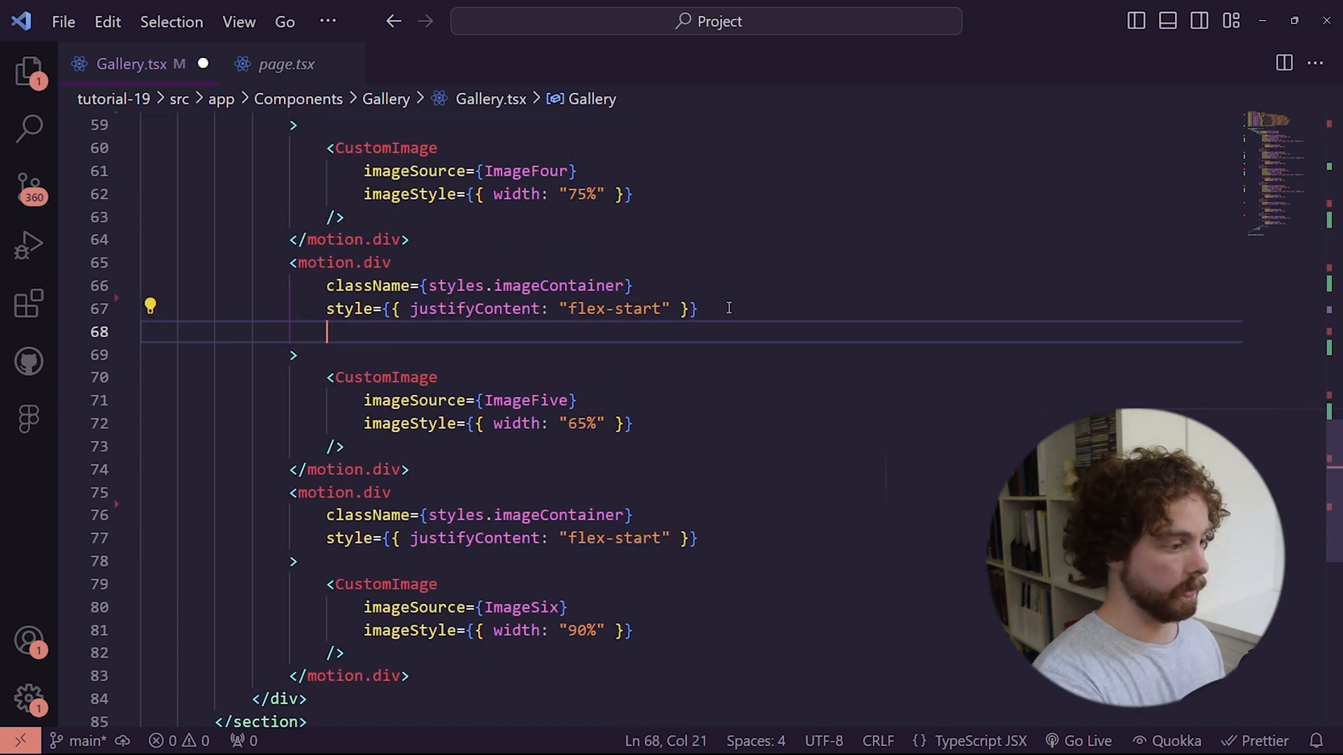
pyautogui.write('initial={{ opacity: 0 }}')
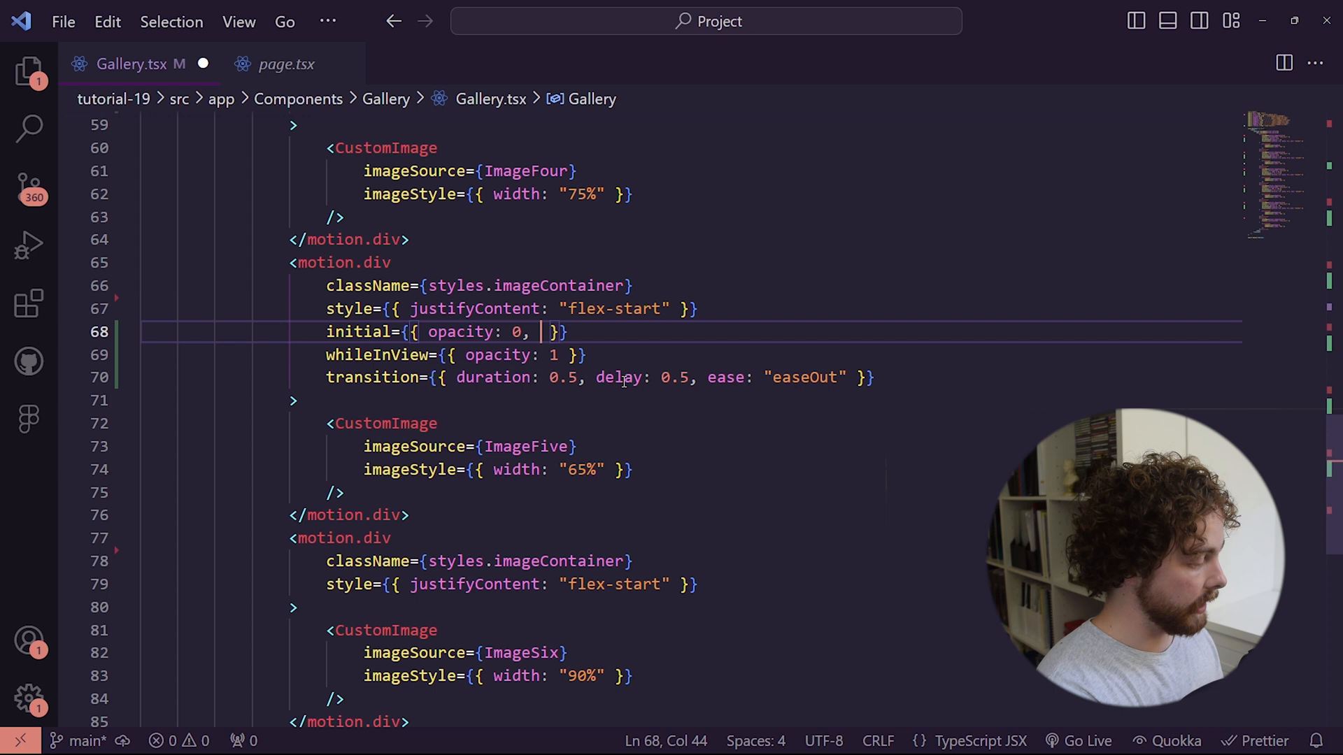
pyautogui.write('x:')
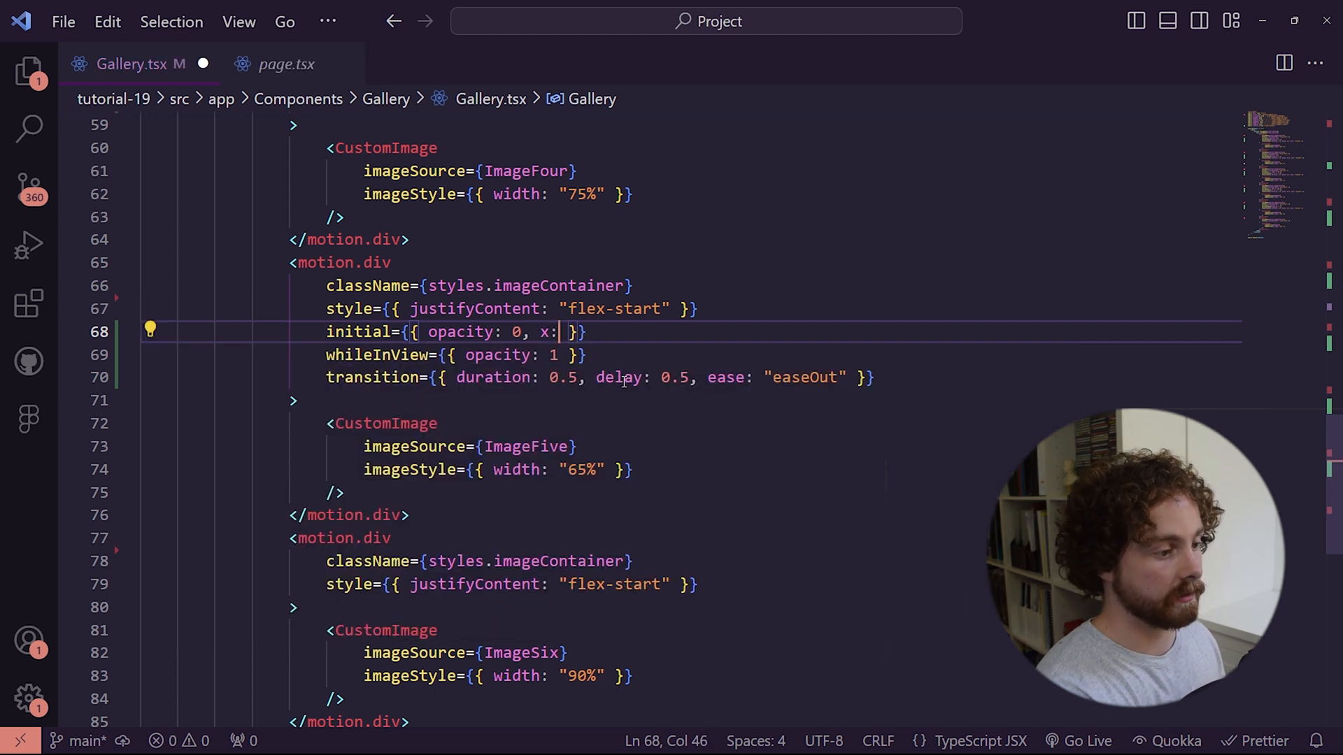
pyautogui.write('-100')
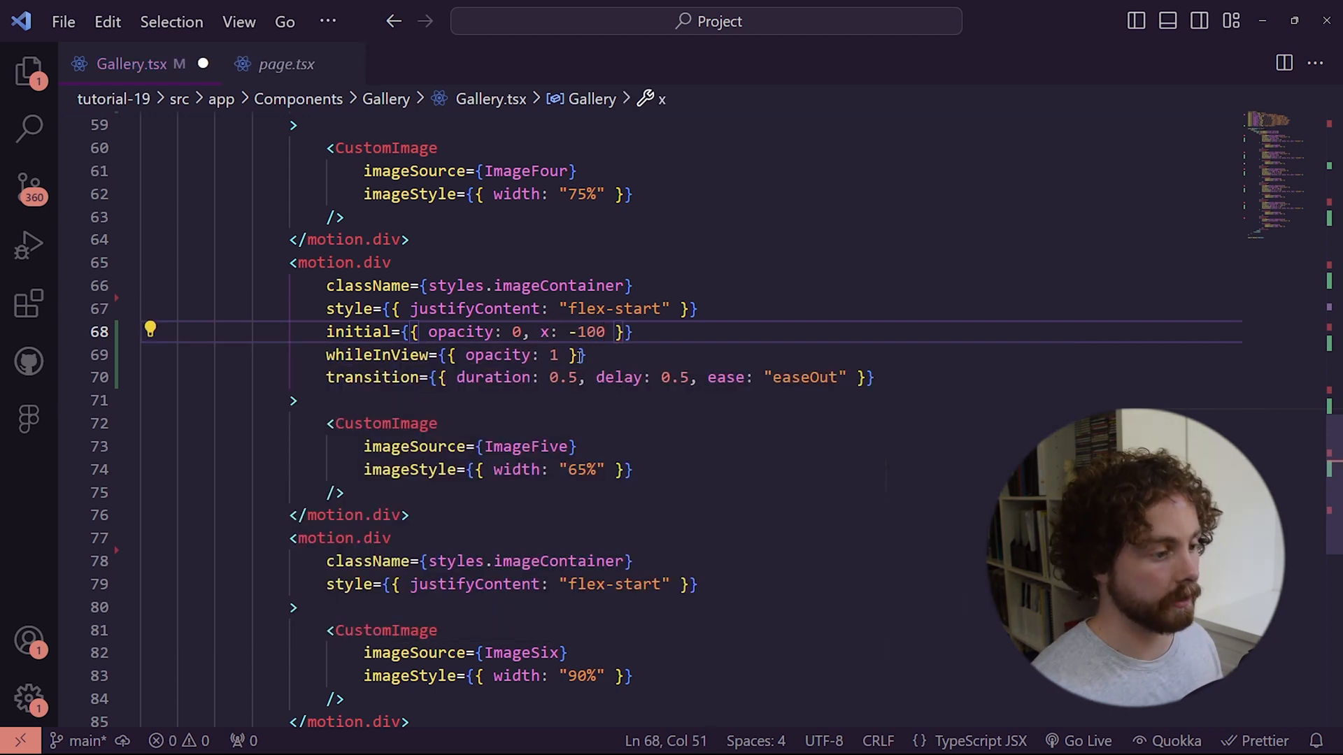
pyautogui.click(556, 355)
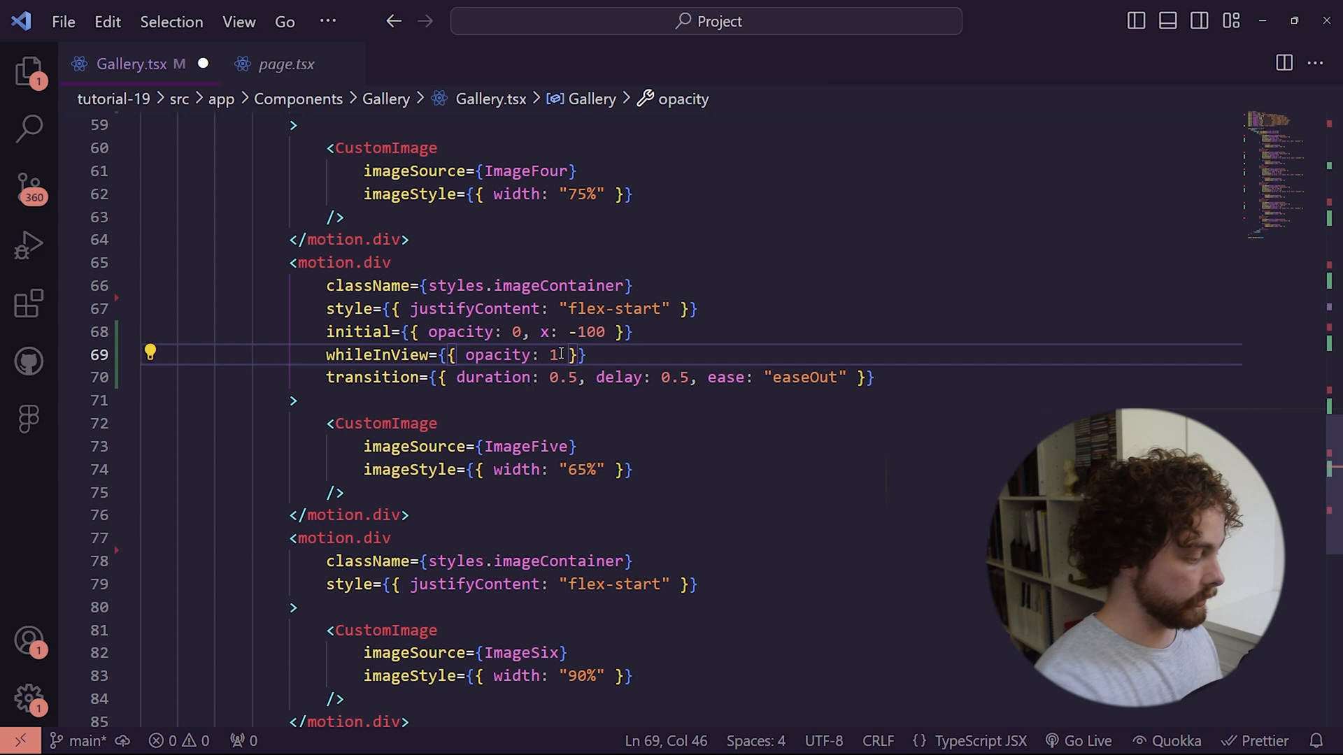
pyautogui.write(', x: 0')
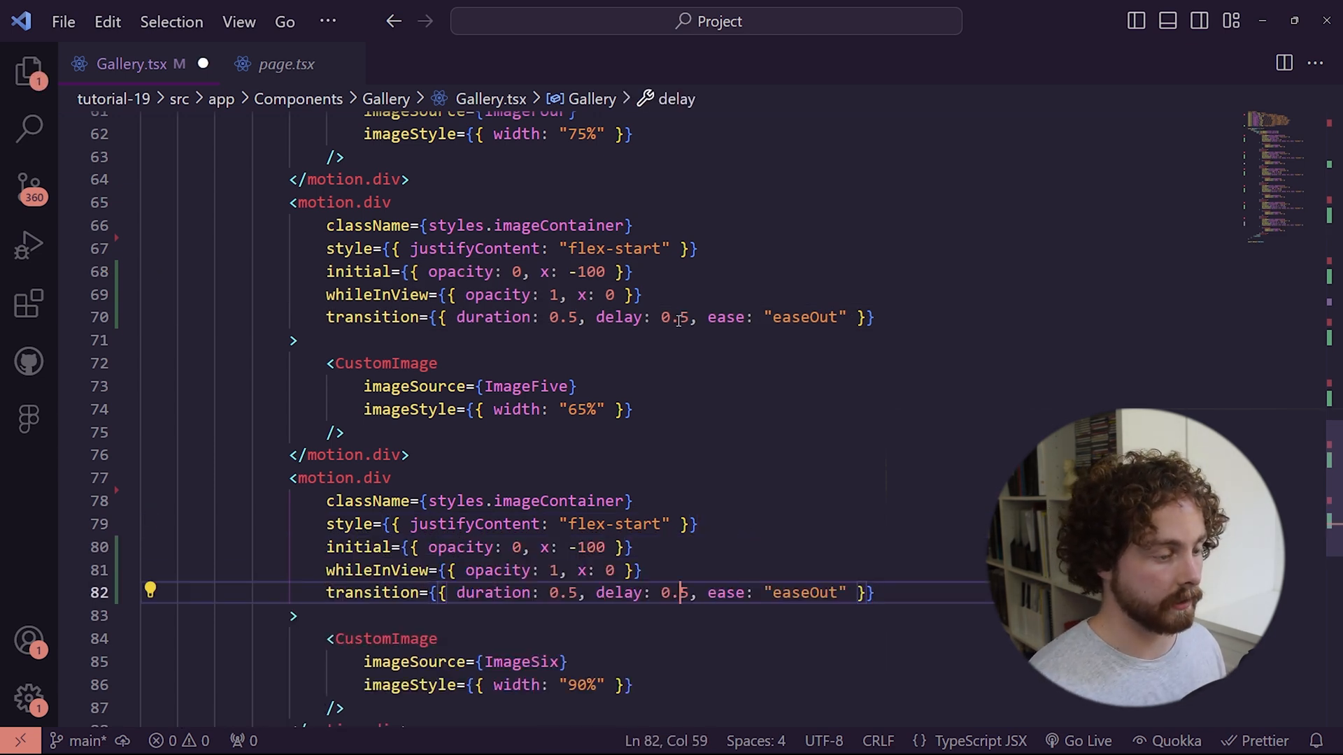
pyautogui.write('7')
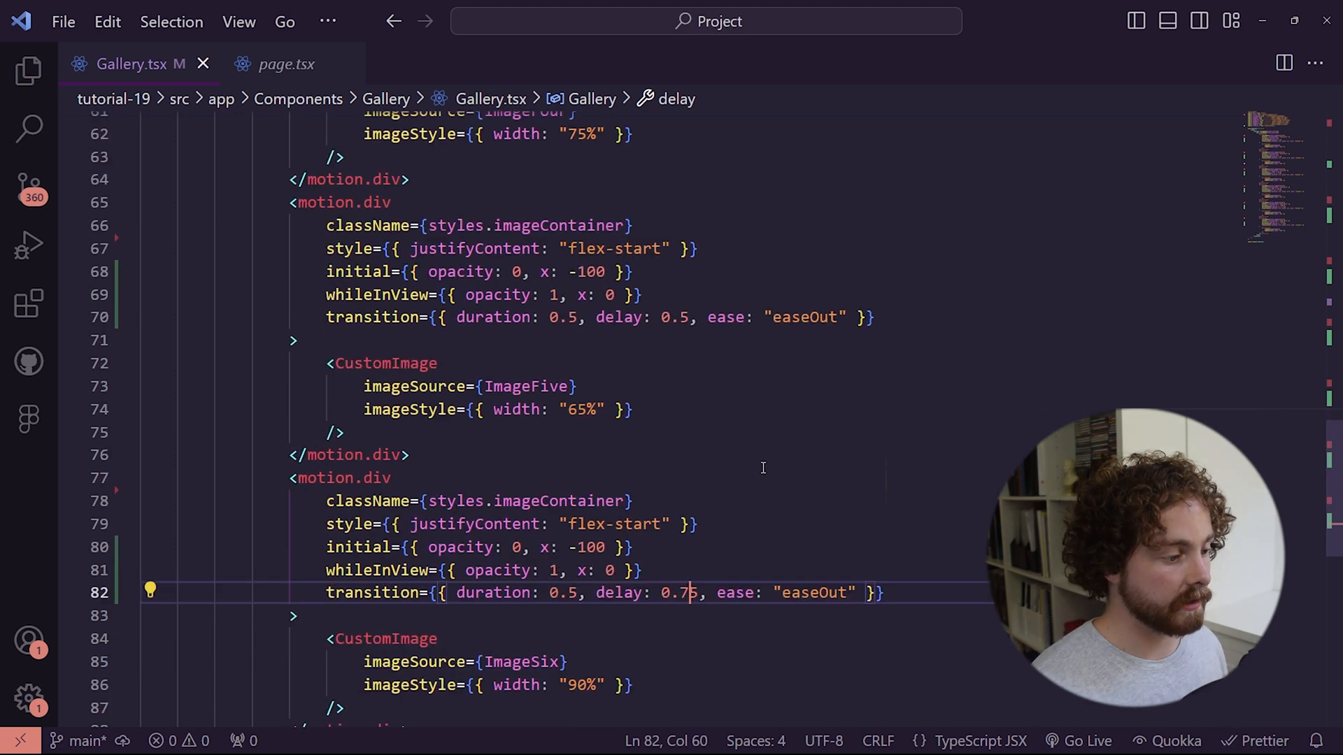
pyautogui.scroll(-3)
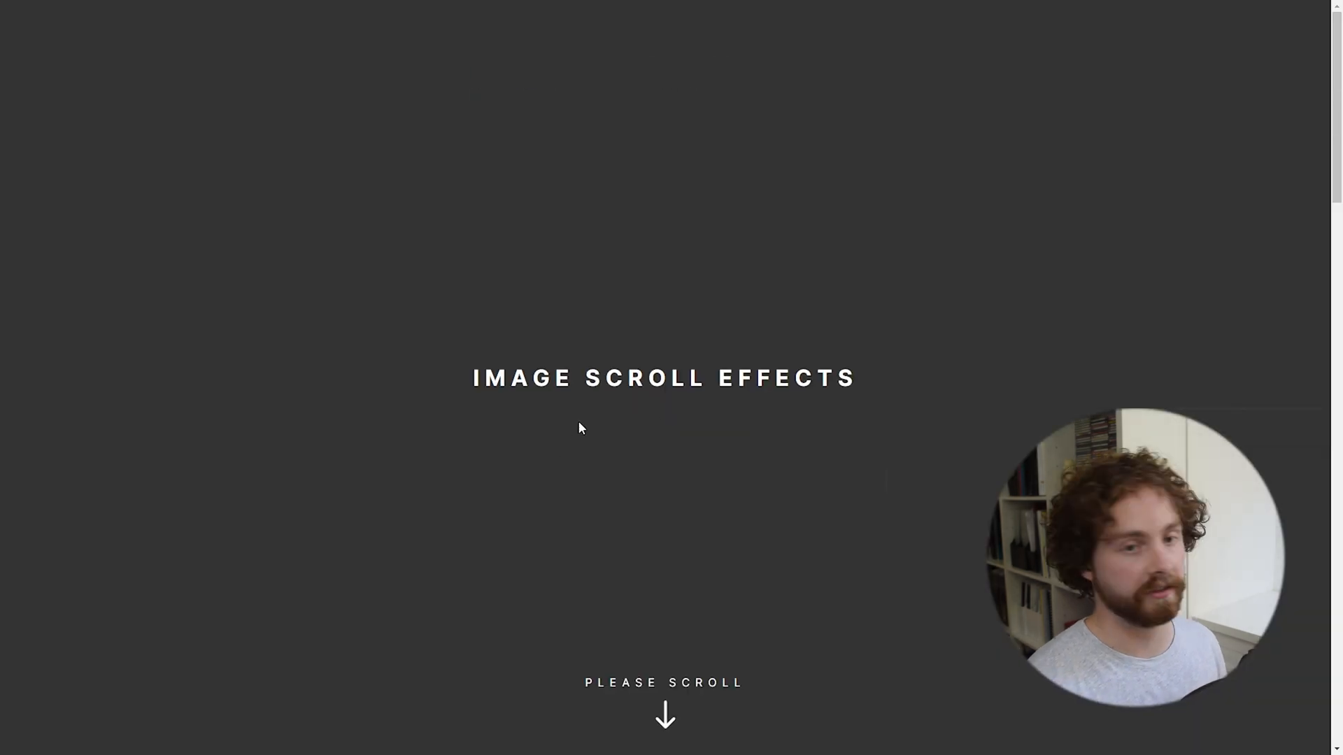
pyautogui.scroll(-3)
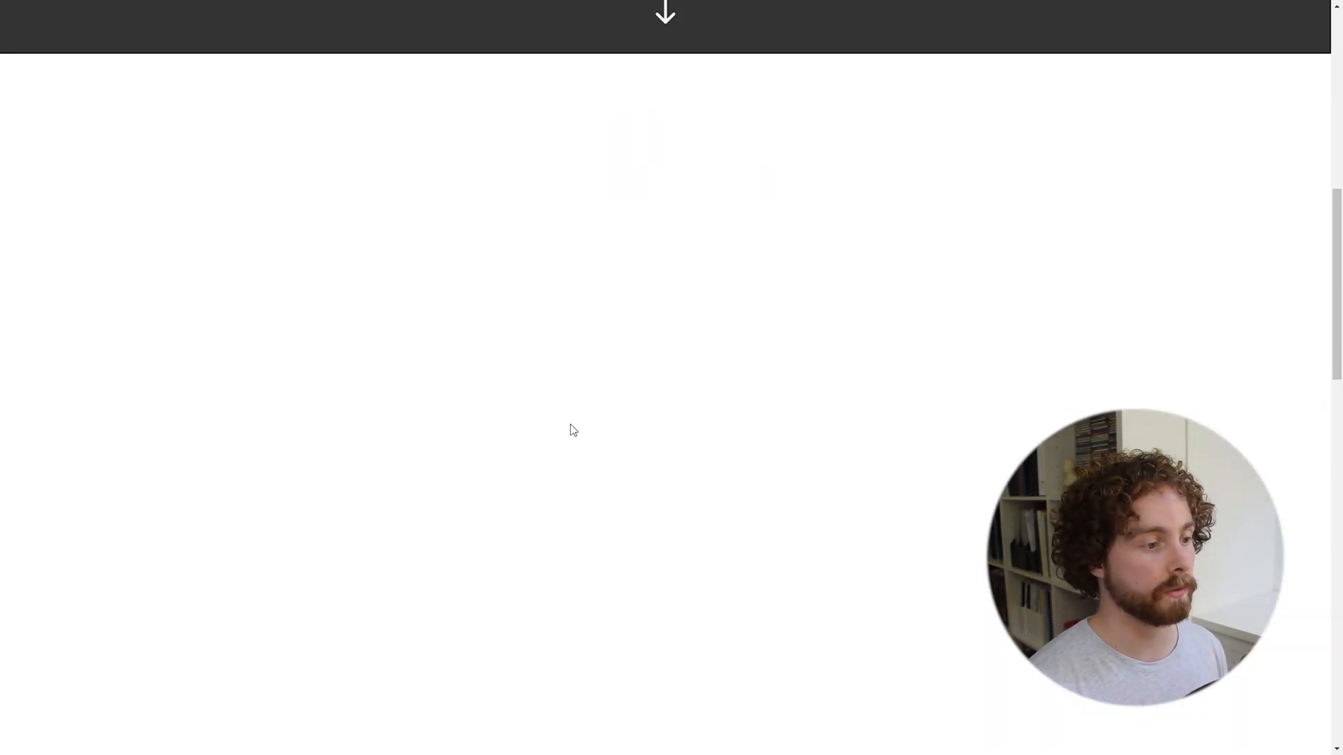
pyautogui.scroll(-3)
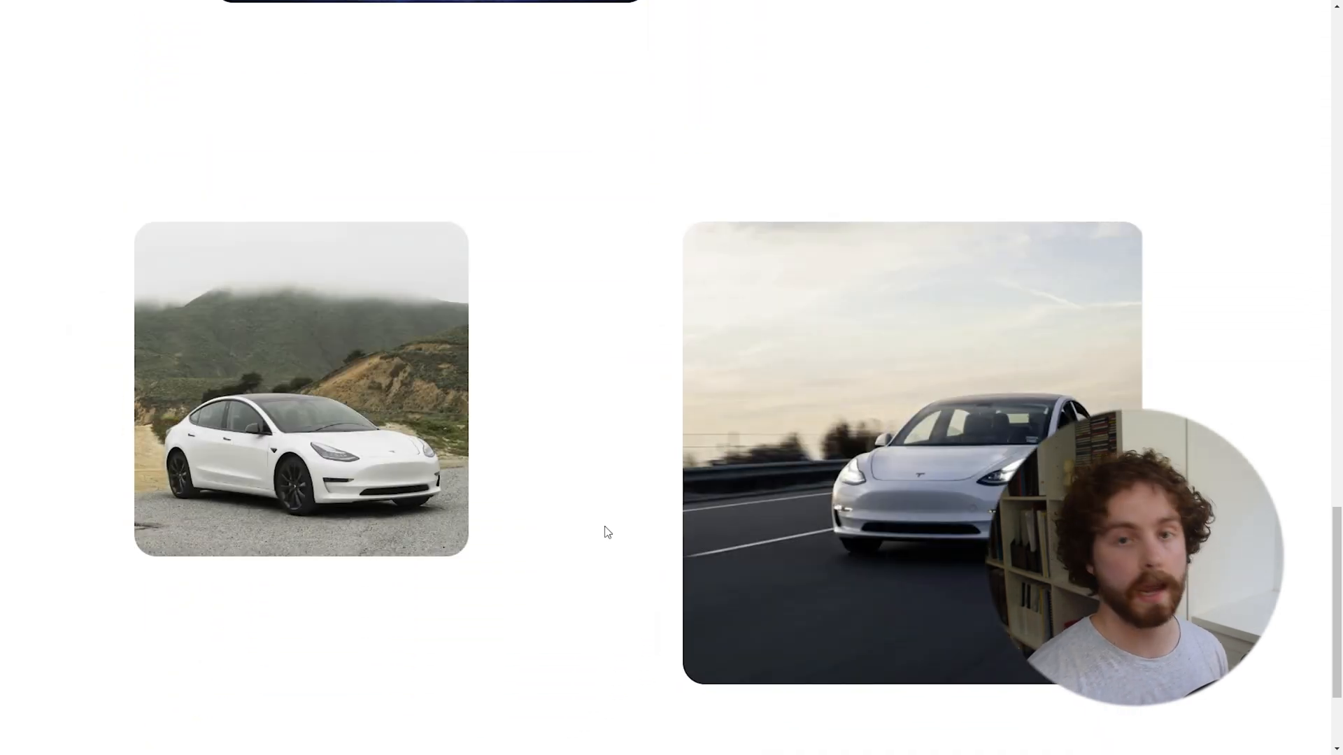
pyautogui.scroll(-3)
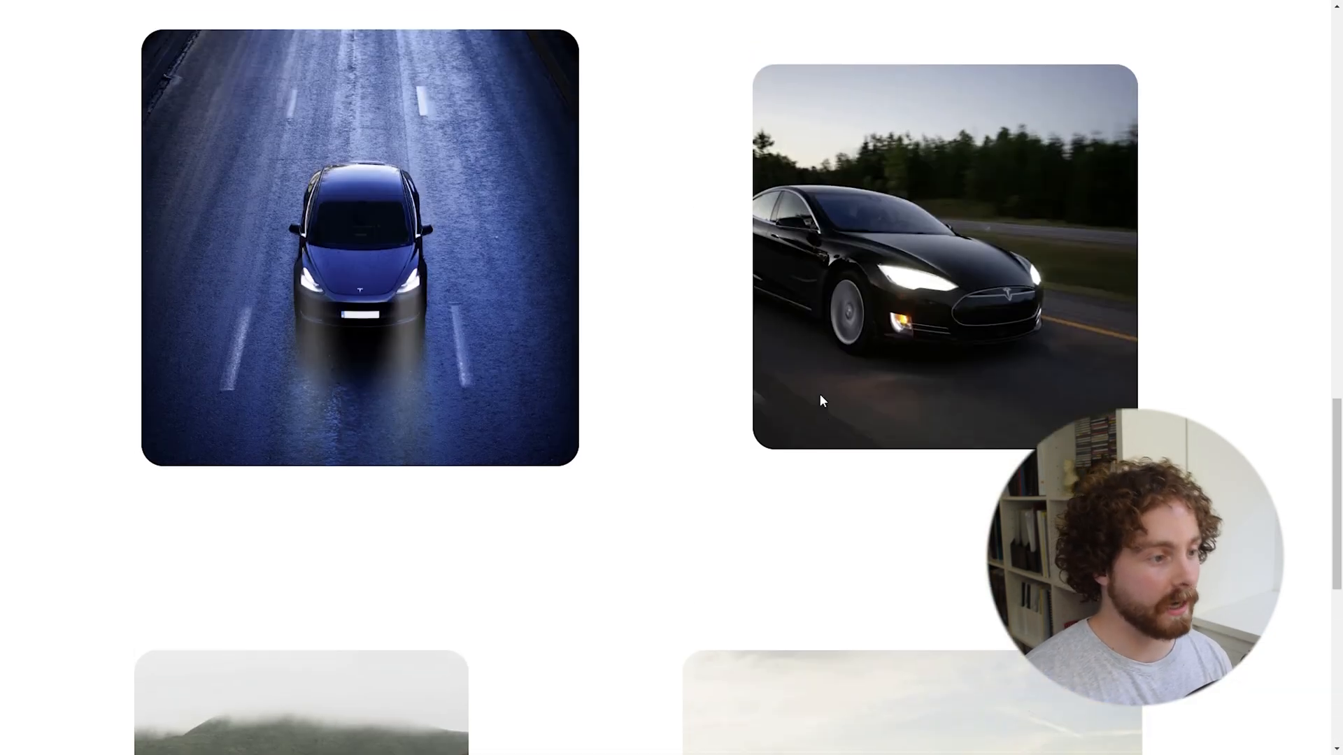
pyautogui.scroll(-3)
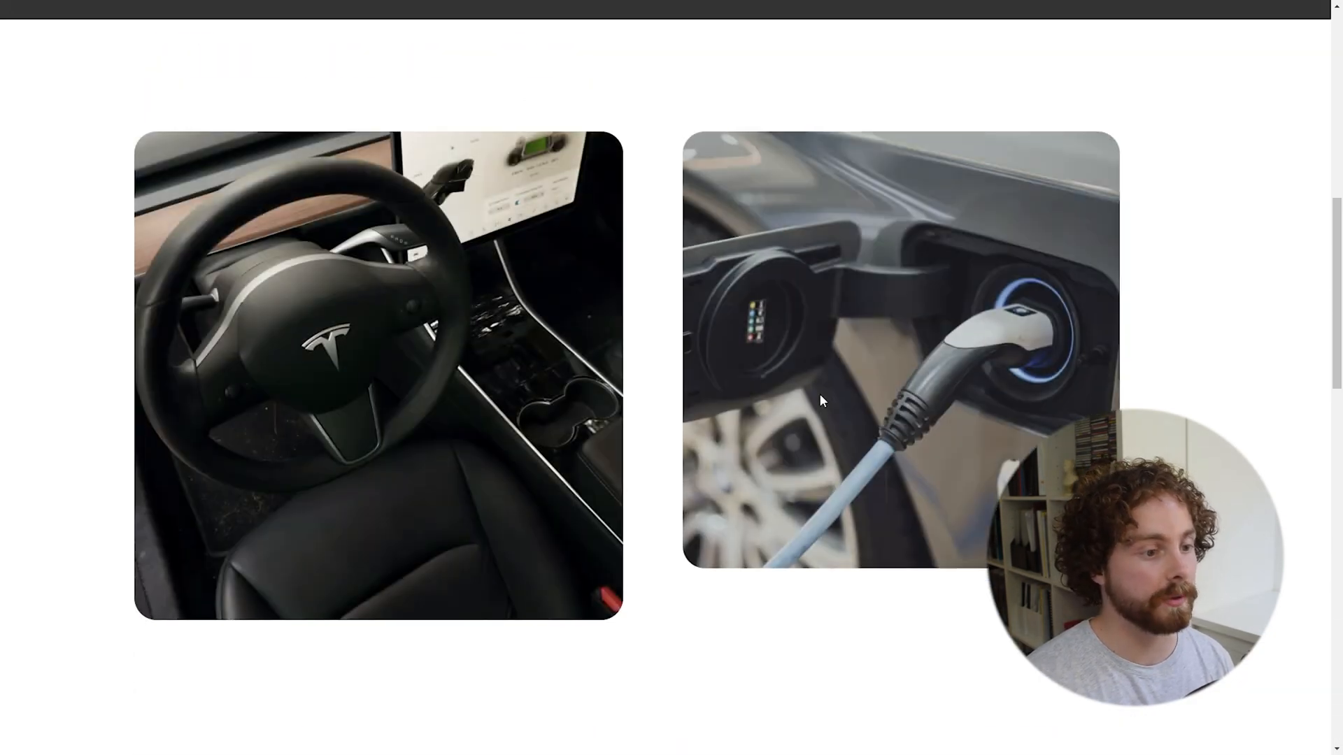
pyautogui.scroll(3)
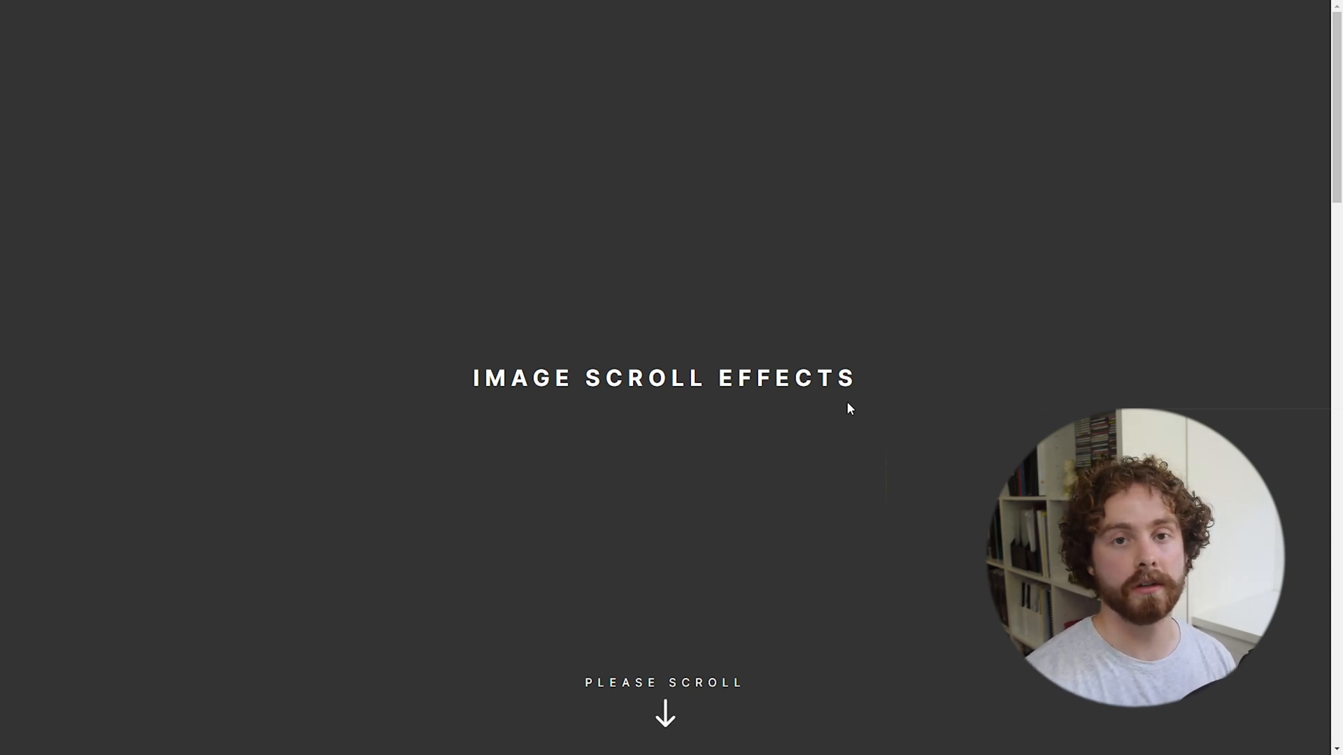
pyautogui.scroll(-3)
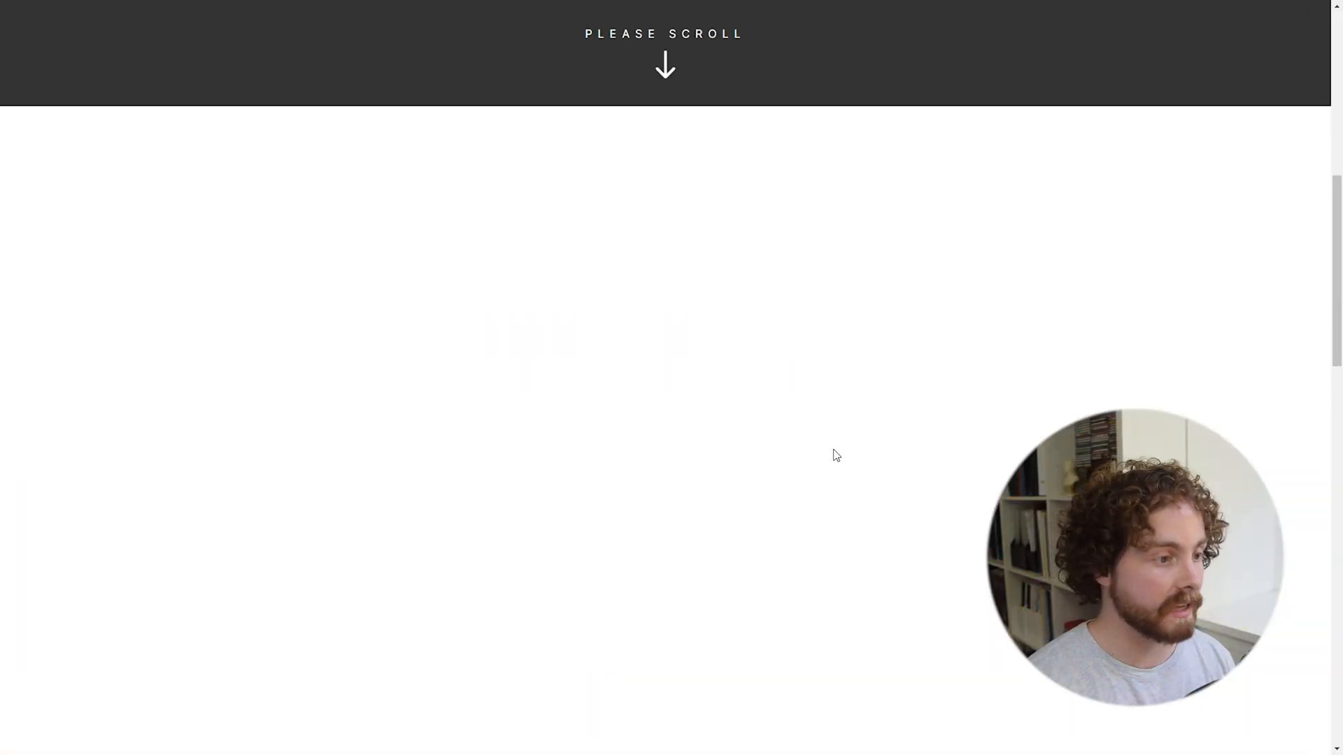
pyautogui.scroll(-3)
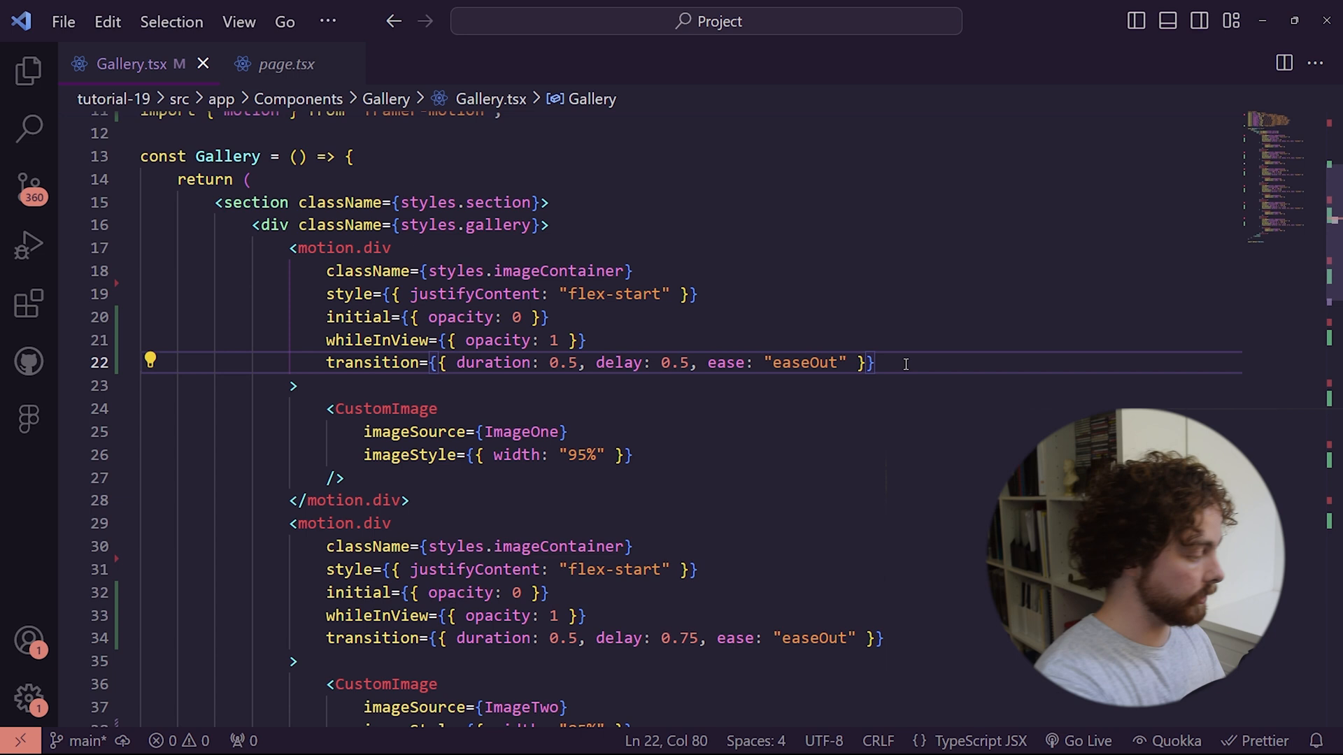
# Add viewport={{ once: true }} to the first motion.div in Gallery.tsx.
pyautogui.write('viewp')
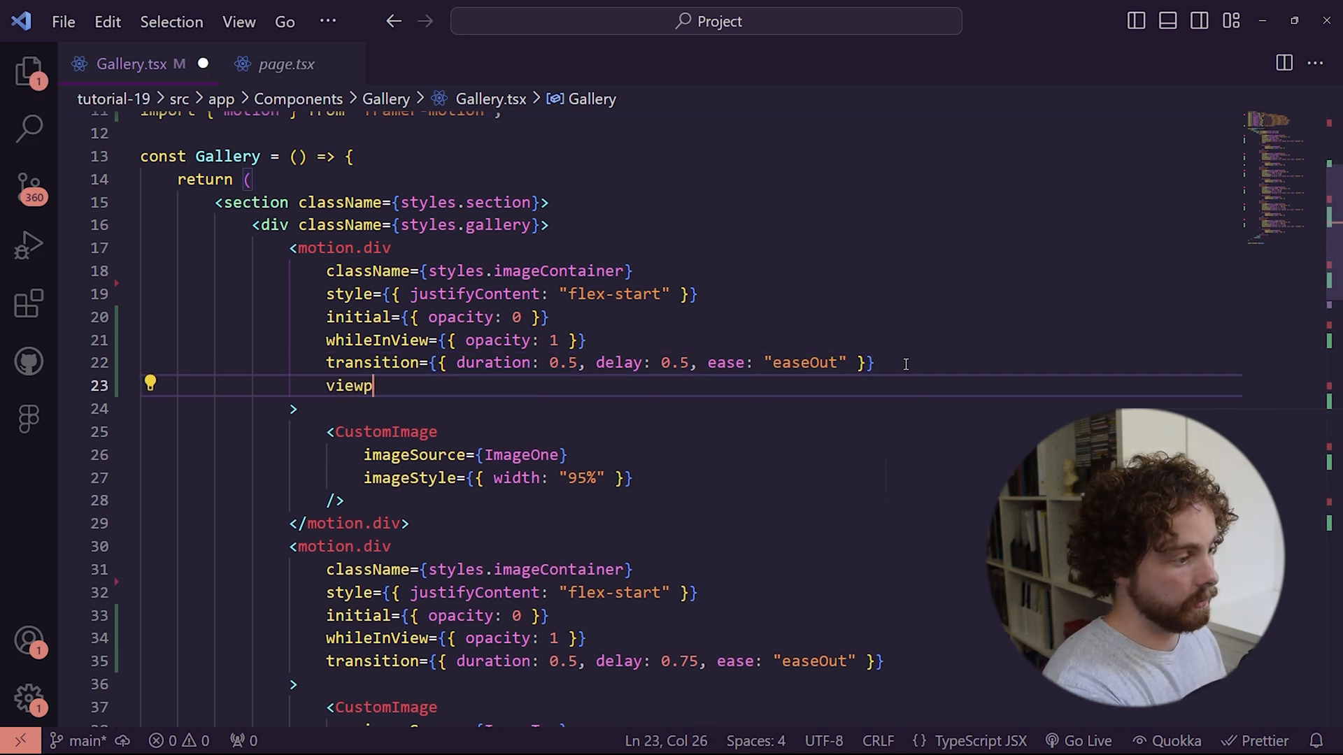
pyautogui.write('ort={{}}')
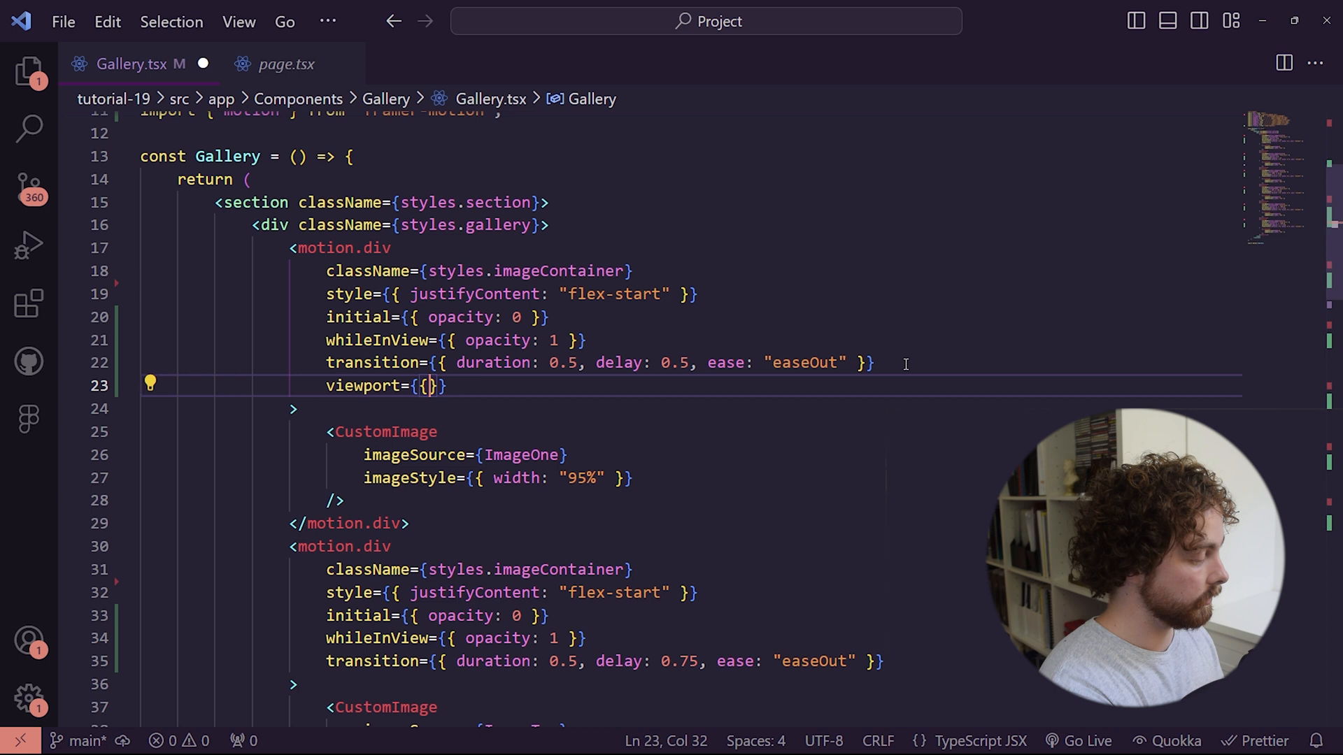
pyautogui.write('once: true')
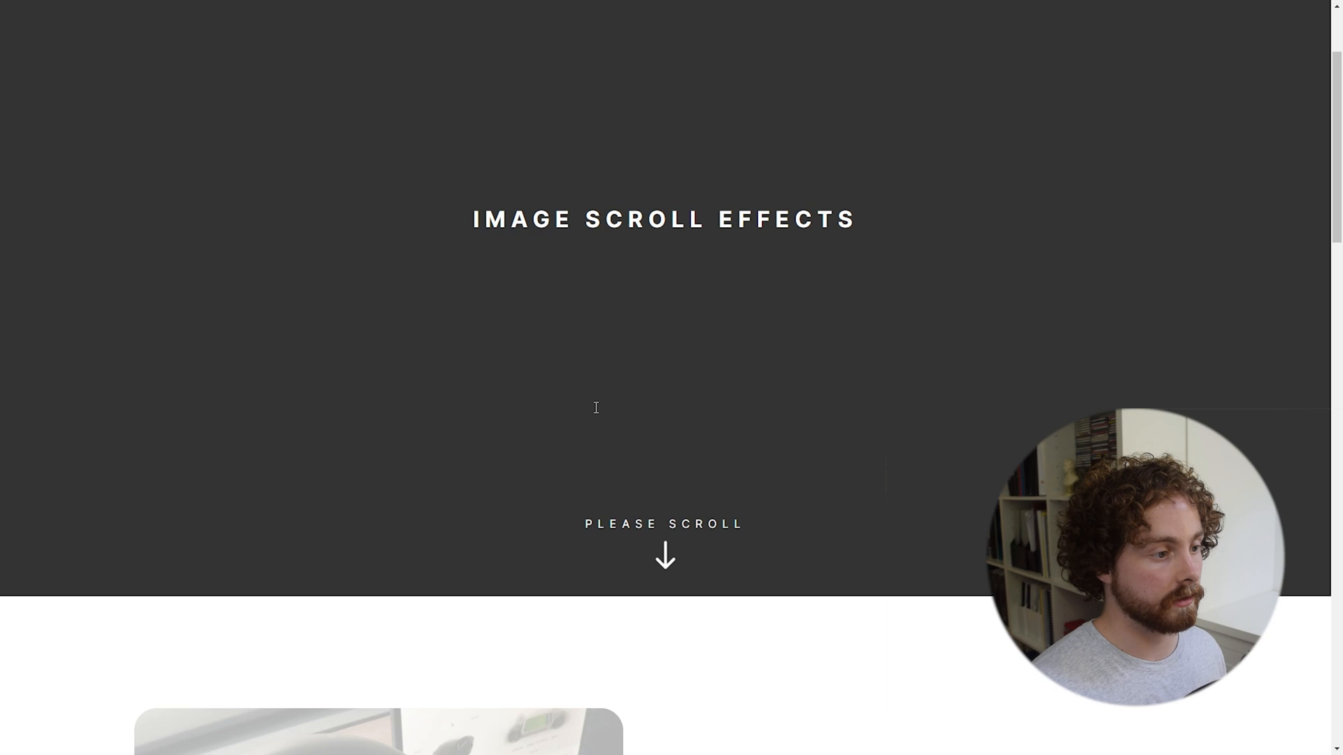
pyautogui.scroll(-3)
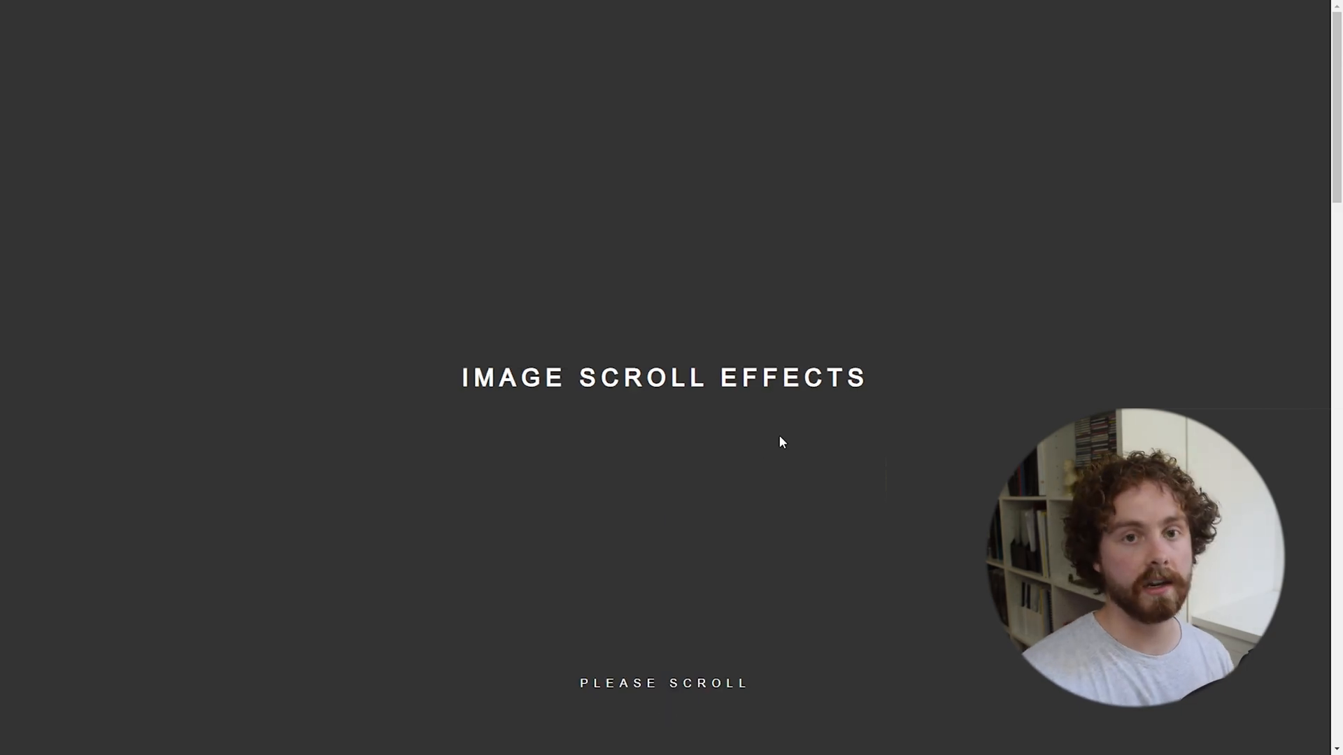
pyautogui.scroll(-3)
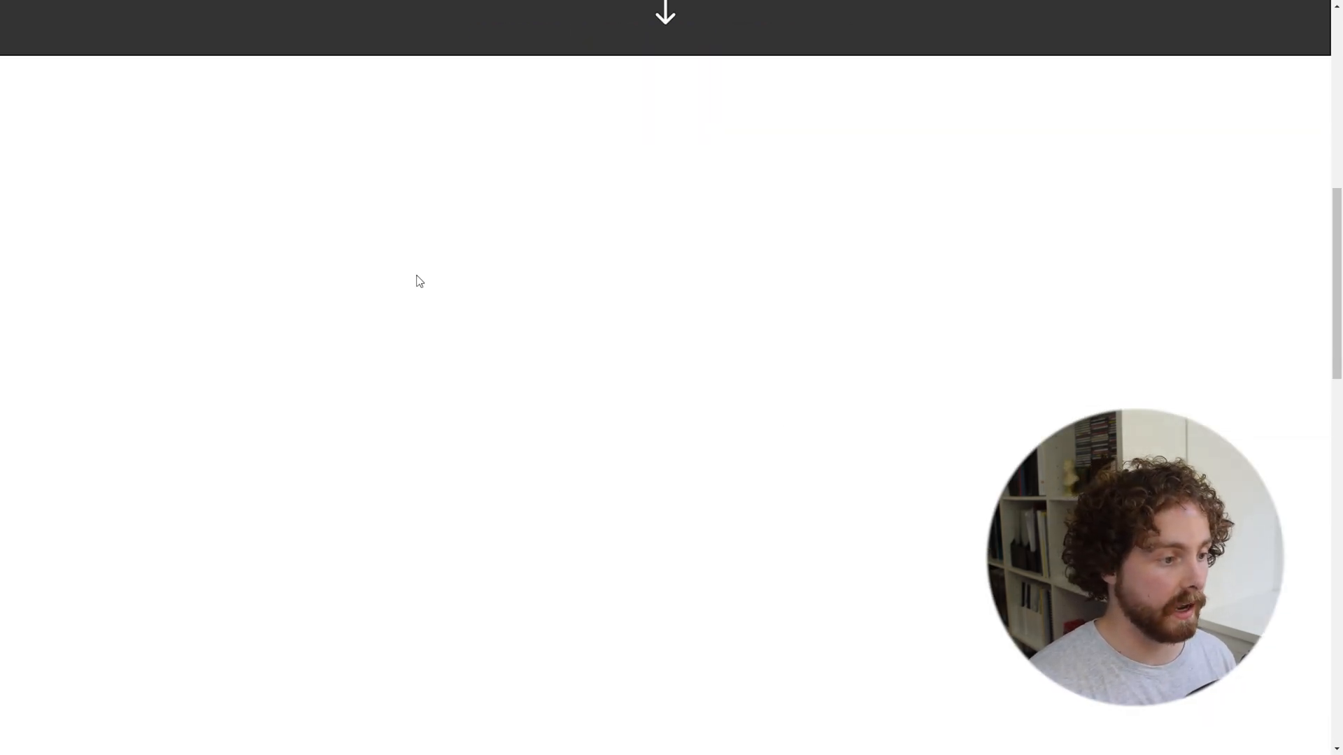
pyautogui.scroll(-3)
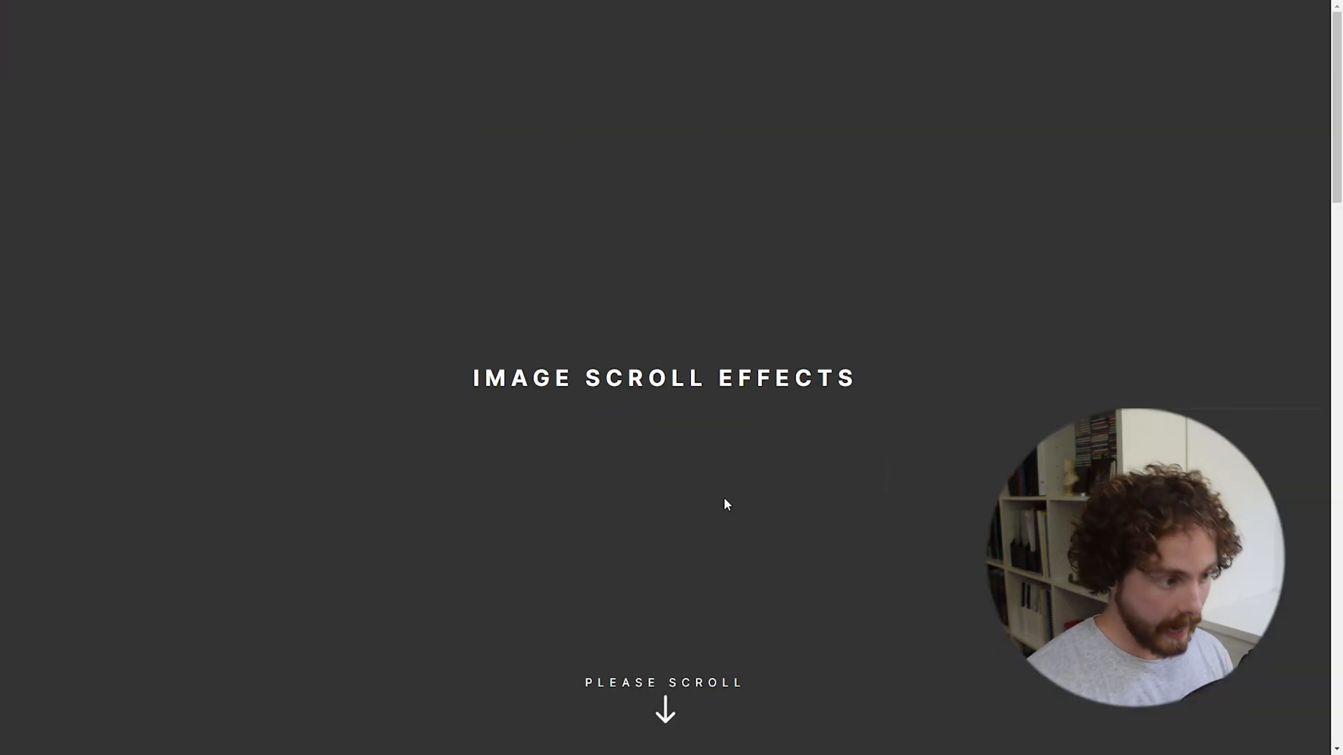
pyautogui.scroll(-3)
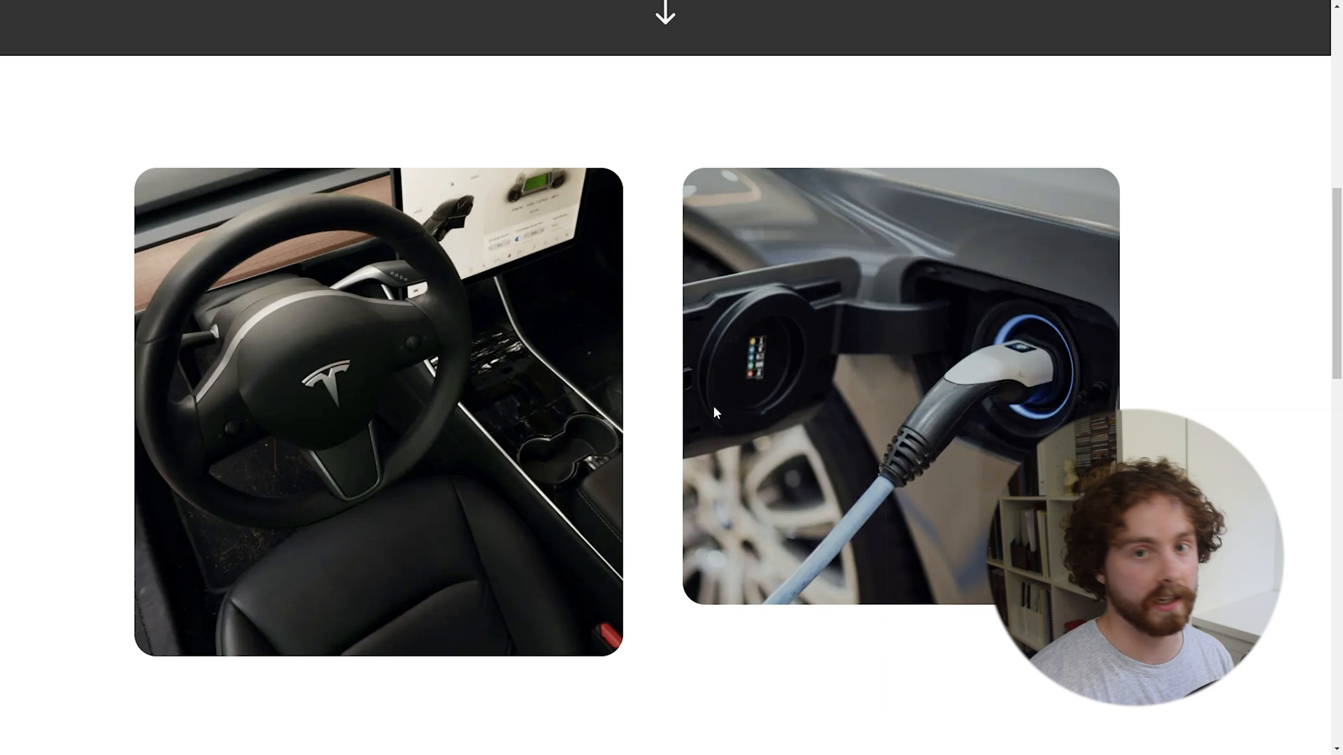
pyautogui.scroll(-3)
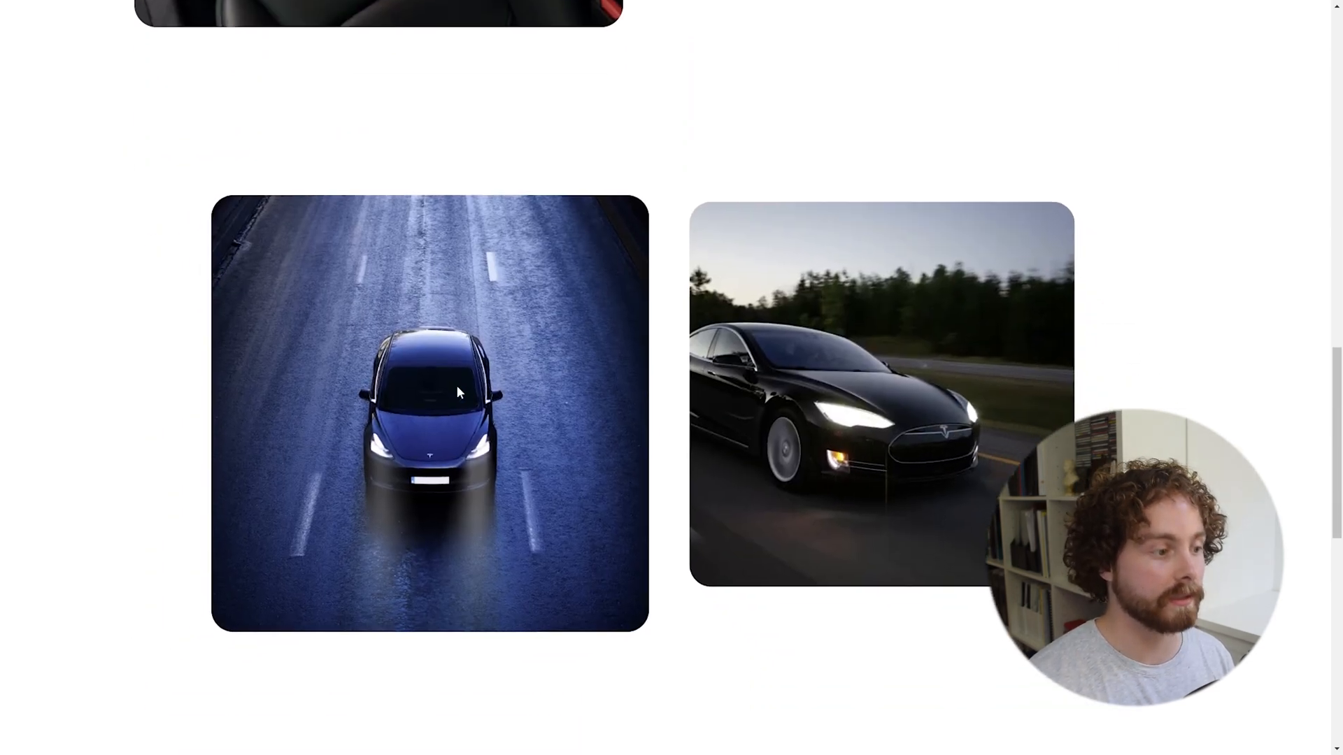
pyautogui.scroll(-3)
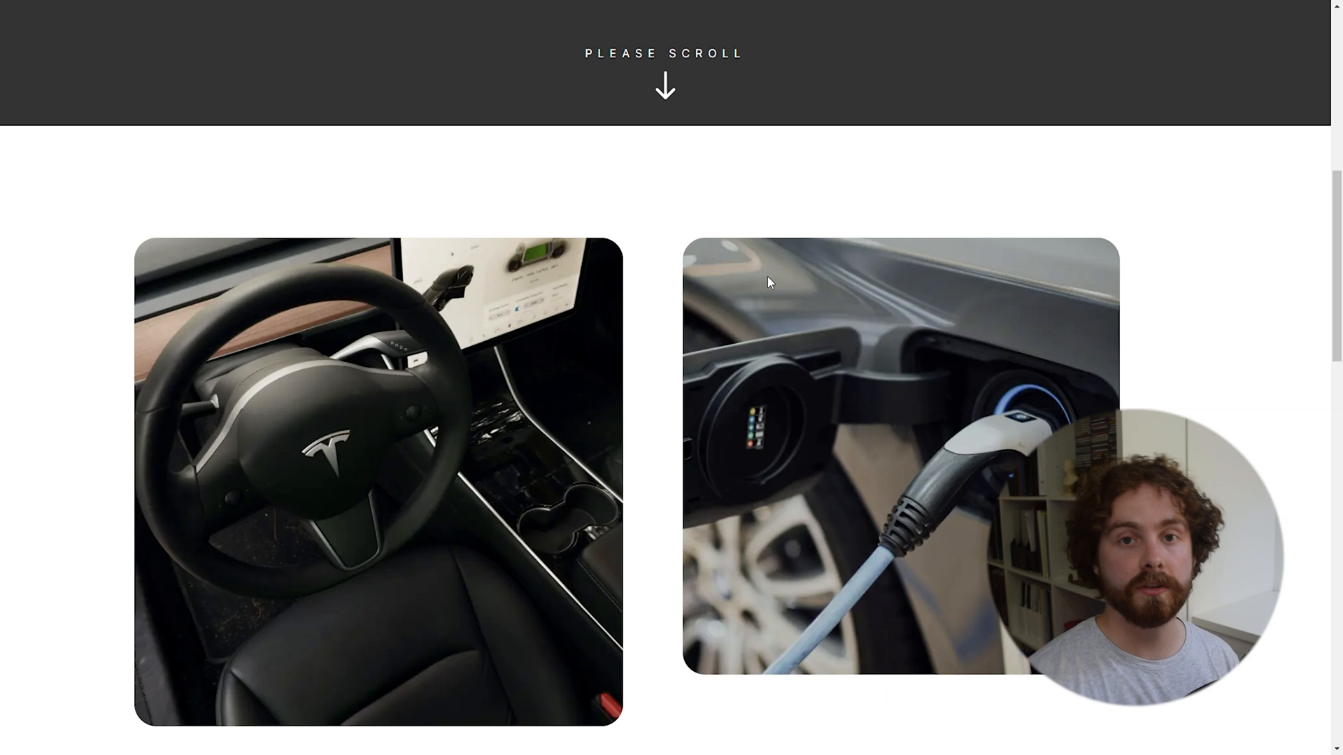
pyautogui.moveTo(821, 314)
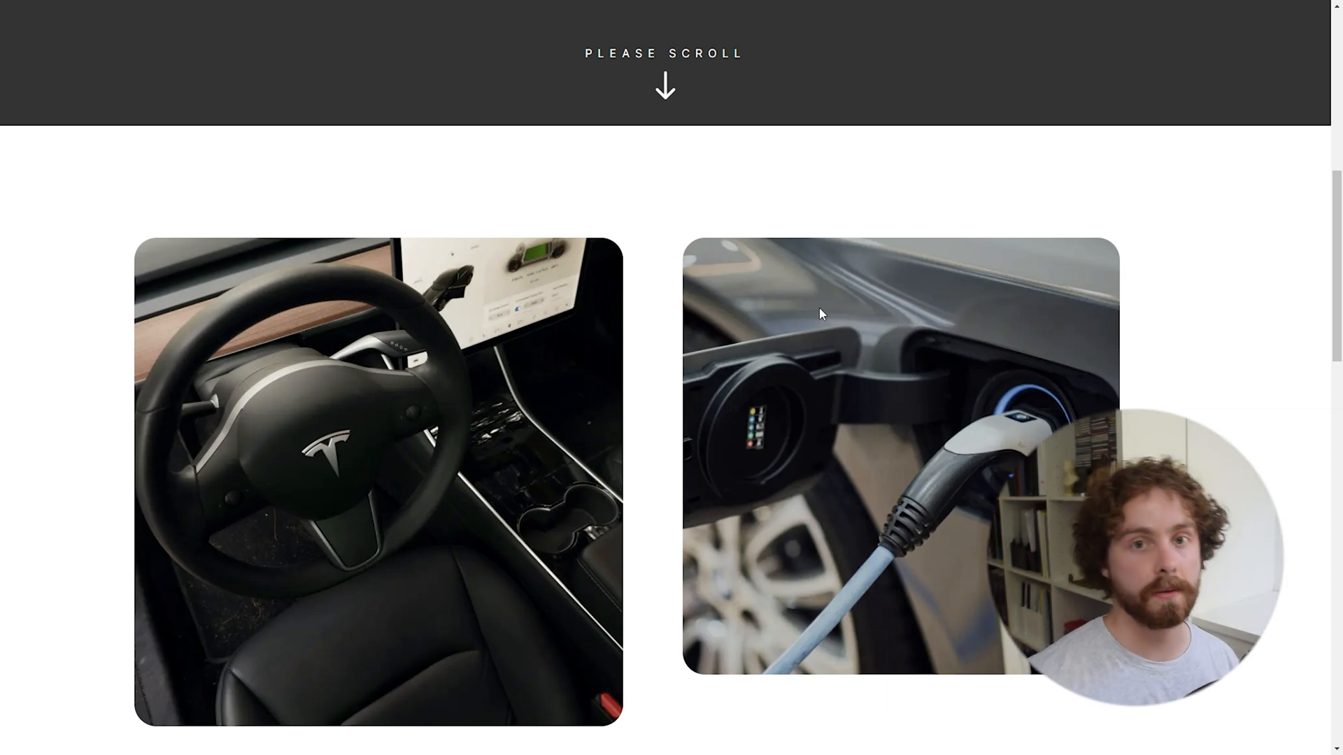